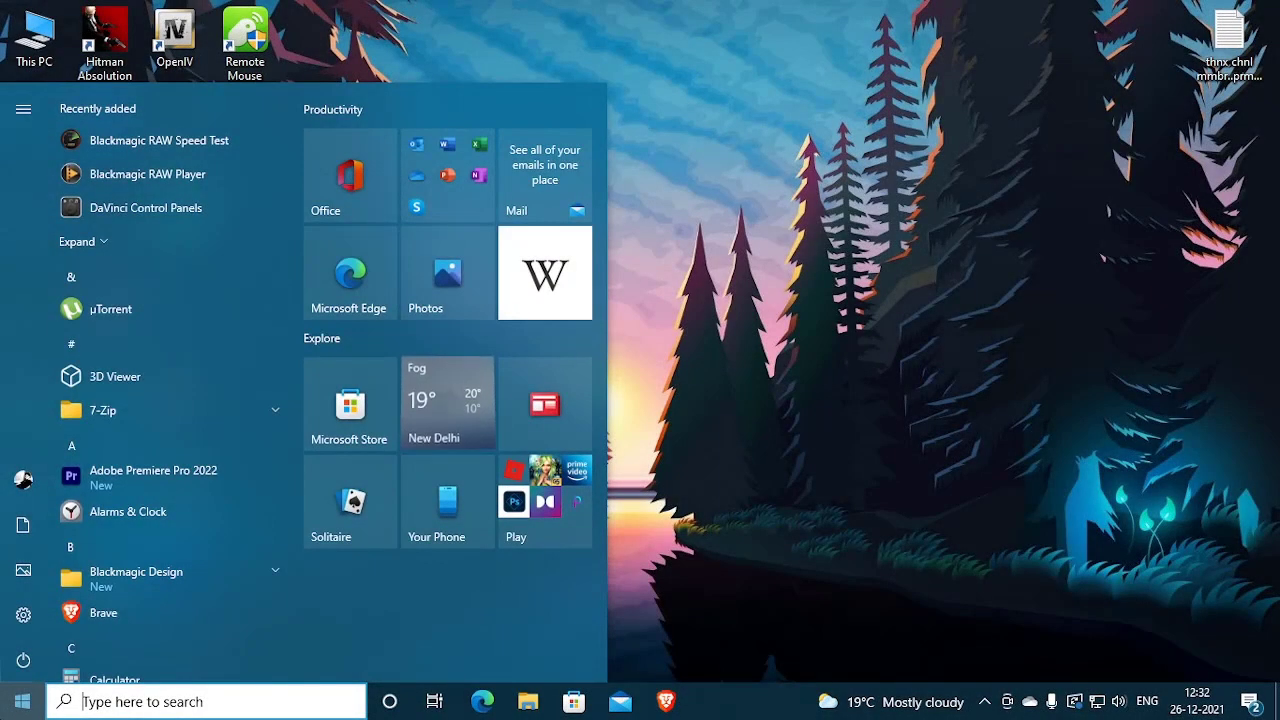
Search tpm to check TPM status, run PC Health Check, then show the Windows Update upgrade offer
{"action": "type", "text": "tpm"}
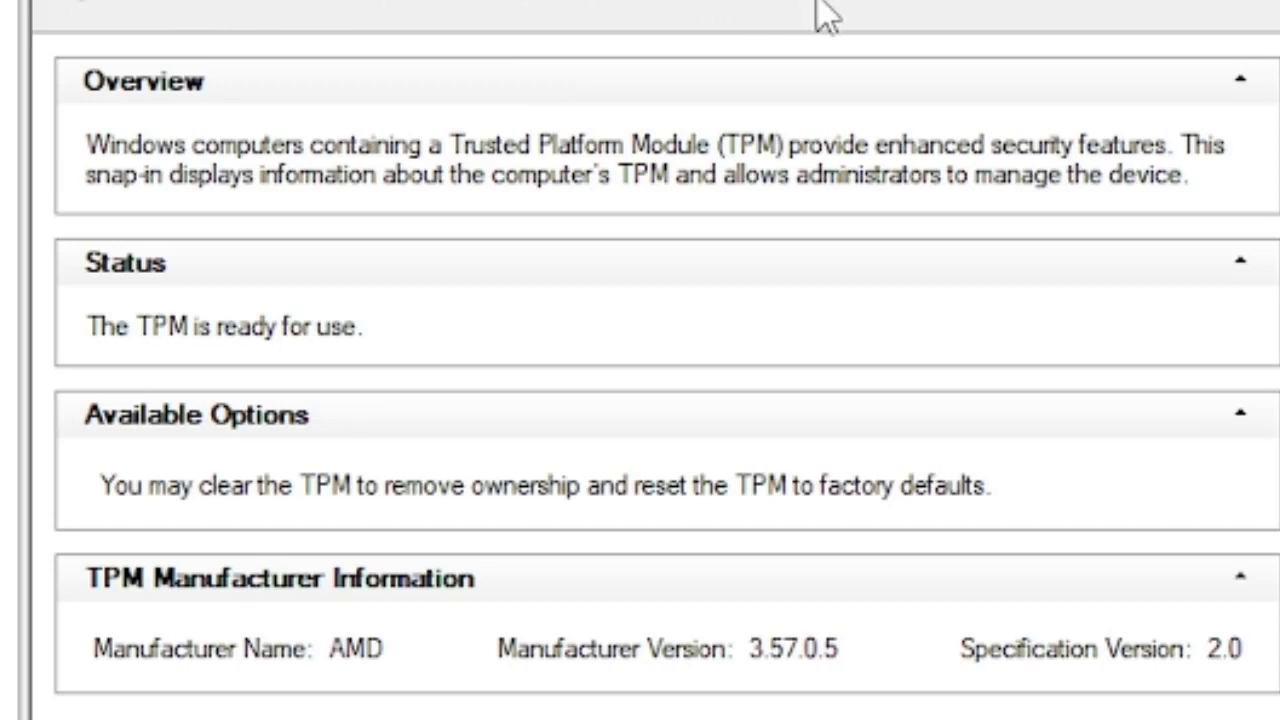
{"action": "mouse_move", "coordinate": [404, 358]}
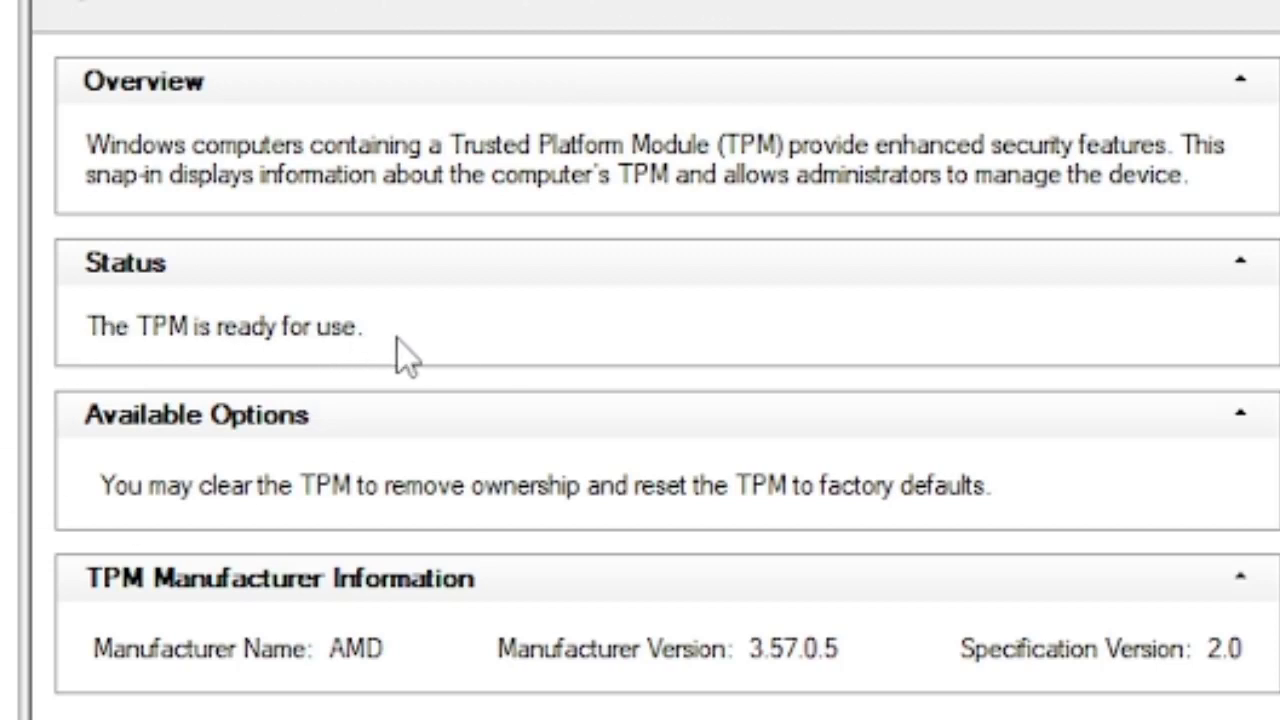
{"action": "mouse_move", "coordinate": [330, 684]}
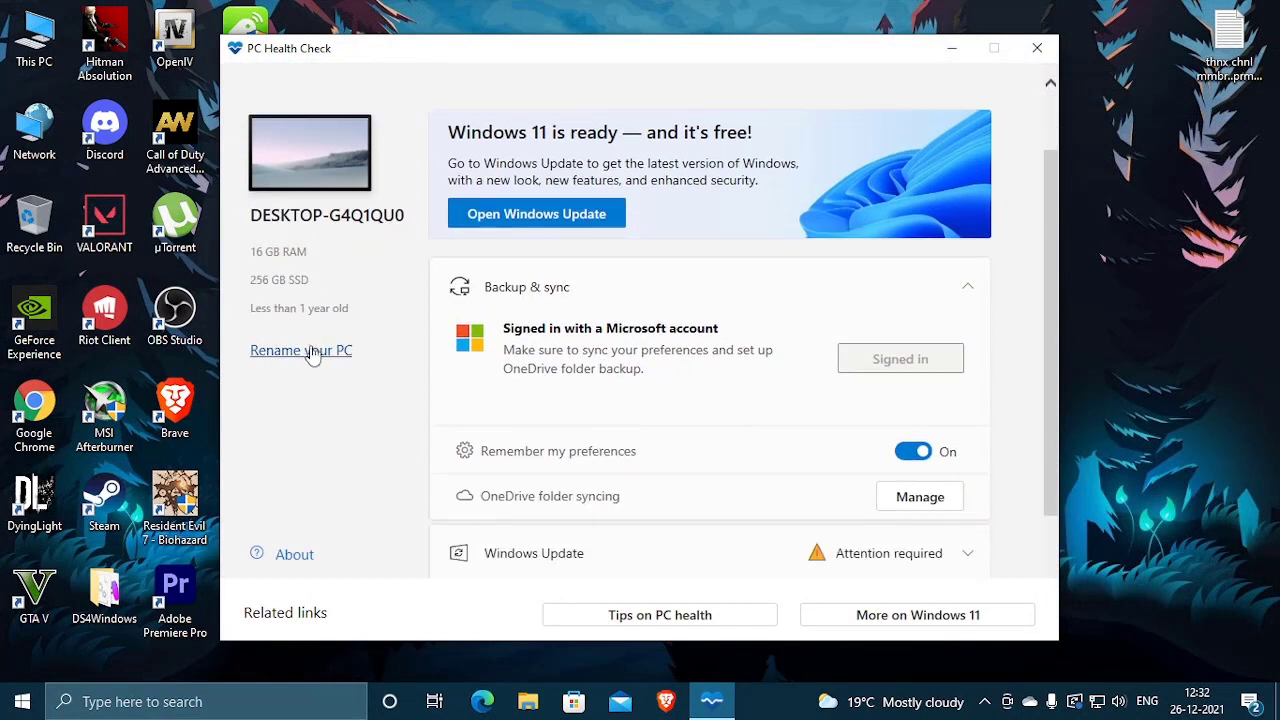
{"action": "left_click", "coordinate": [526, 288]}
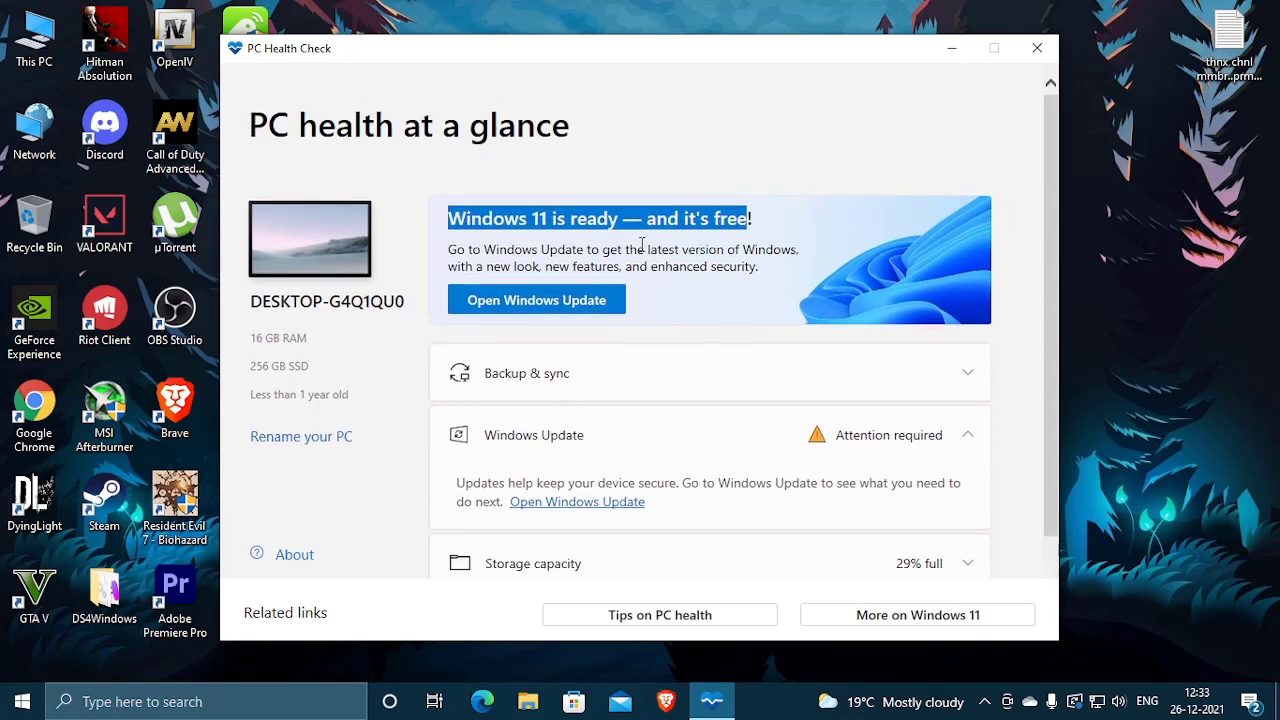
{"action": "left_click", "coordinate": [536, 300]}
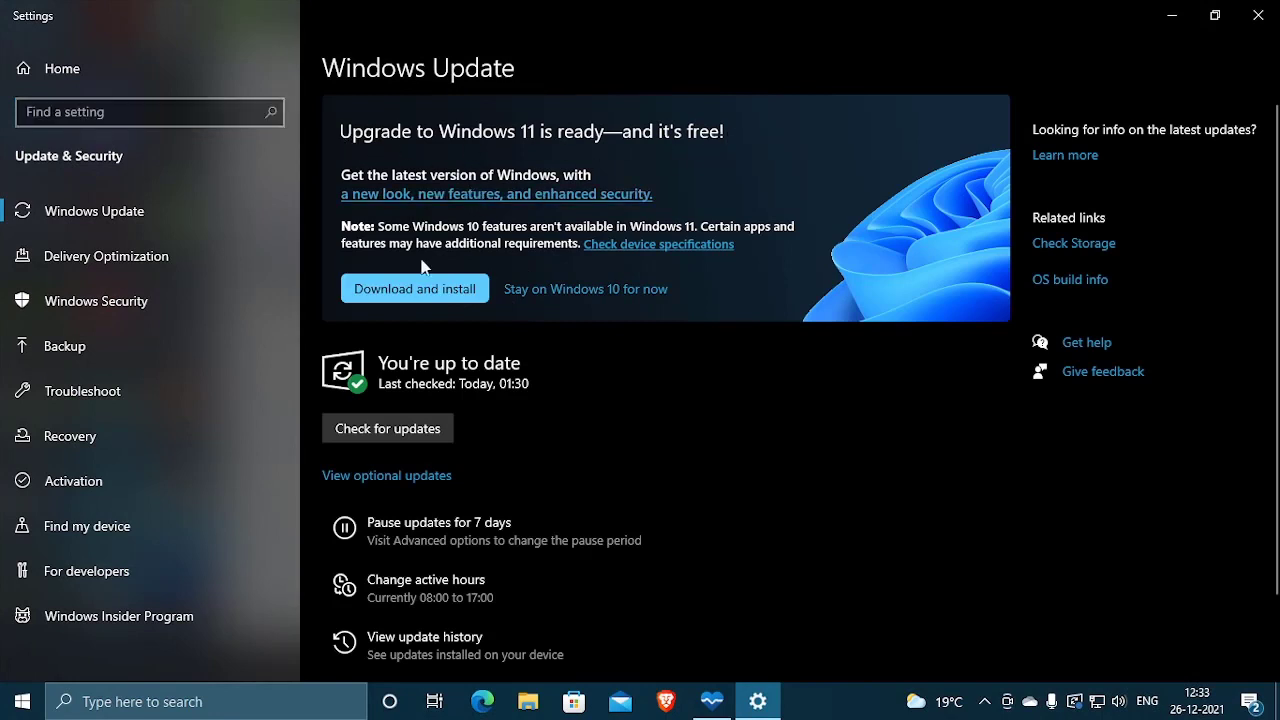
{"action": "mouse_move", "coordinate": [520, 300]}
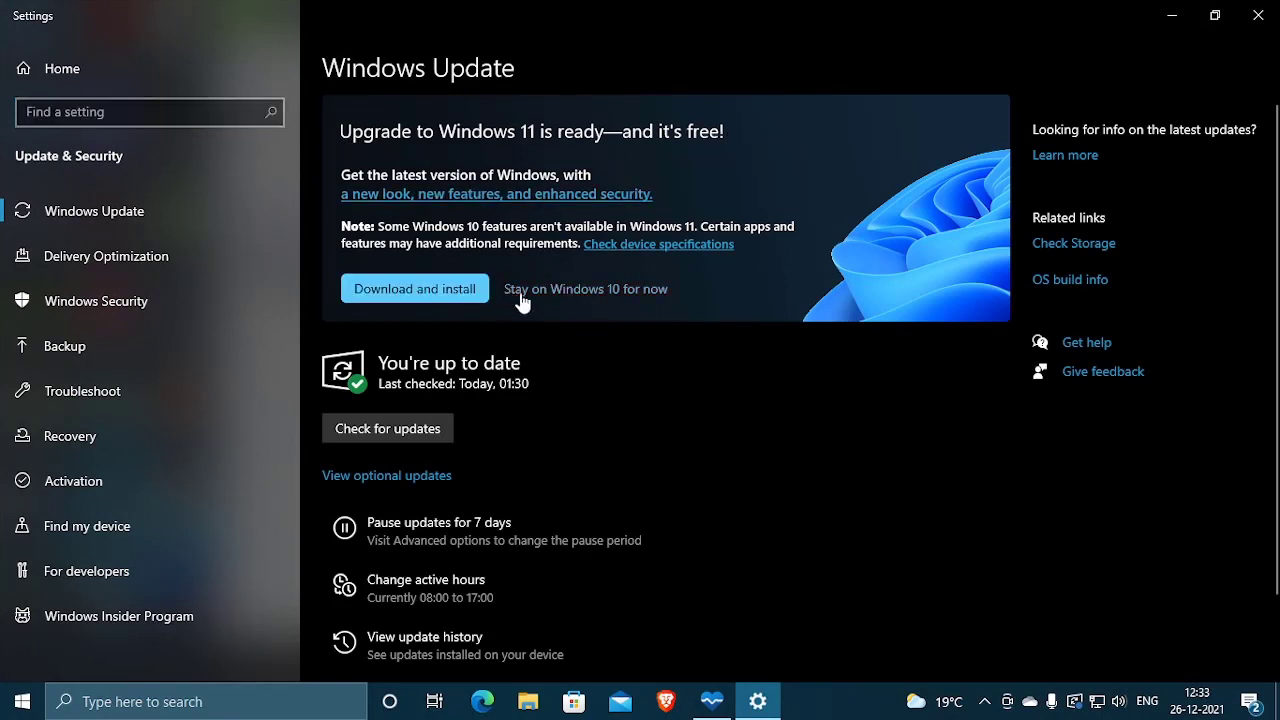
{"action": "mouse_move", "coordinate": [644, 380]}
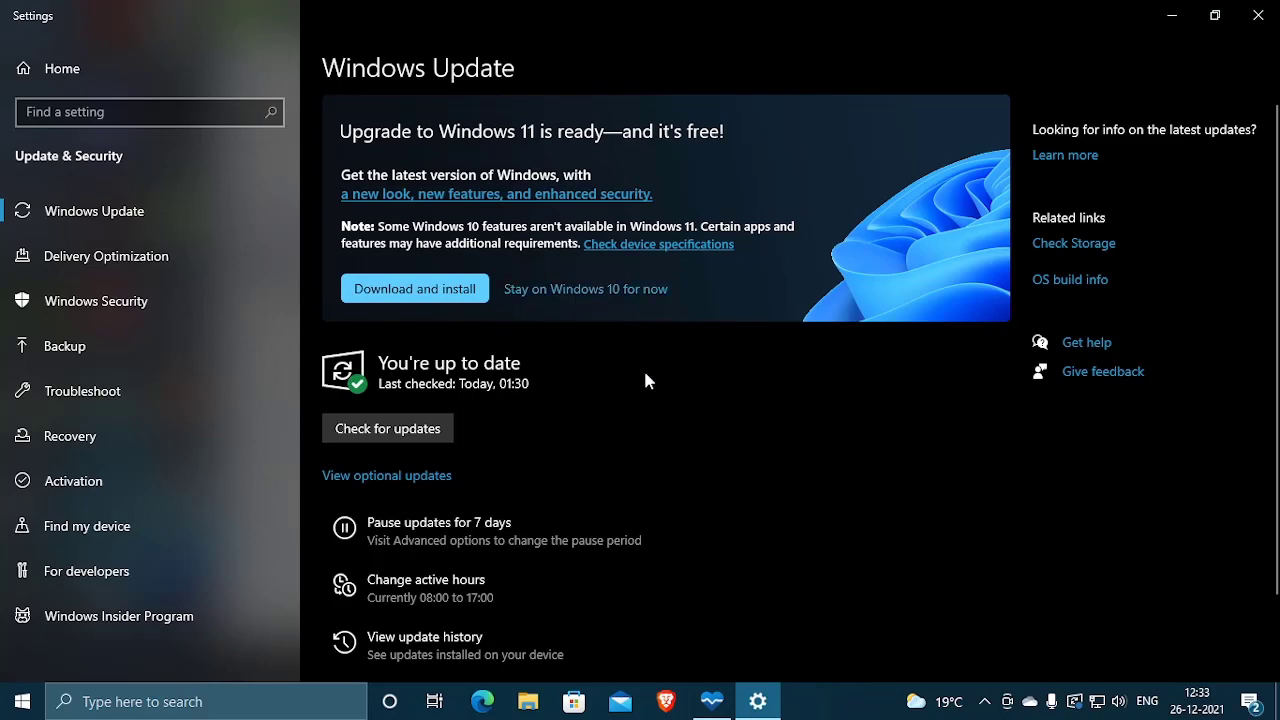
{"action": "mouse_move", "coordinate": [1258, 16]}
{"action": "type", "text": "t"}
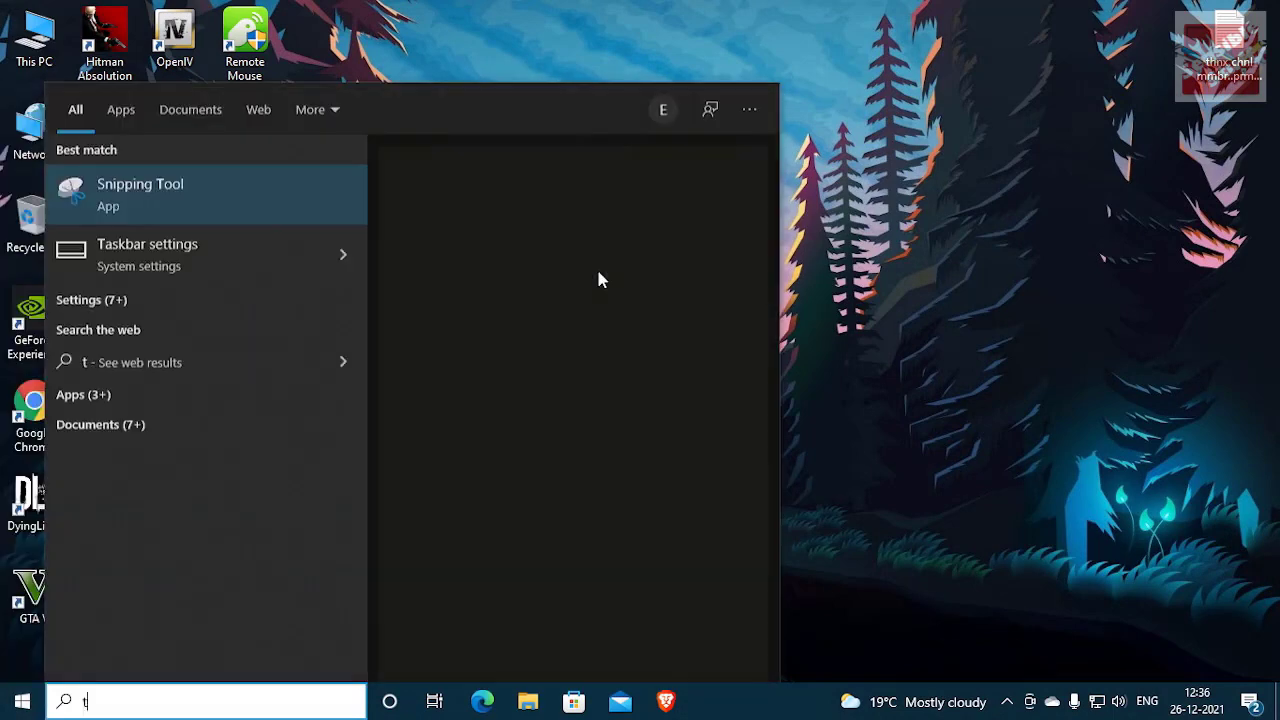
Run tpm.msc, read the 'Compatible TPM cannot be found' message, then close the console
{"action": "type", "text": "pm.msc"}
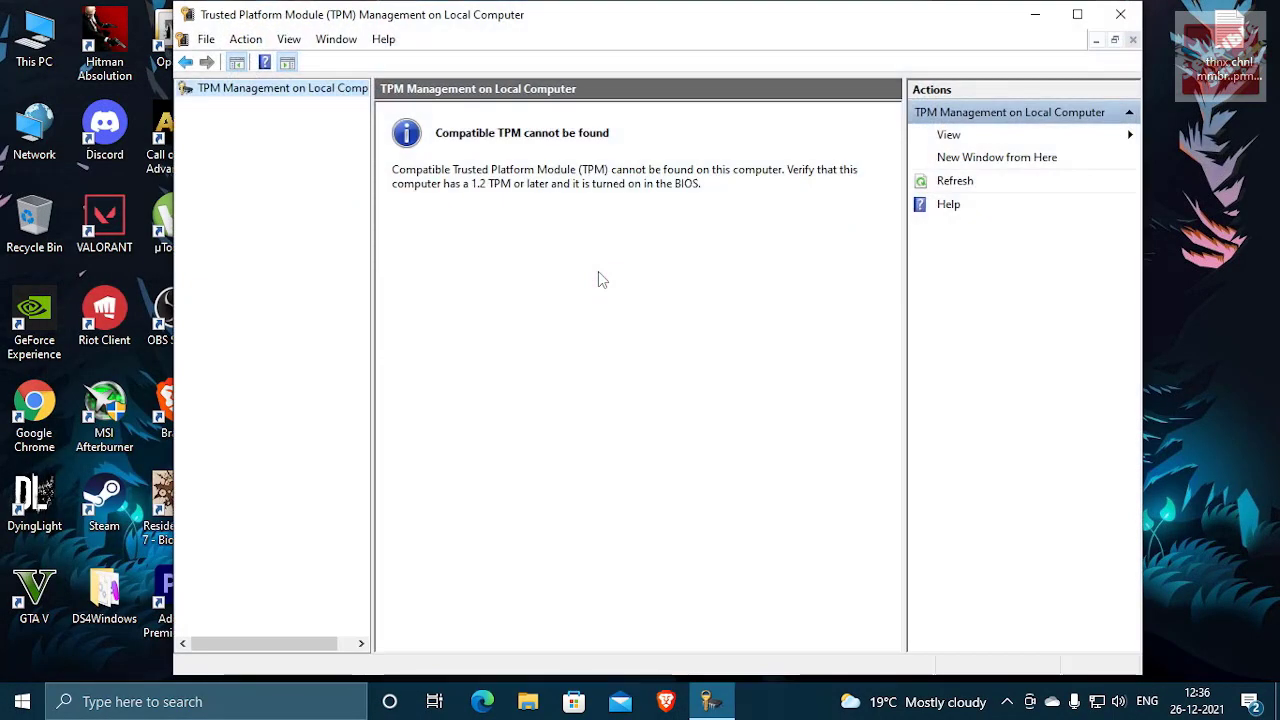
{"action": "mouse_move", "coordinate": [604, 188]}
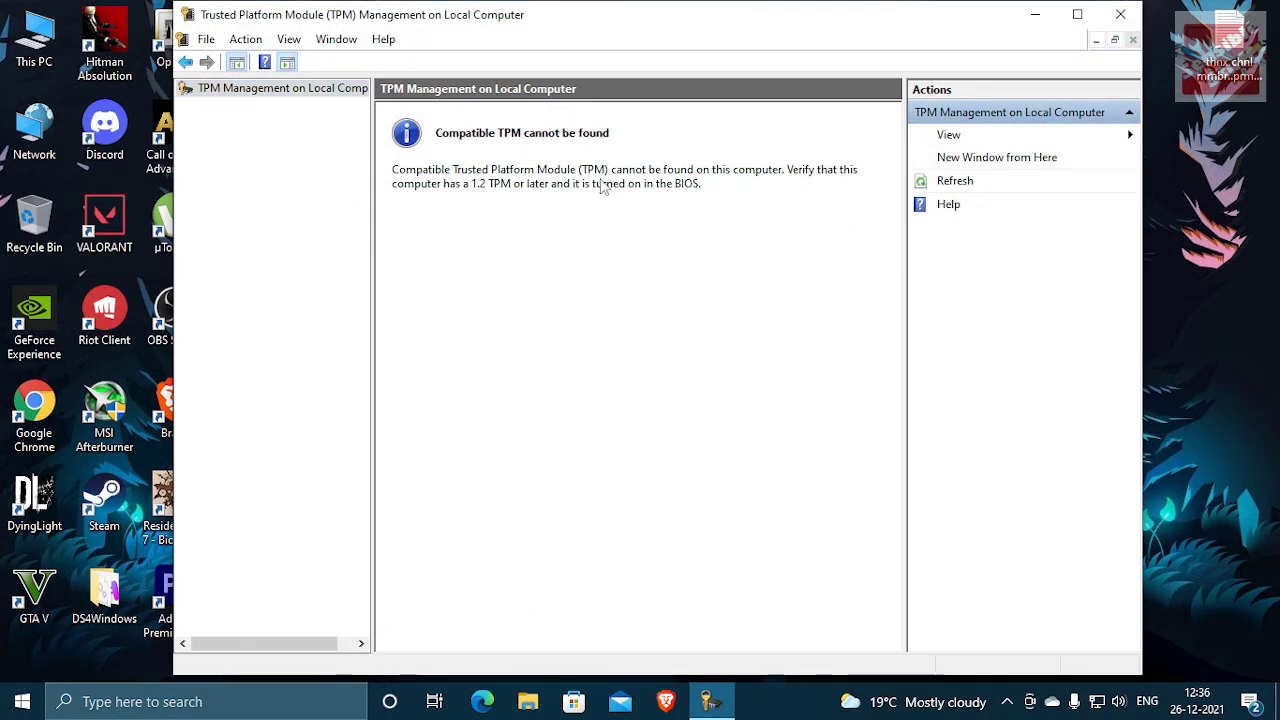
{"action": "mouse_move", "coordinate": [476, 196]}
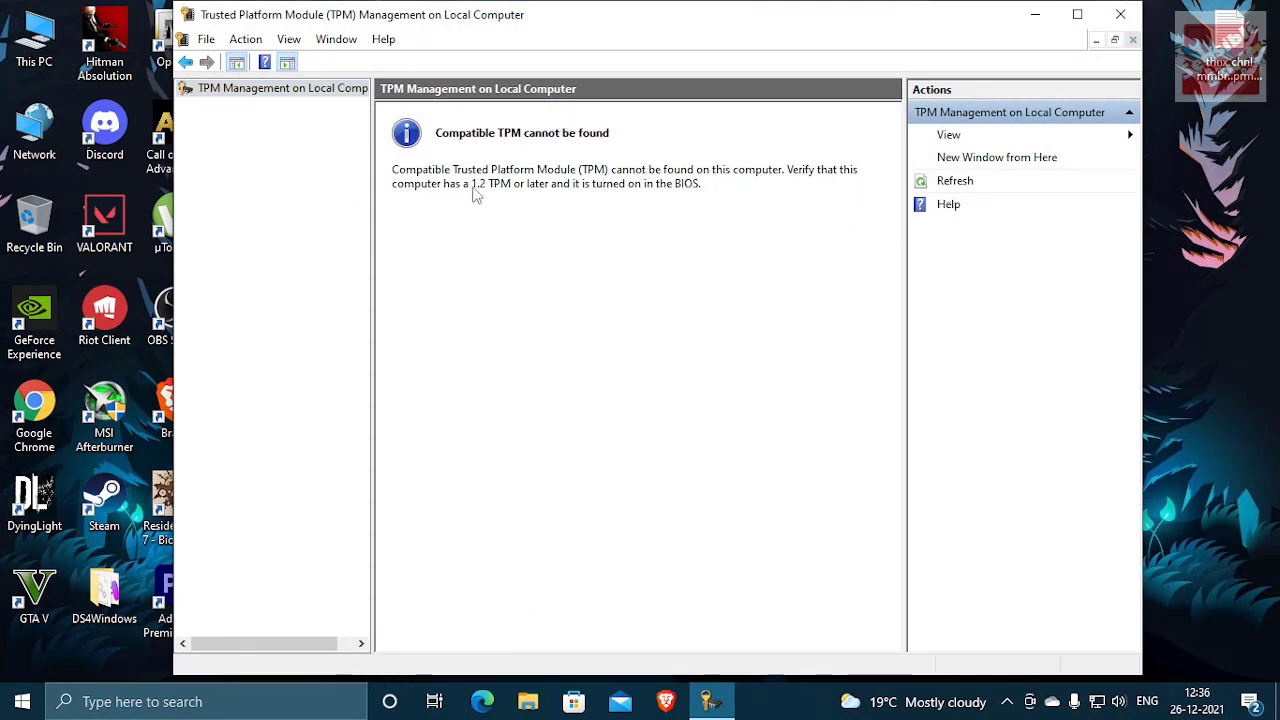
{"action": "mouse_move", "coordinate": [544, 186]}
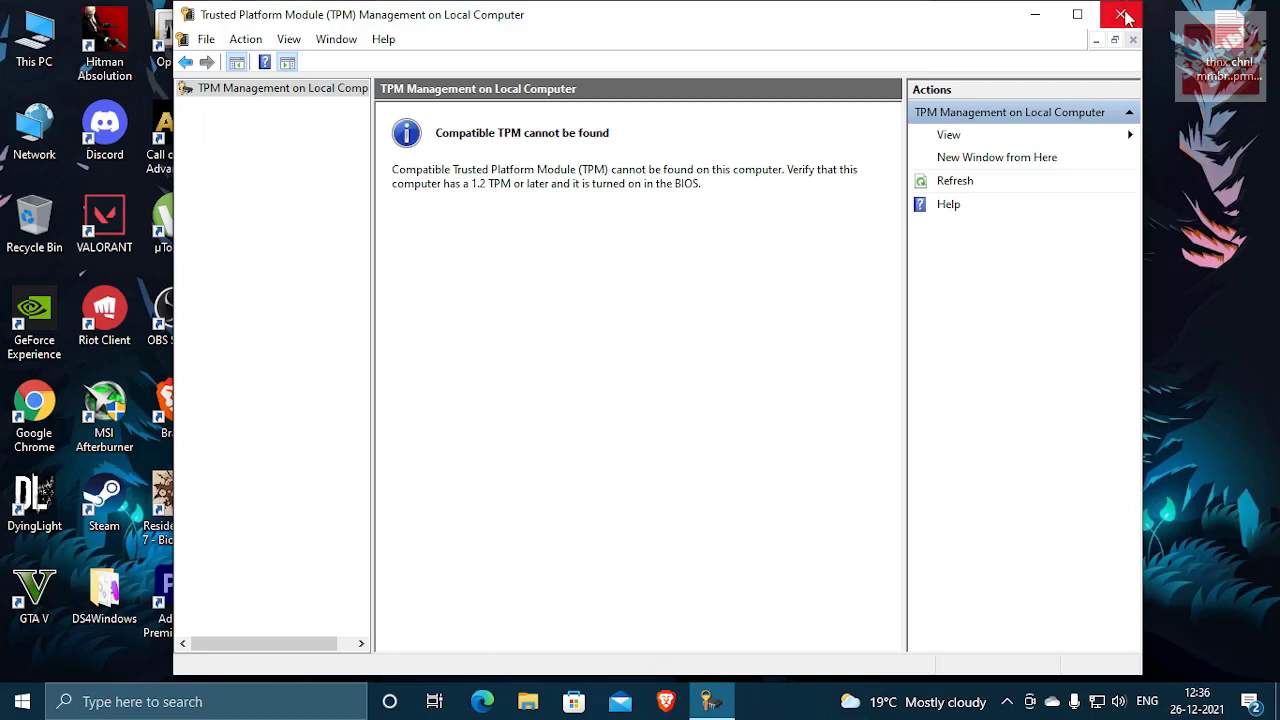
{"action": "mouse_move", "coordinate": [1124, 16]}
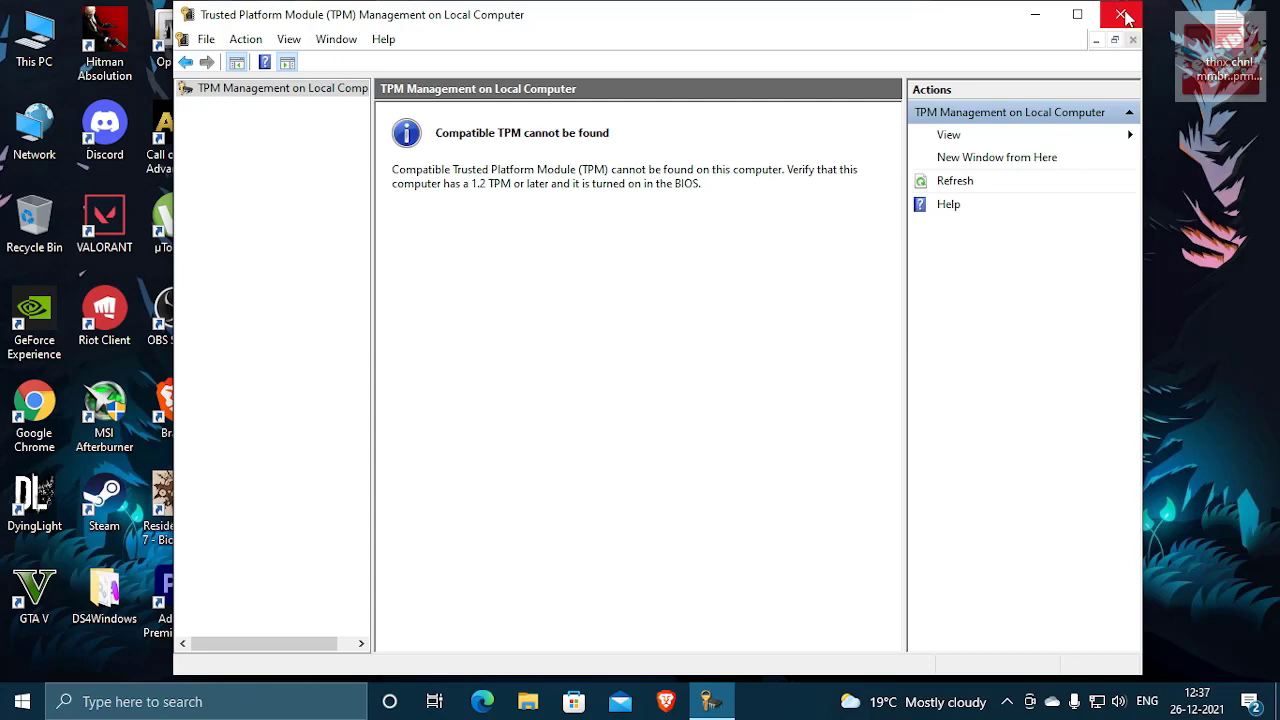
{"action": "left_click", "coordinate": [1124, 14]}
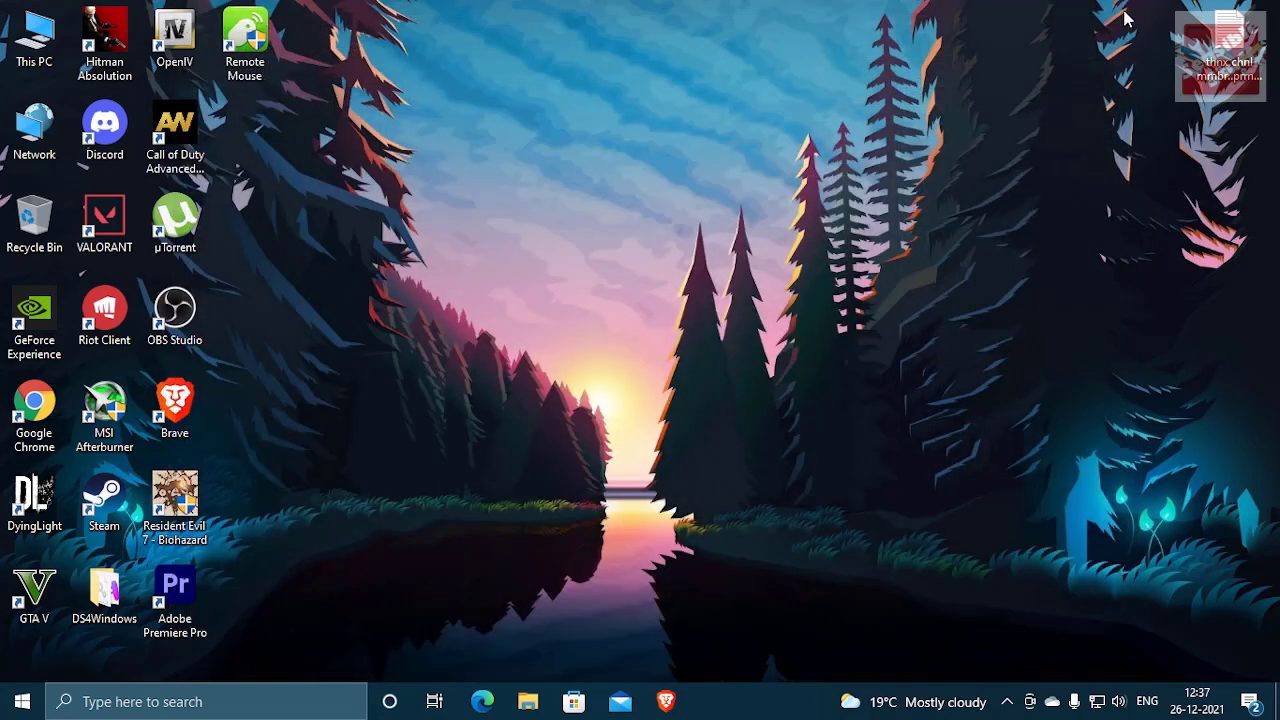
{"action": "mouse_move", "coordinate": [948, 114]}
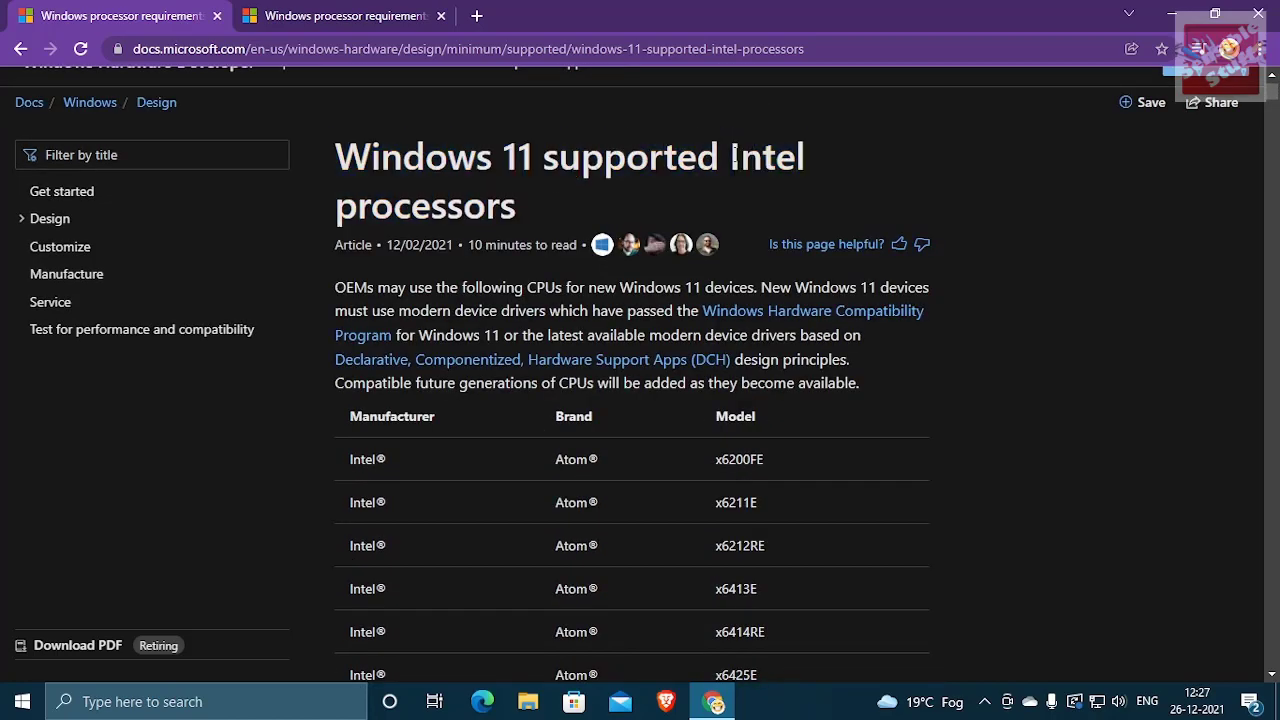
Scroll through the supported Intel processors table, highlighting the first Intel Atom entry
{"action": "scroll", "scroll_direction": "down", "scroll_amount": 3}
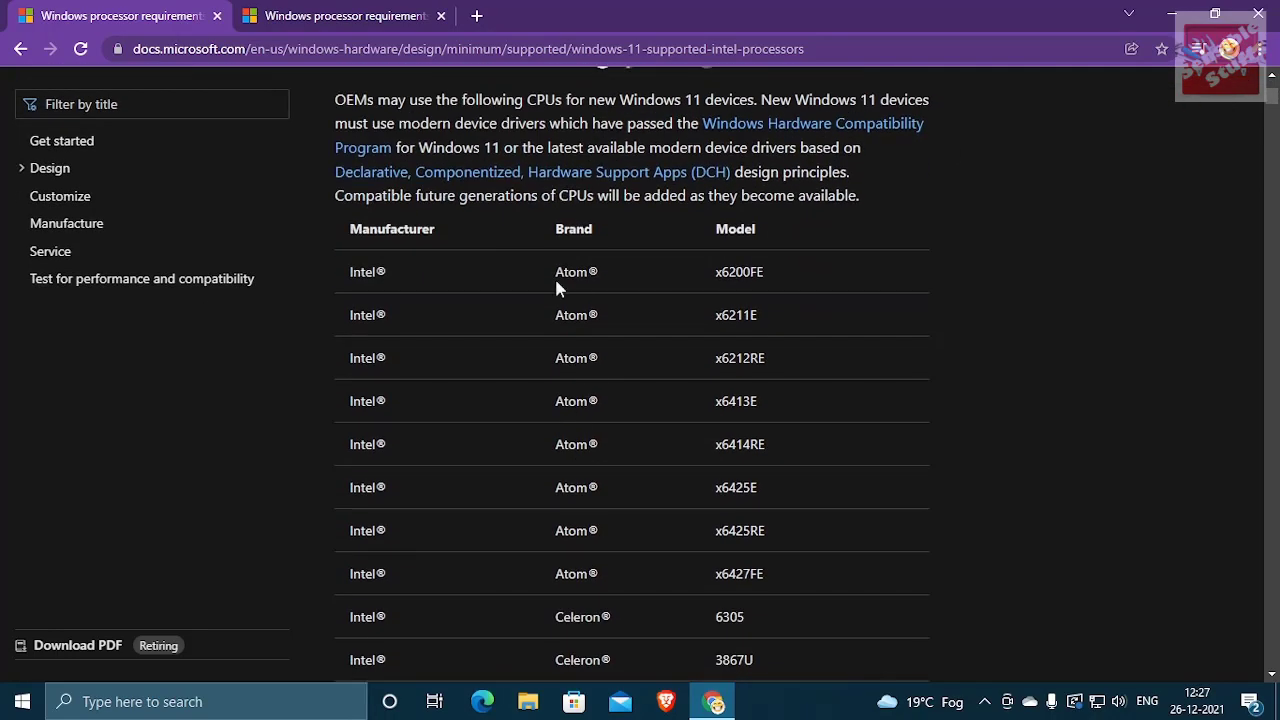
{"action": "left_click_drag", "start_coordinate": [350, 272], "coordinate": [600, 272]}
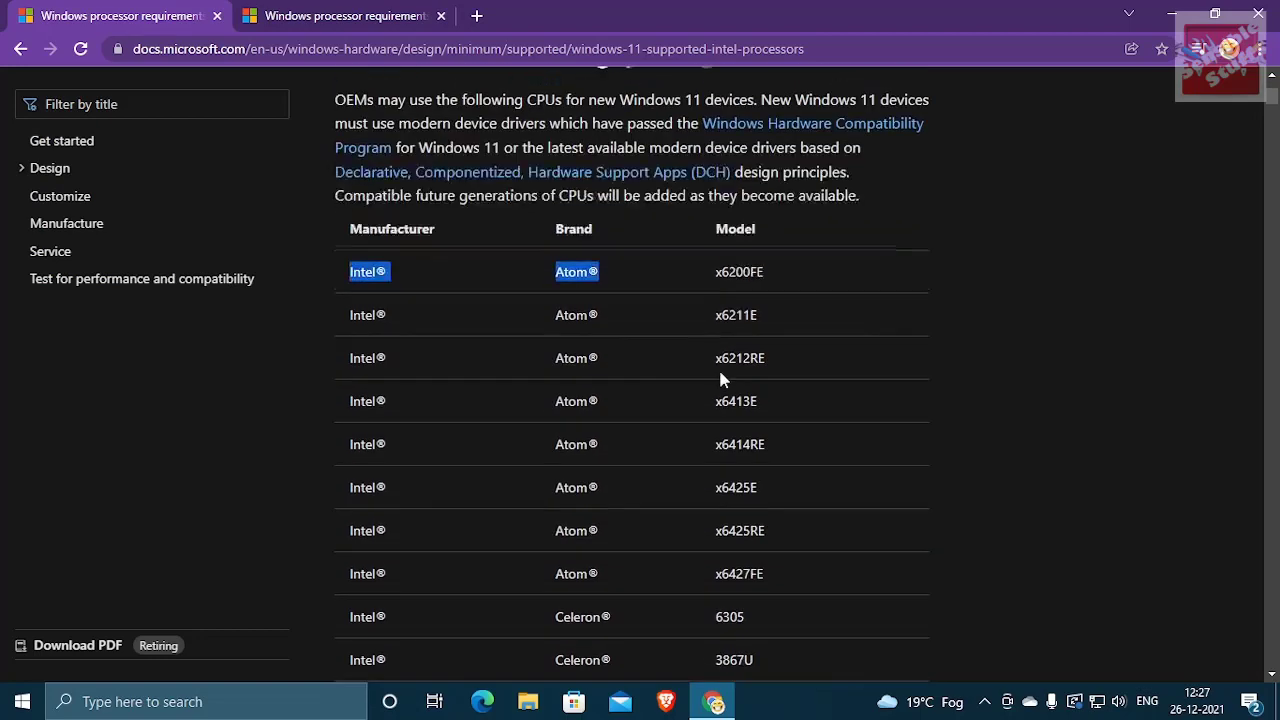
{"action": "scroll", "scroll_direction": "down", "scroll_amount": 3}
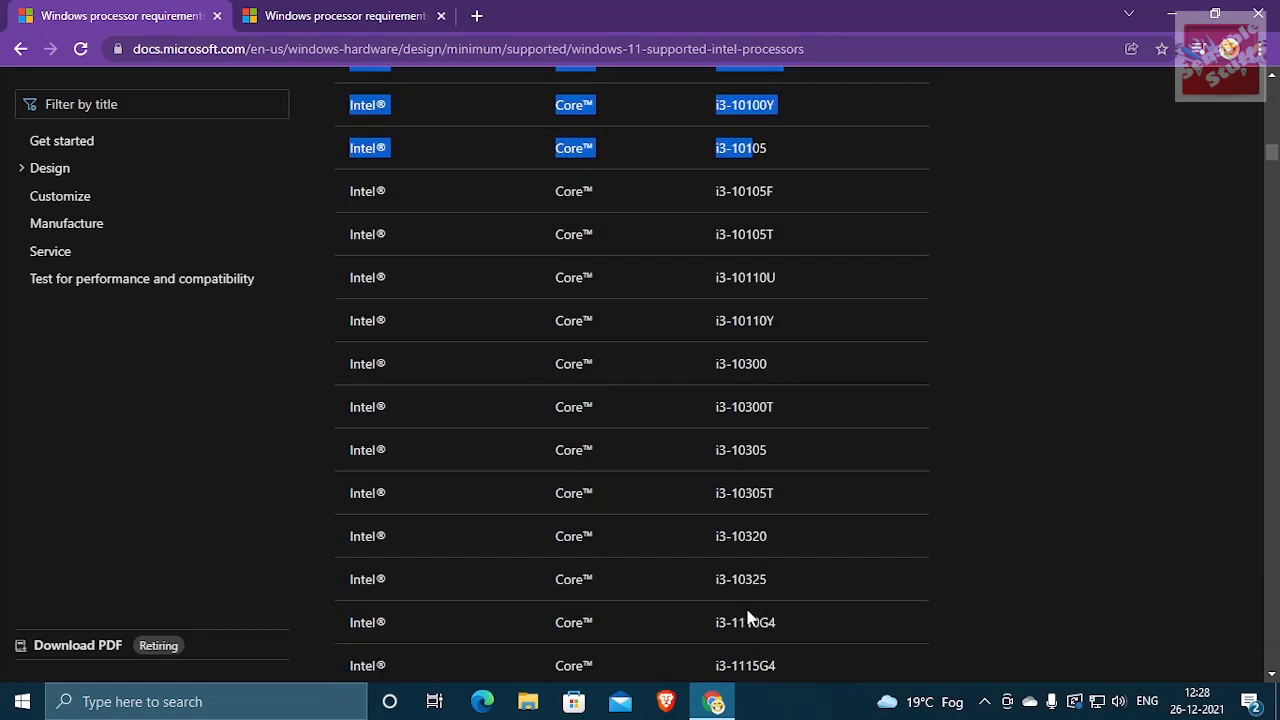
{"action": "scroll", "scroll_direction": "down", "scroll_amount": 3}
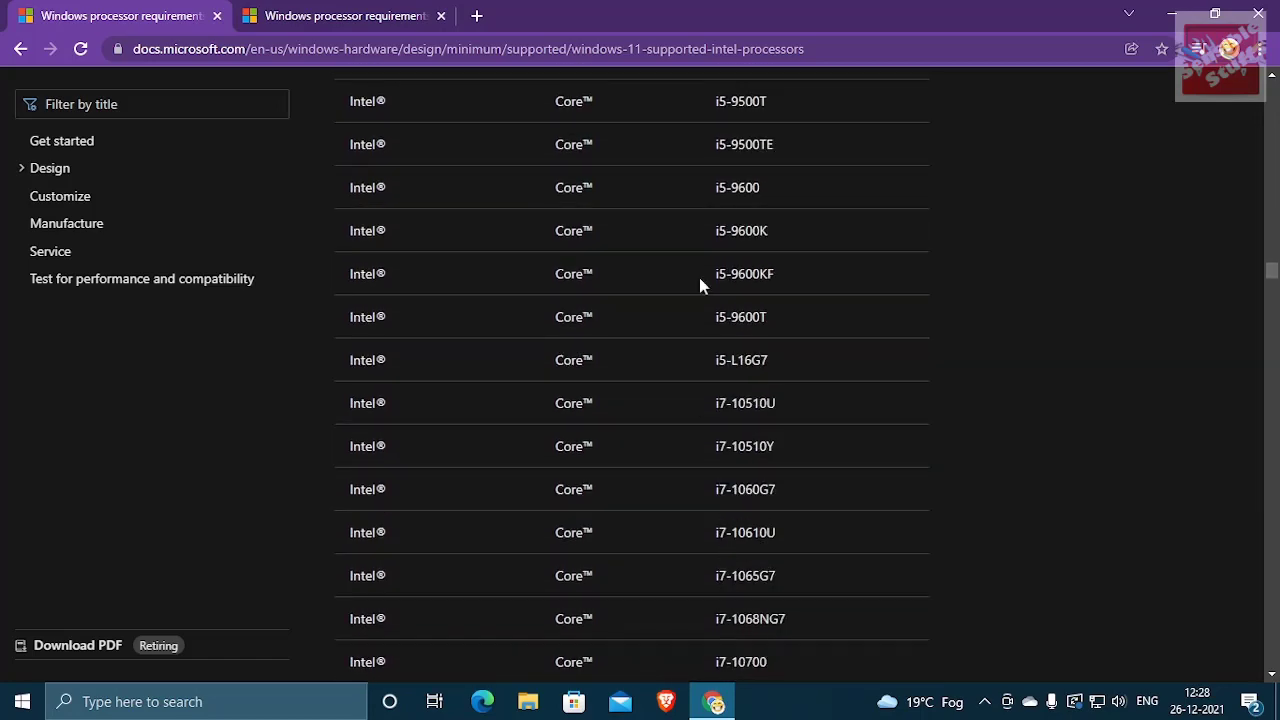
{"action": "scroll", "scroll_direction": "down", "scroll_amount": 3}
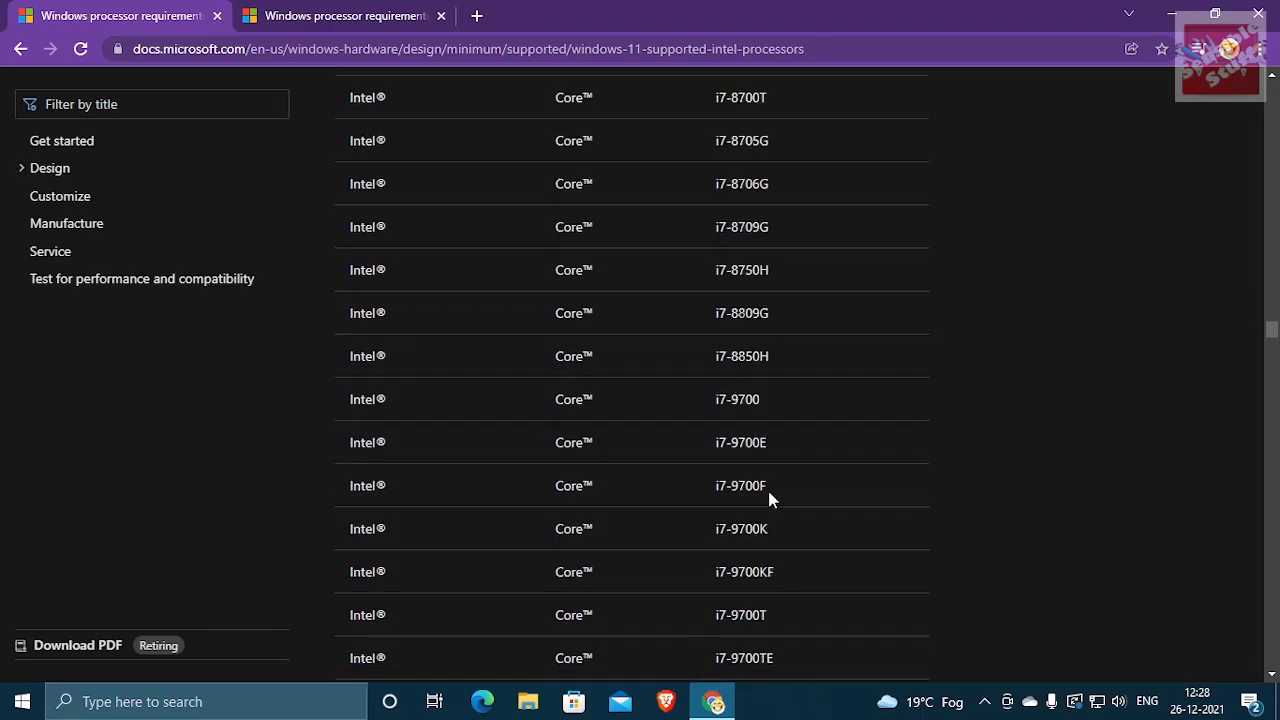
{"action": "scroll", "scroll_direction": "down", "scroll_amount": 3}
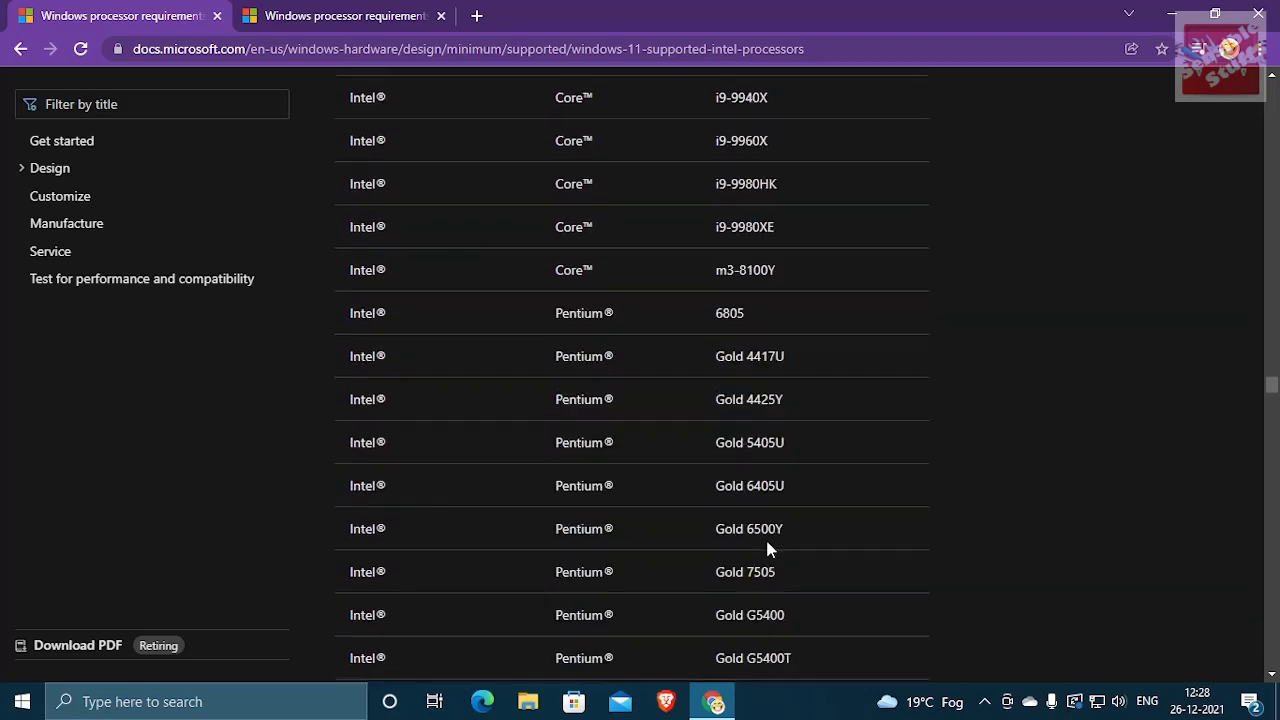
{"action": "scroll", "scroll_direction": "down", "scroll_amount": 3}
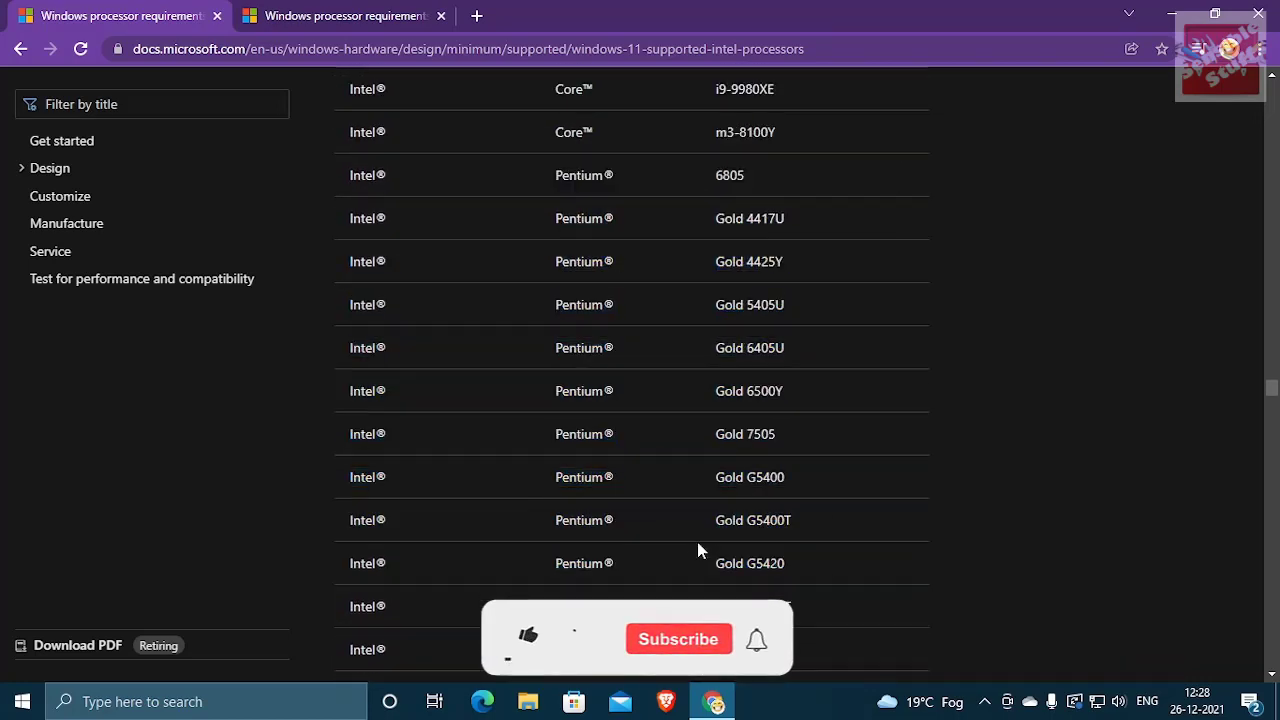
{"action": "scroll", "scroll_direction": "down", "scroll_amount": 3}
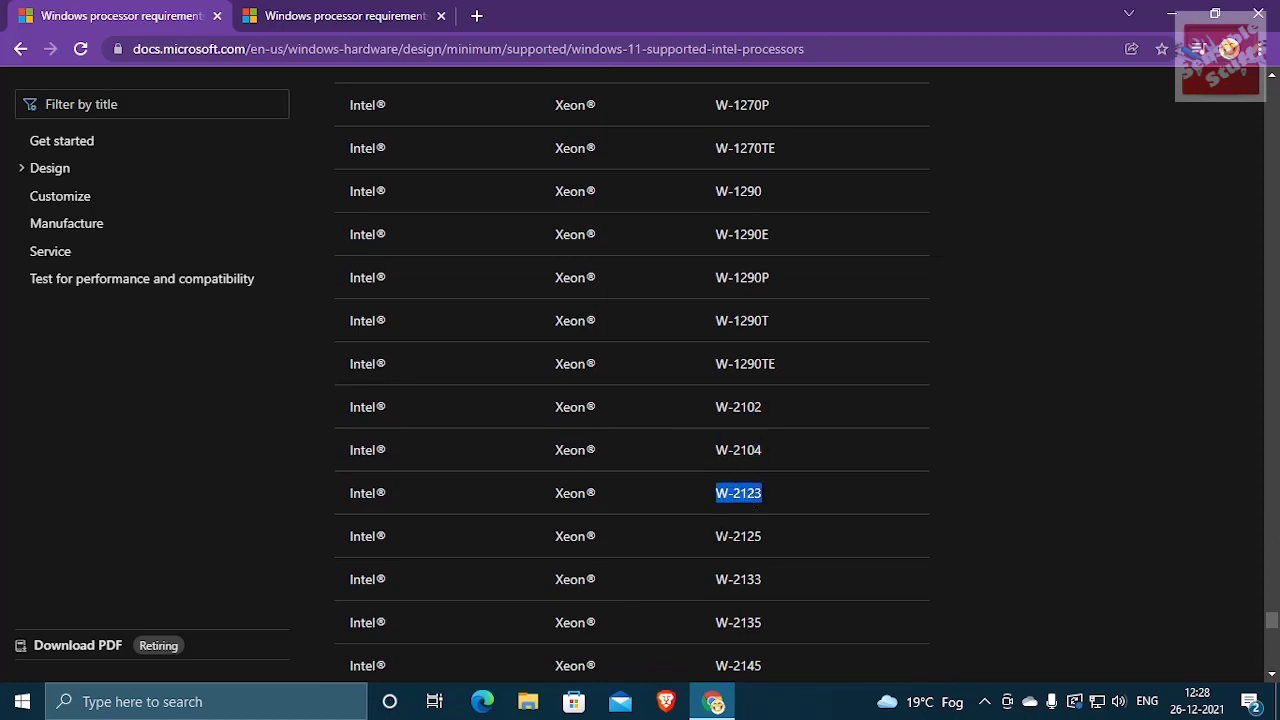
{"action": "scroll", "scroll_direction": "down", "scroll_amount": 3}
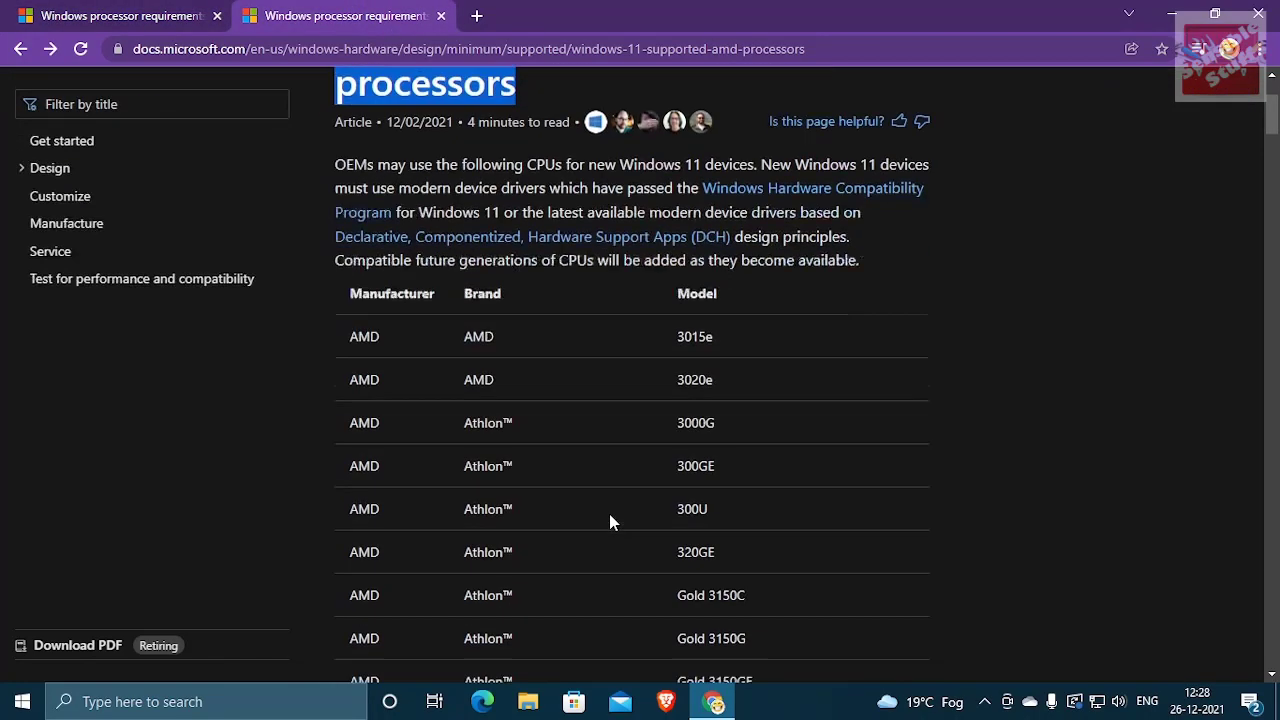
Scroll the AMD list to find B450 under the 400 series, then search 'download' in the address bar
{"action": "scroll", "scroll_direction": "down", "scroll_amount": 3}
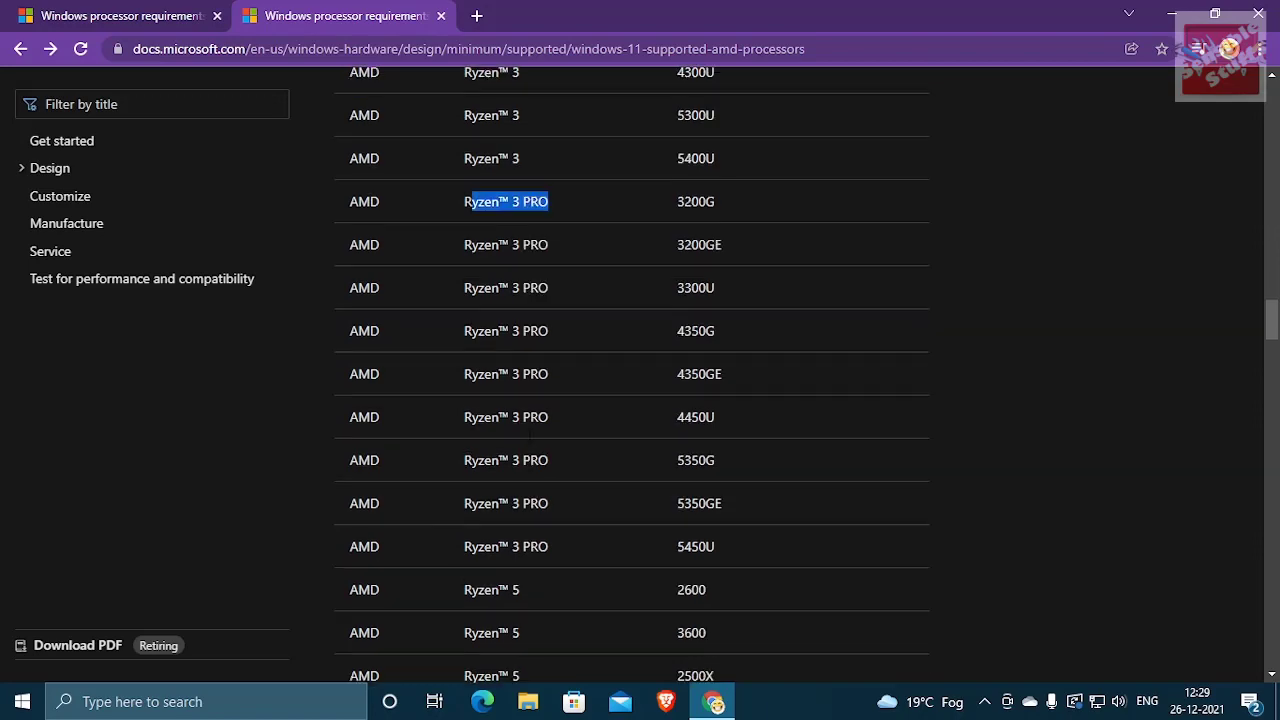
{"action": "scroll", "scroll_direction": "down", "scroll_amount": 3}
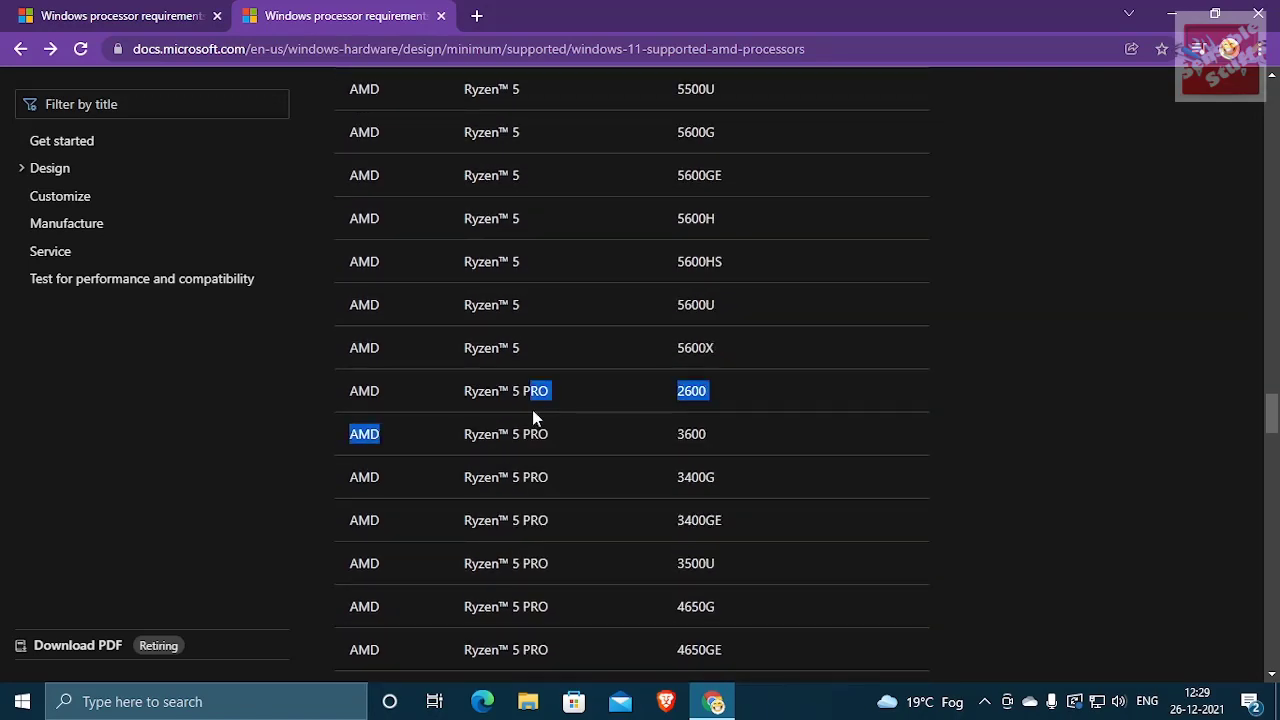
{"action": "scroll", "scroll_direction": "down", "scroll_amount": 3}
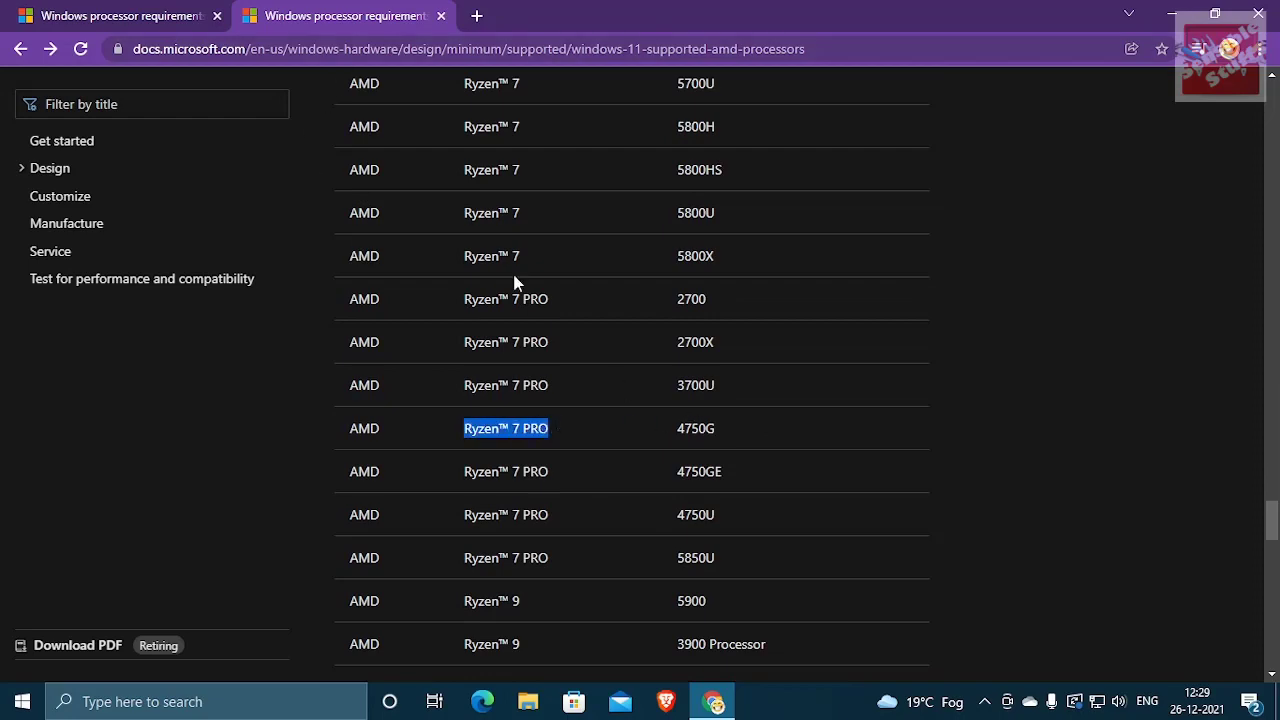
{"action": "scroll", "scroll_direction": "down", "scroll_amount": 3}
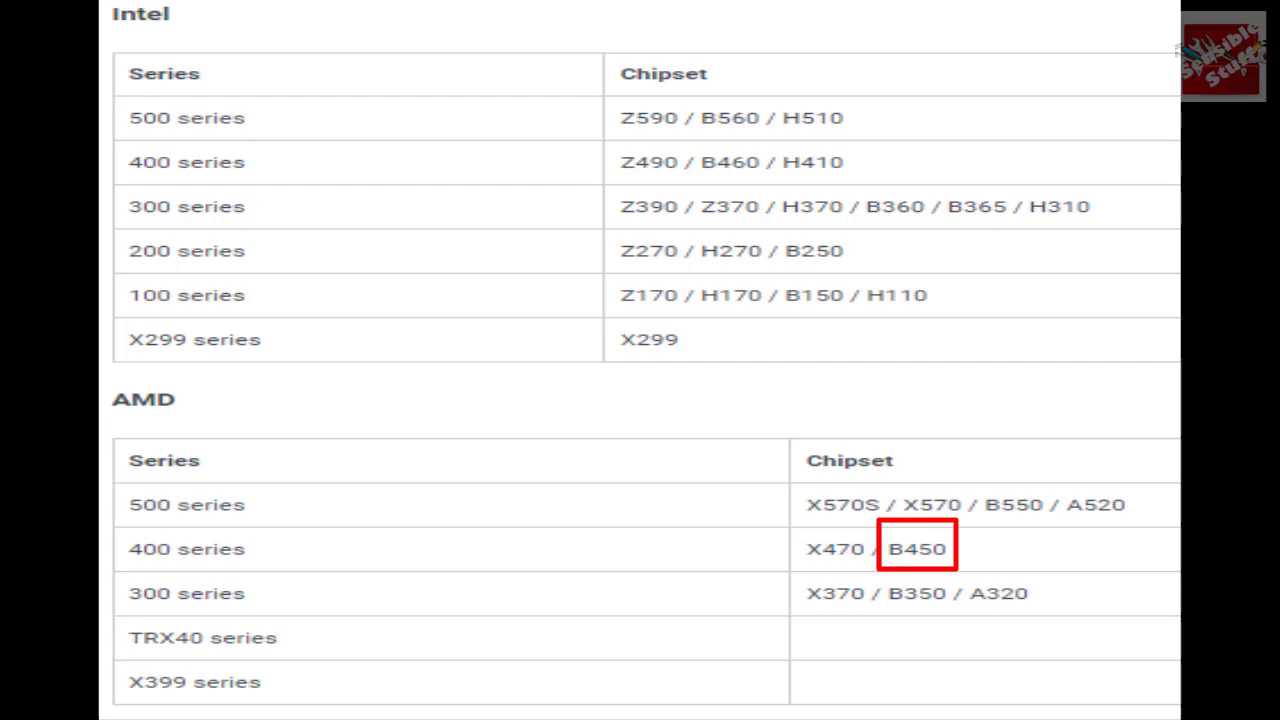
{"action": "type", "text": "download"}
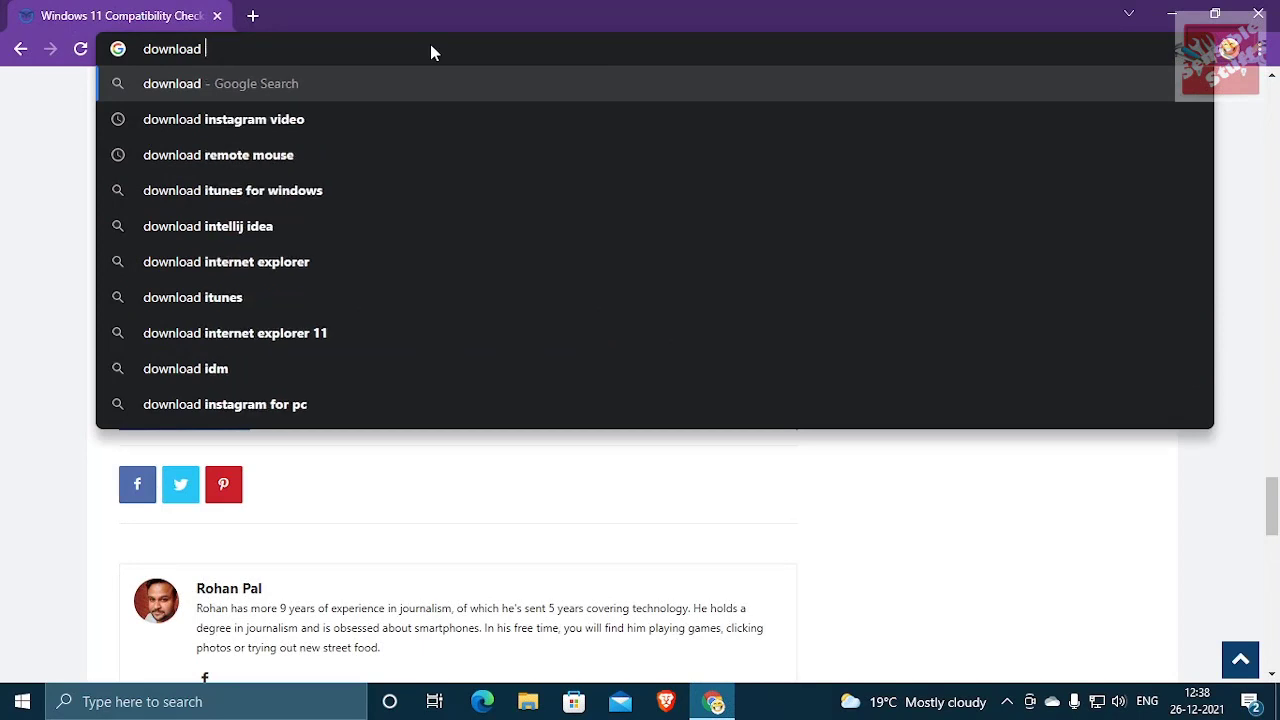
Search 'download windows pc health check', try Microsoft's Insider page, then reach FileHorse's download page
{"action": "type", "text": "winodws pc"}
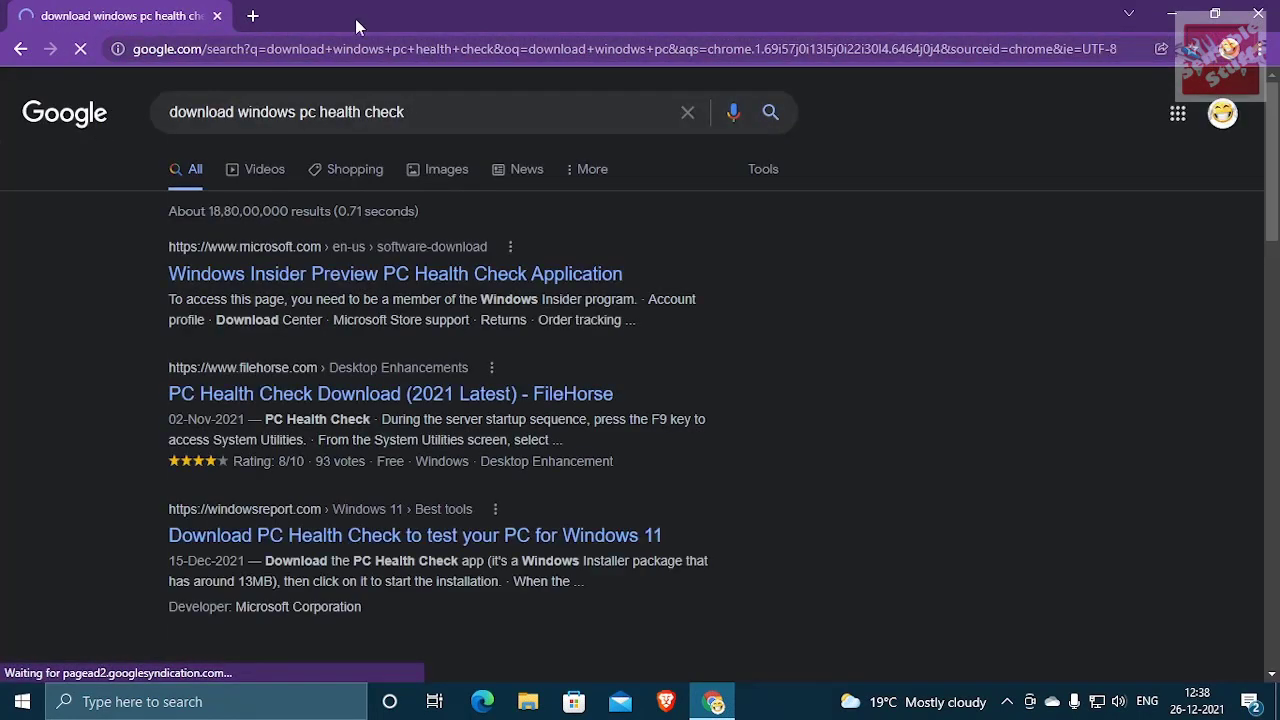
{"action": "left_click", "coordinate": [394, 272]}
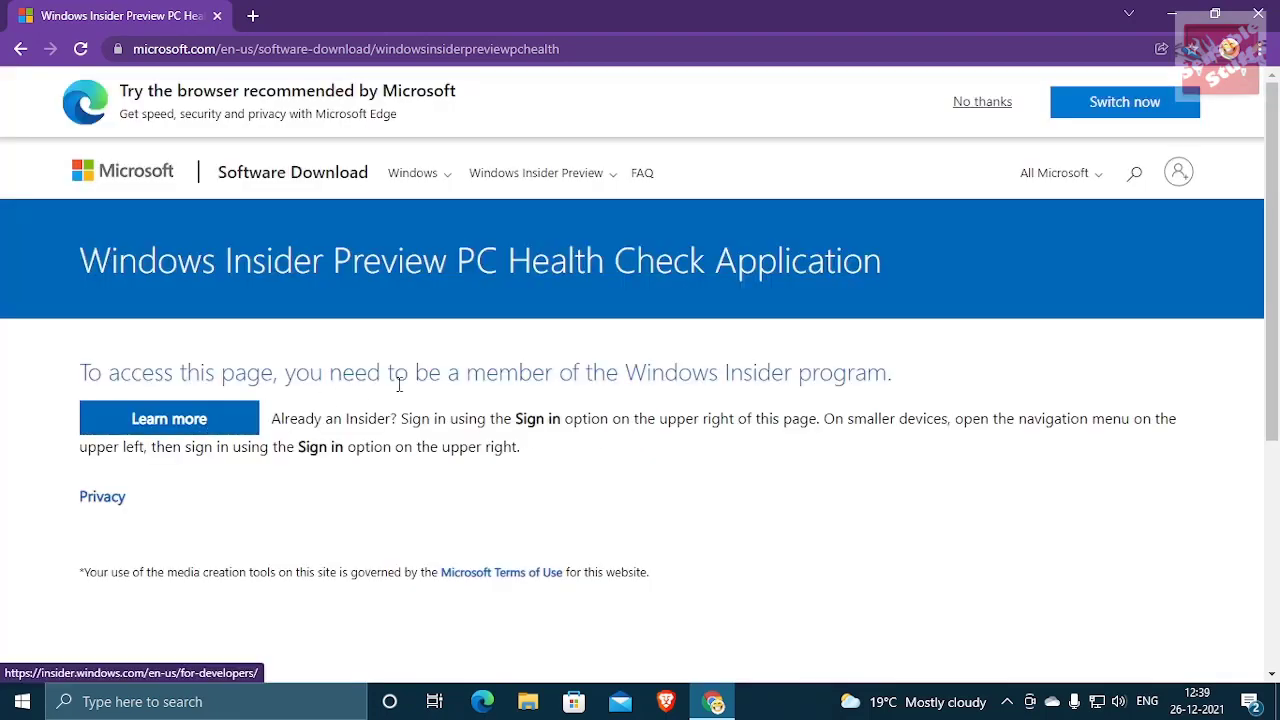
{"action": "mouse_move", "coordinate": [1054, 172]}
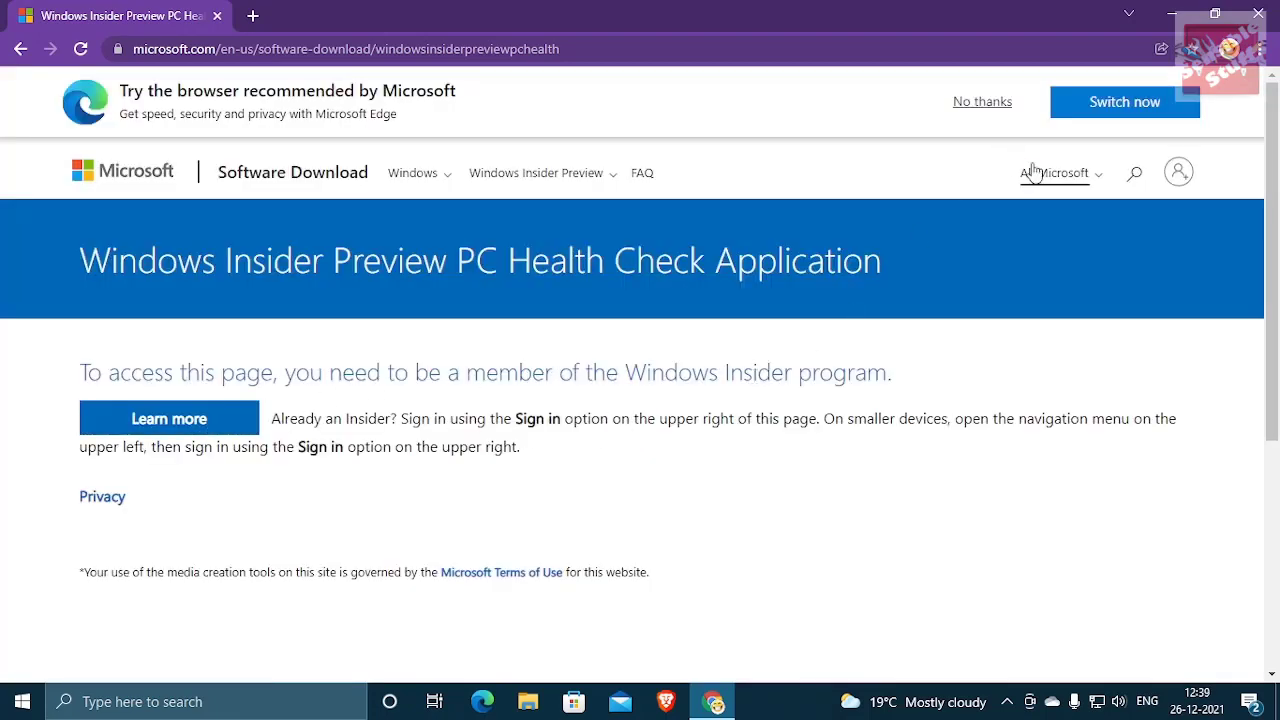
{"action": "left_click", "coordinate": [1052, 172]}
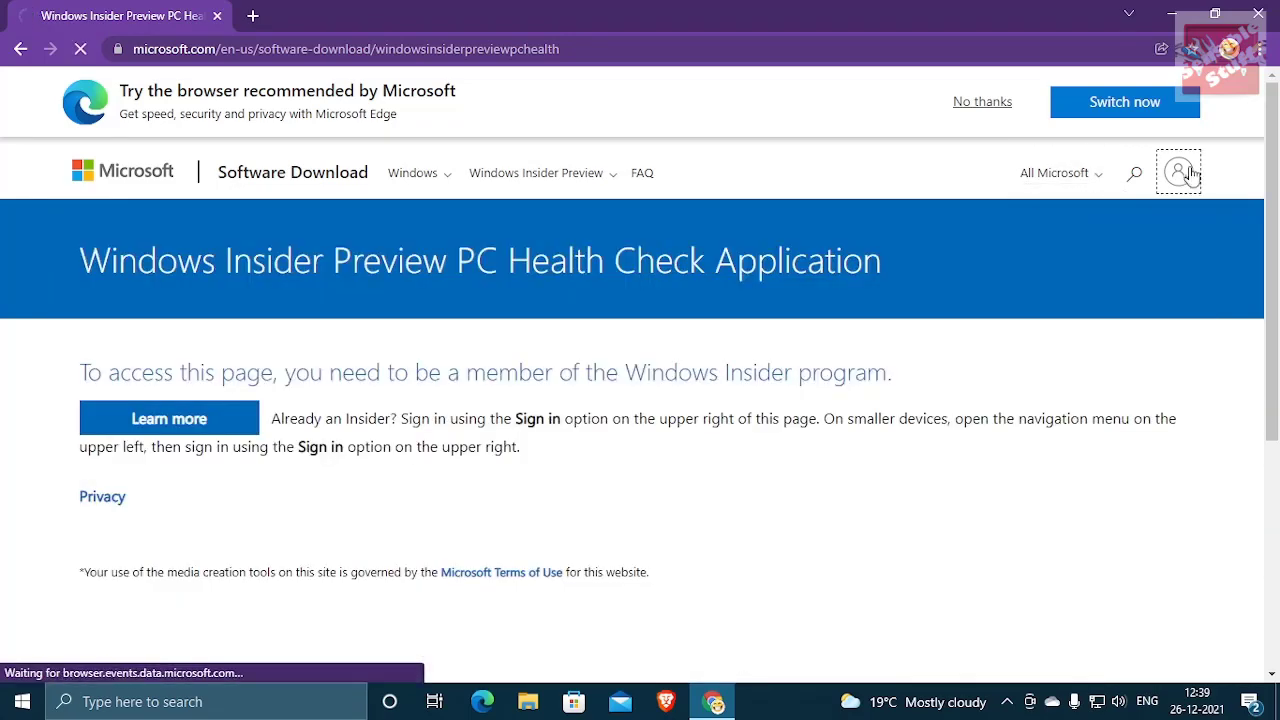
{"action": "left_click", "coordinate": [1180, 172]}
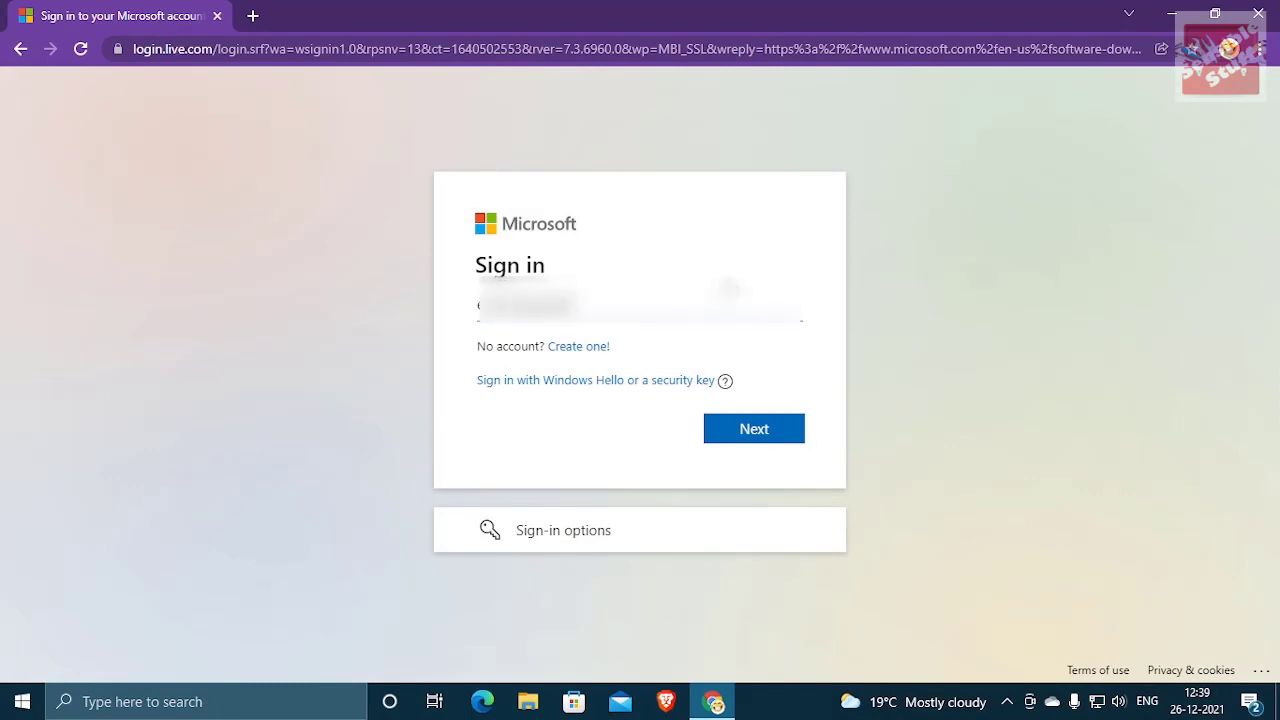
{"action": "left_click", "coordinate": [752, 428]}
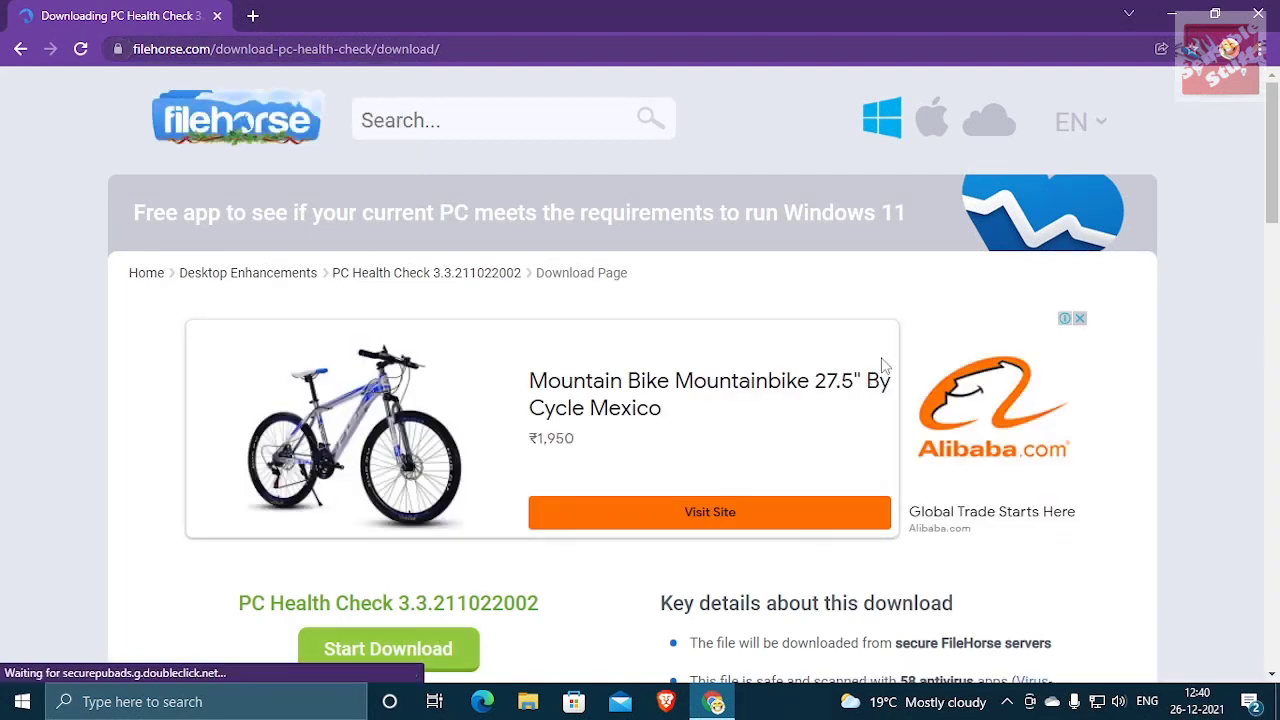
Download the PC Health Check .msi installer from FileHorse
{"action": "left_click", "coordinate": [388, 648]}
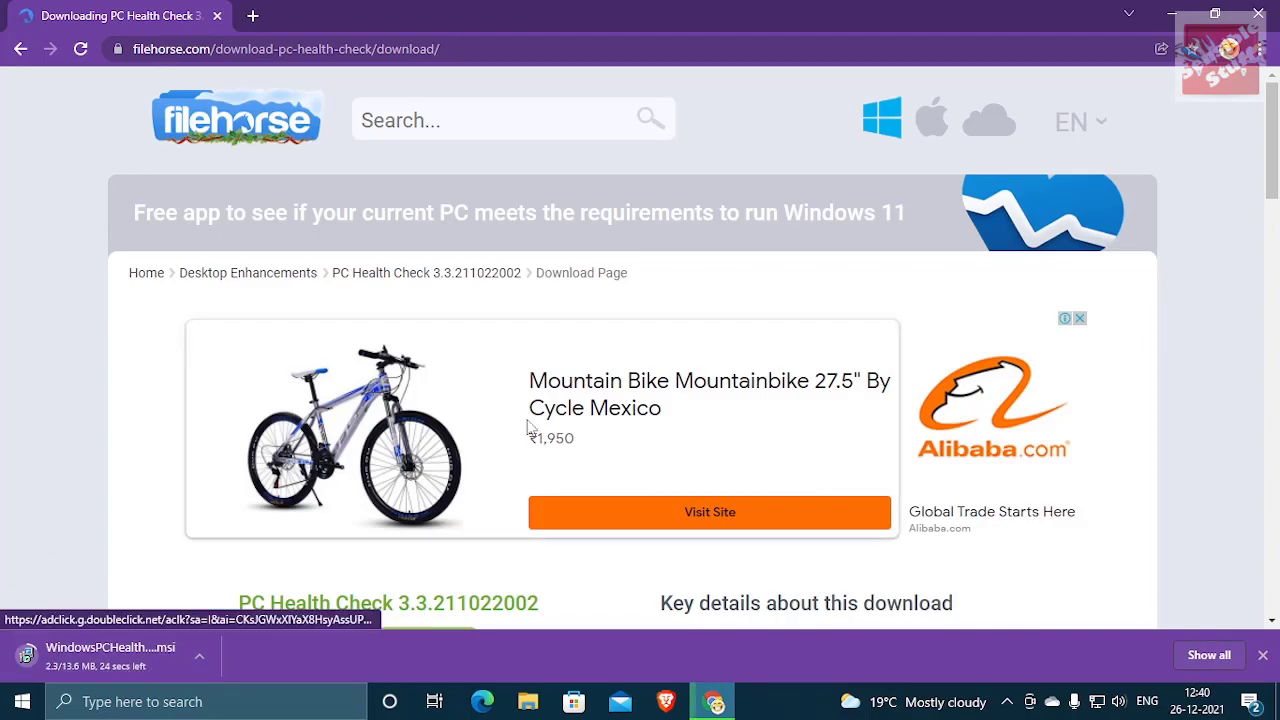
{"action": "scroll", "scroll_direction": "down", "scroll_amount": 3}
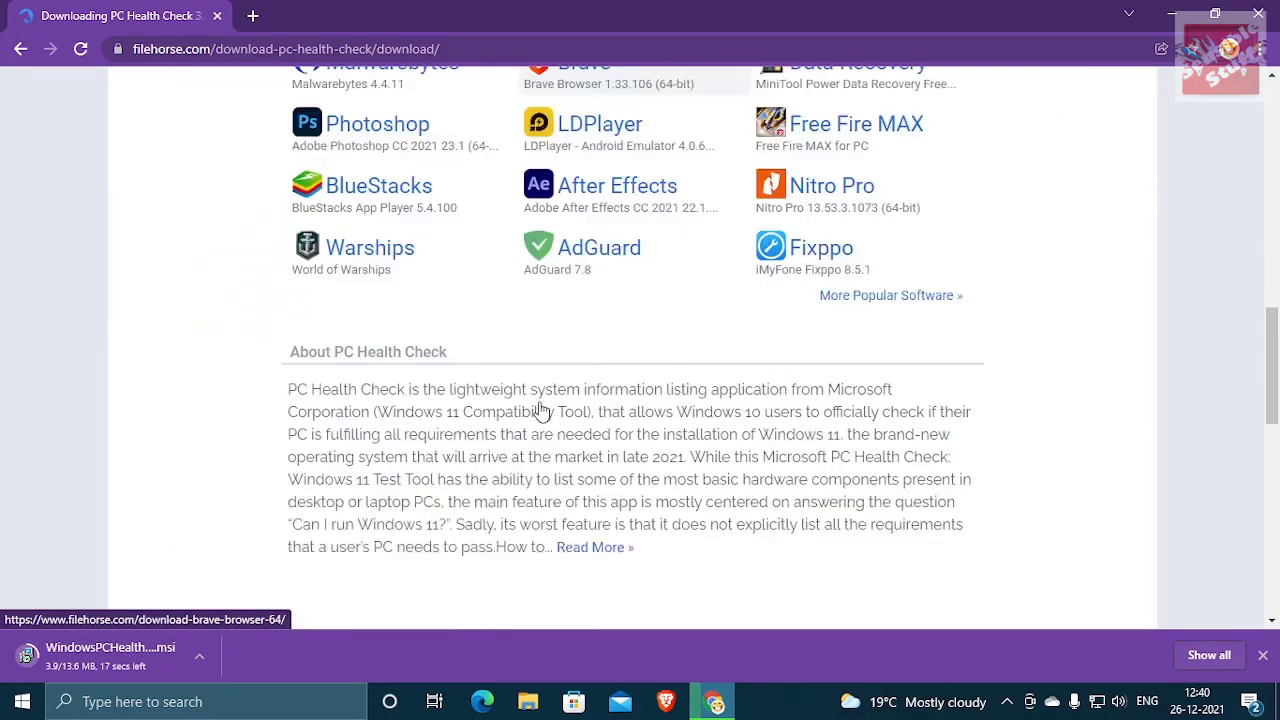
{"action": "scroll", "scroll_direction": "up", "scroll_amount": 3}
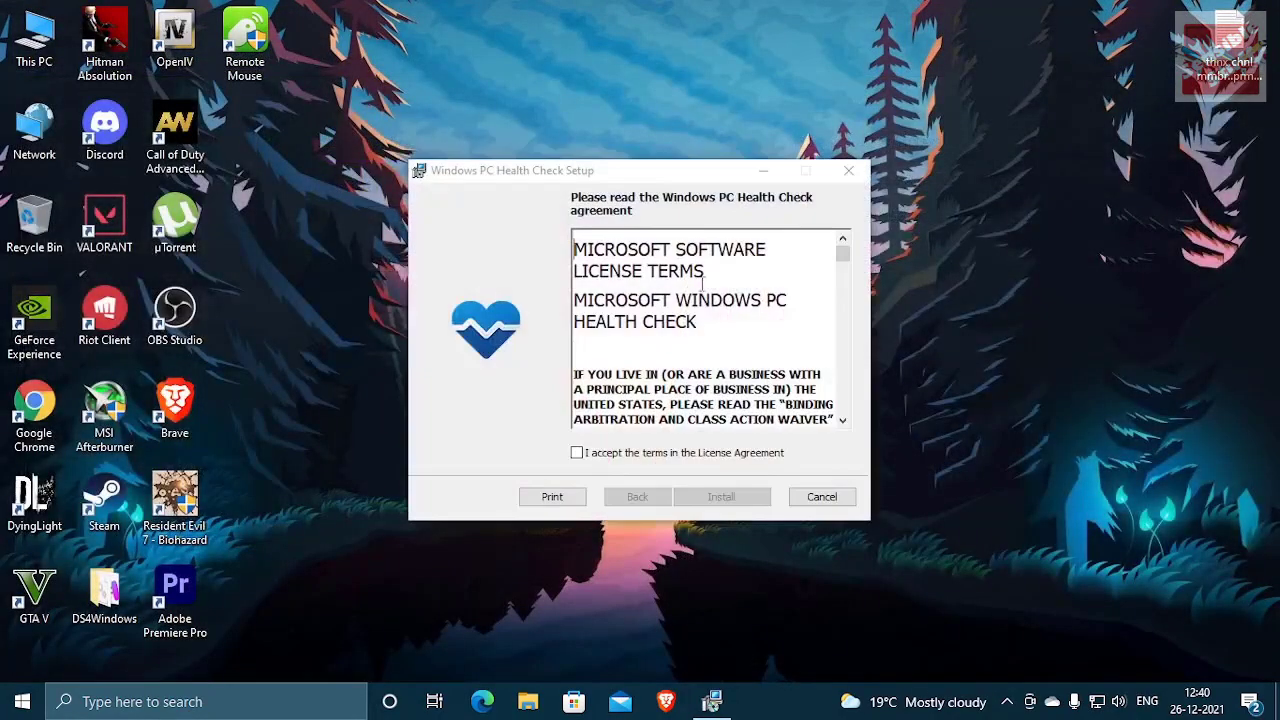
Accept the license, finish the PC Health Check setup, then launch Discord
{"action": "left_click", "coordinate": [720, 496]}
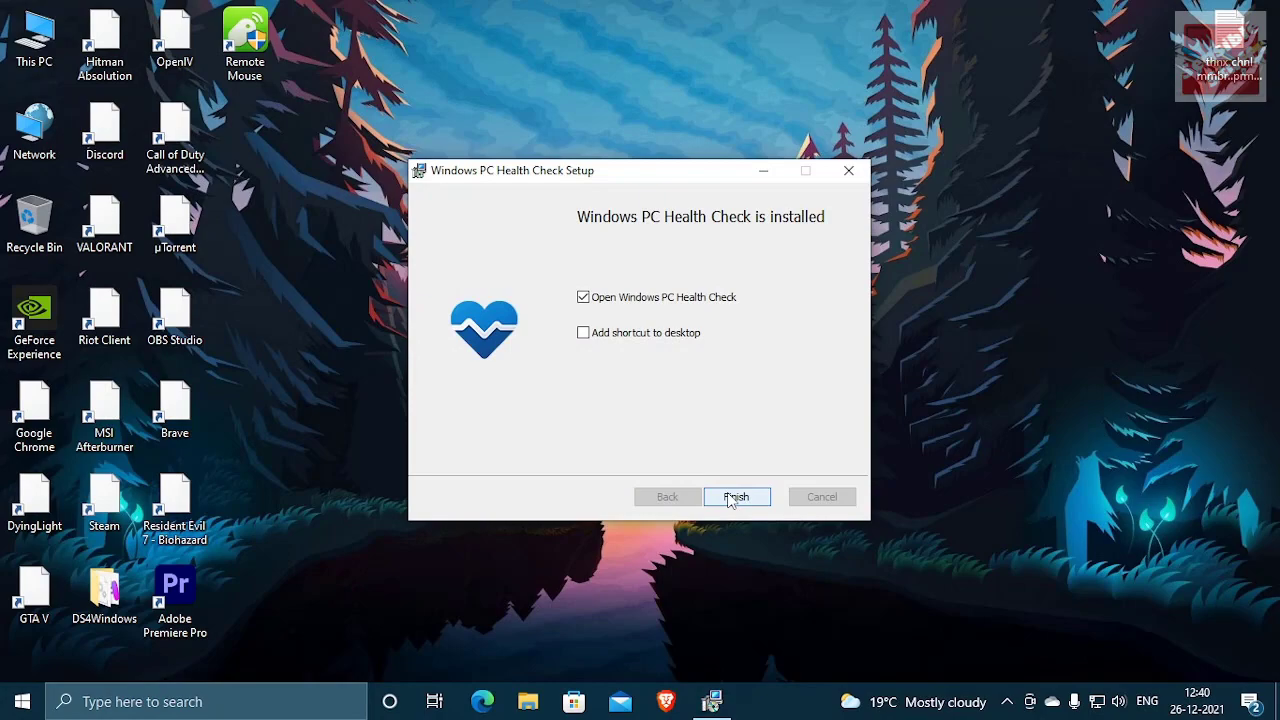
{"action": "left_click", "coordinate": [736, 496]}
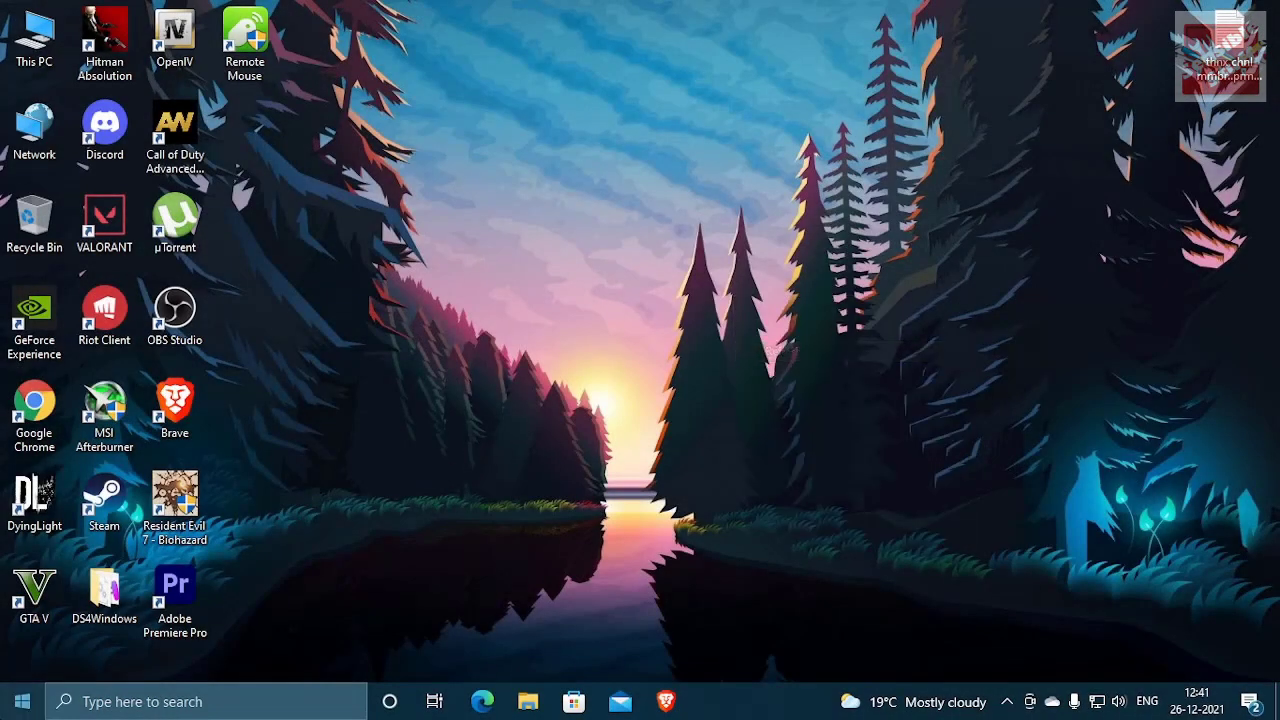
{"action": "left_click", "coordinate": [22, 700]}
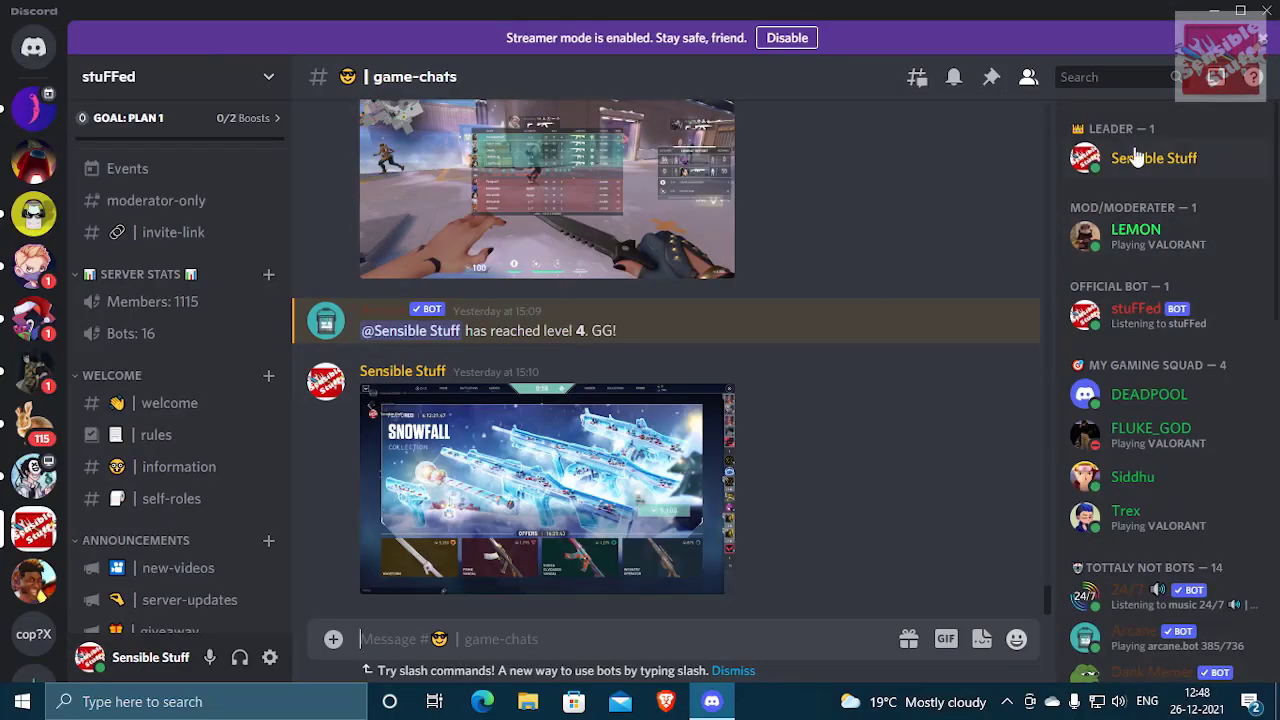
Browse the stuFFed server's giveaway, self-promo, memes and chat channels
{"action": "scroll", "scroll_direction": "down", "scroll_amount": 3}
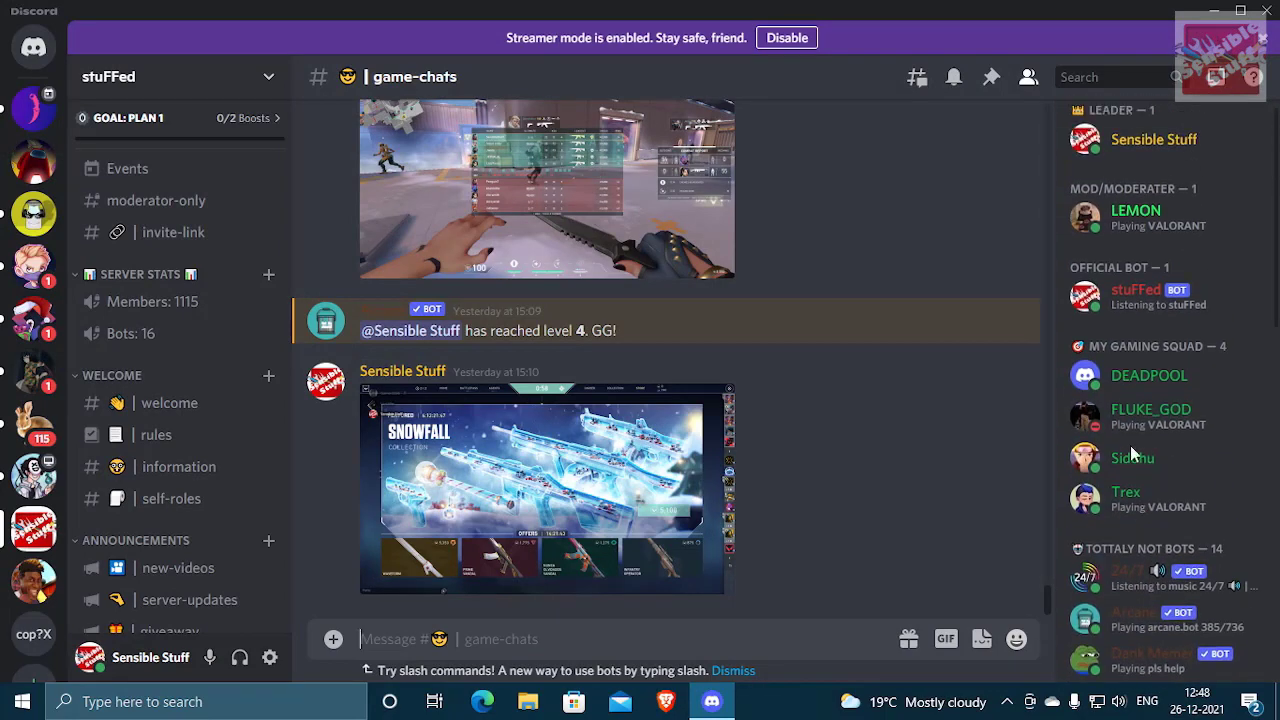
{"action": "scroll", "scroll_direction": "down", "scroll_amount": 3}
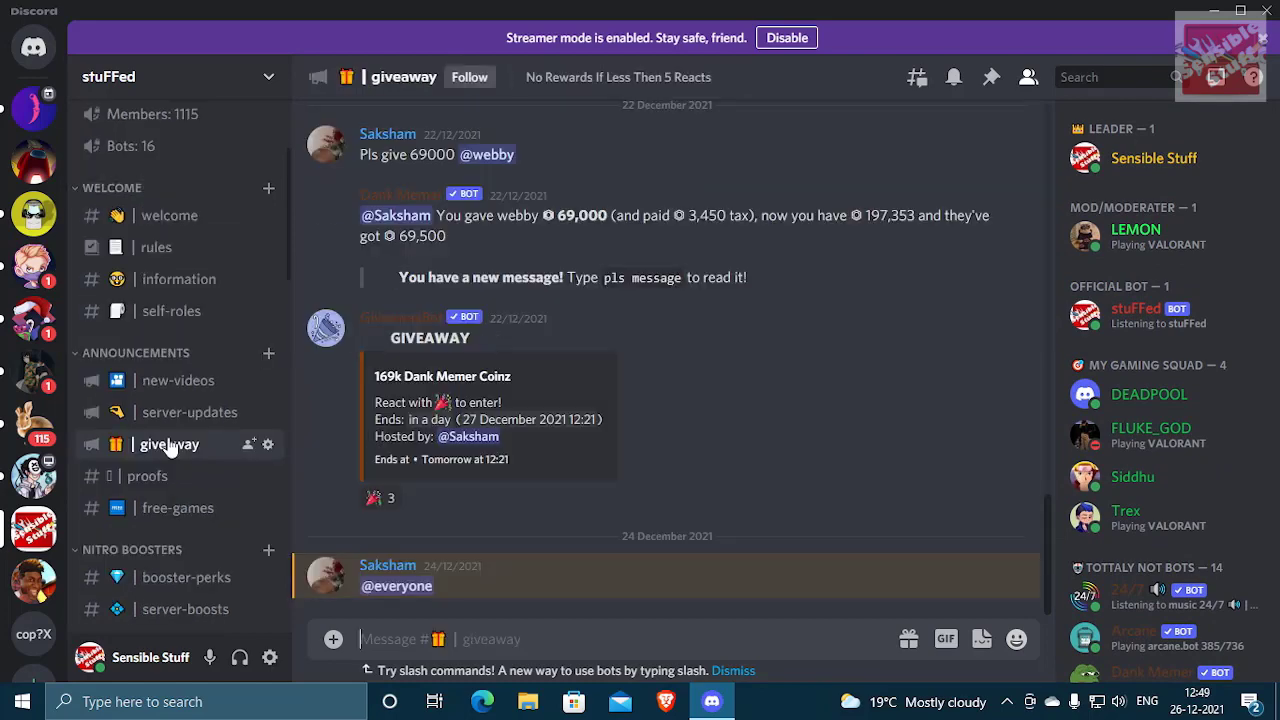
{"action": "mouse_move", "coordinate": [570, 448]}
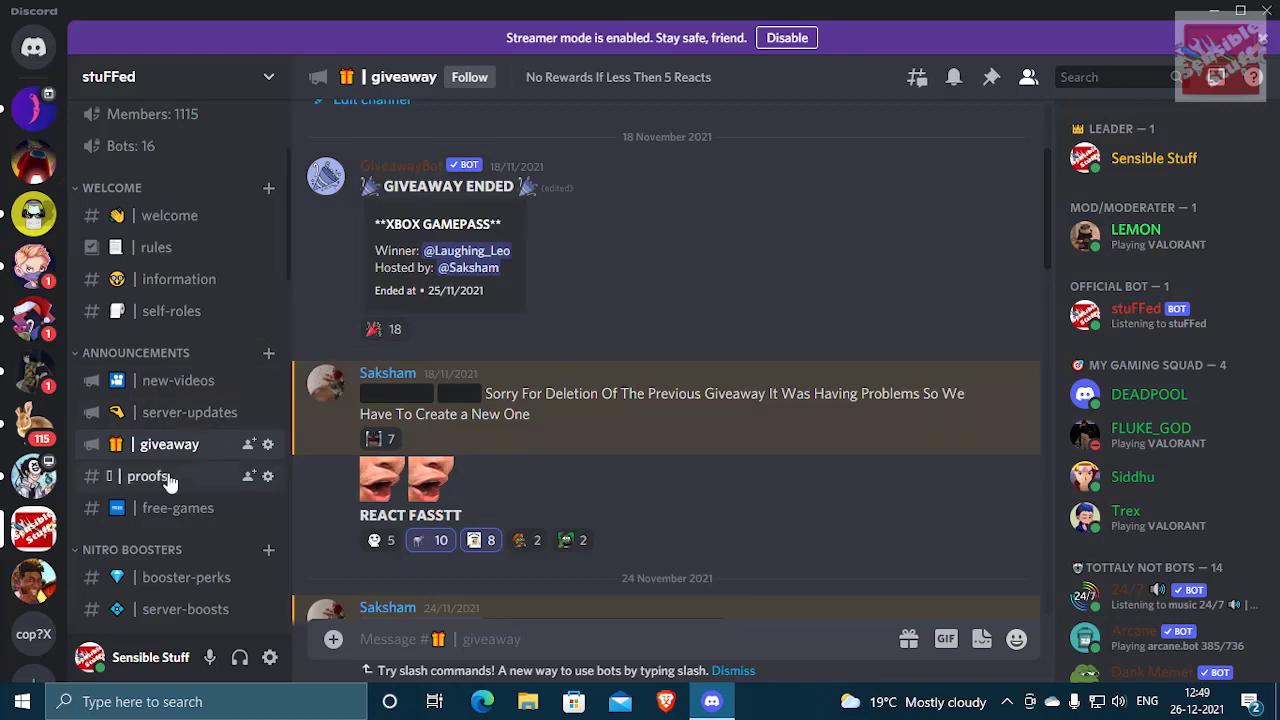
{"action": "left_click", "coordinate": [148, 476]}
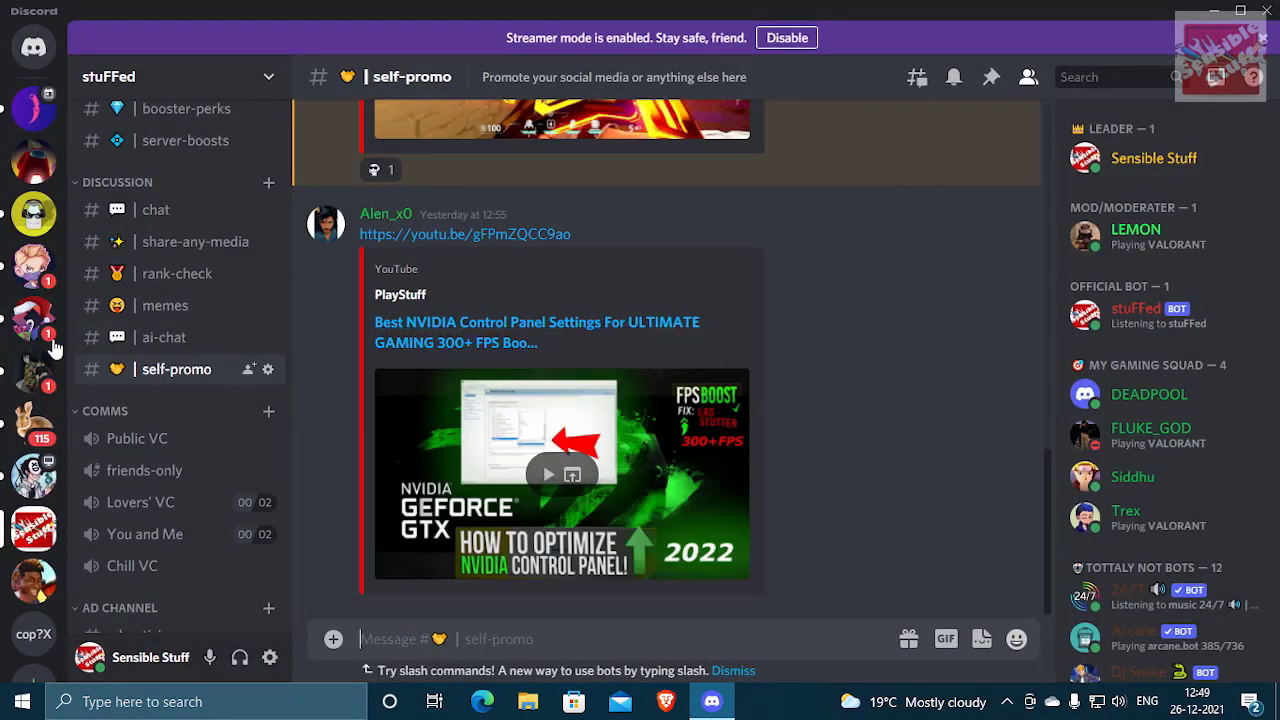
{"action": "left_click", "coordinate": [164, 304]}
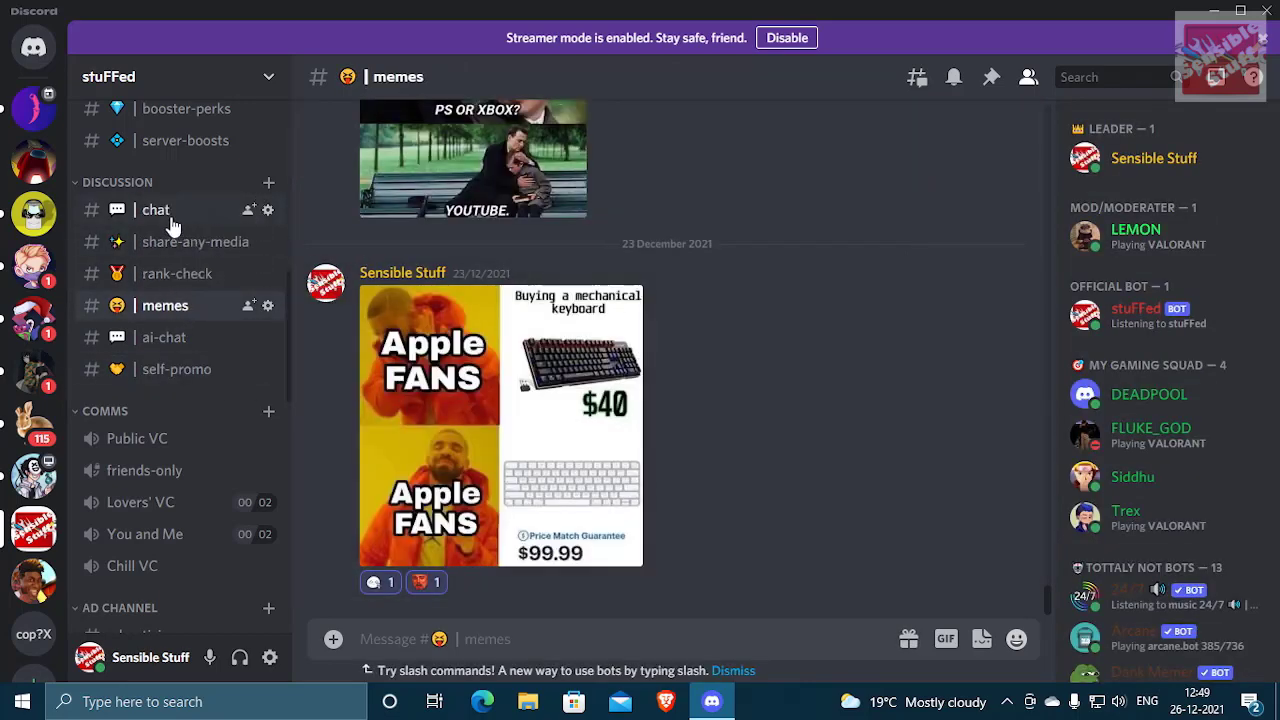
{"action": "left_click", "coordinate": [156, 210]}
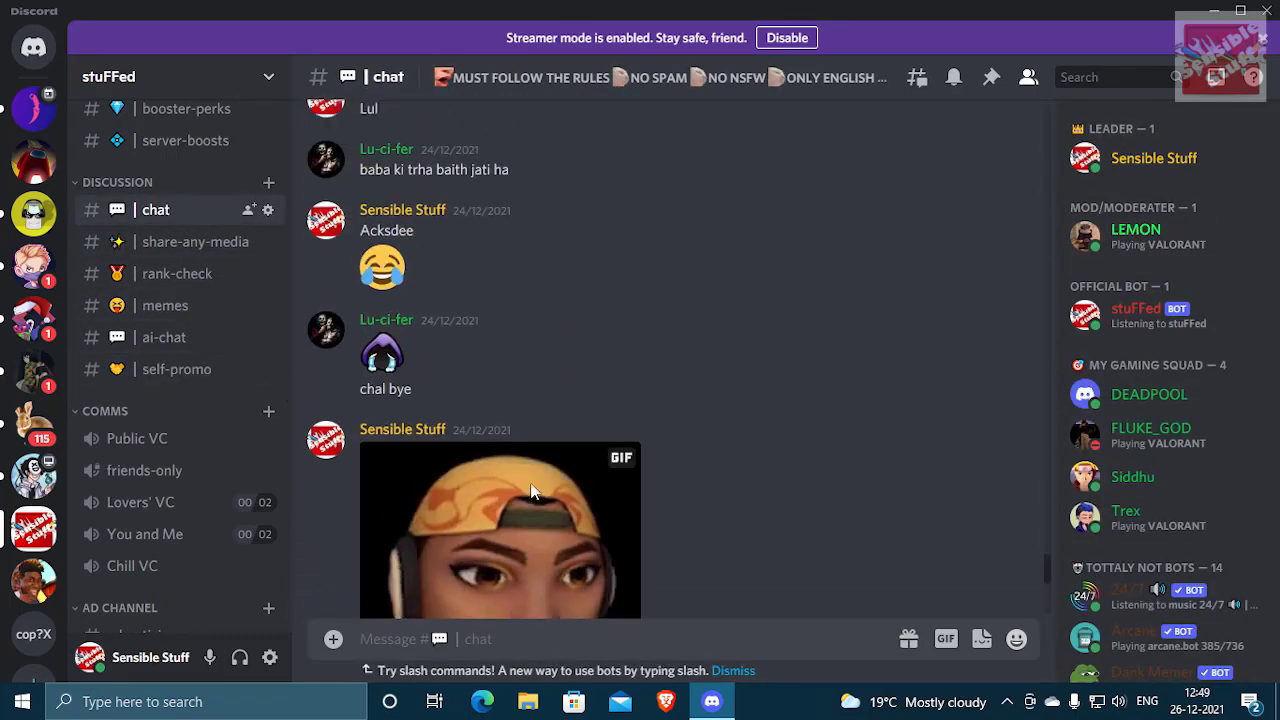
{"action": "scroll", "scroll_direction": "down", "scroll_amount": 3}
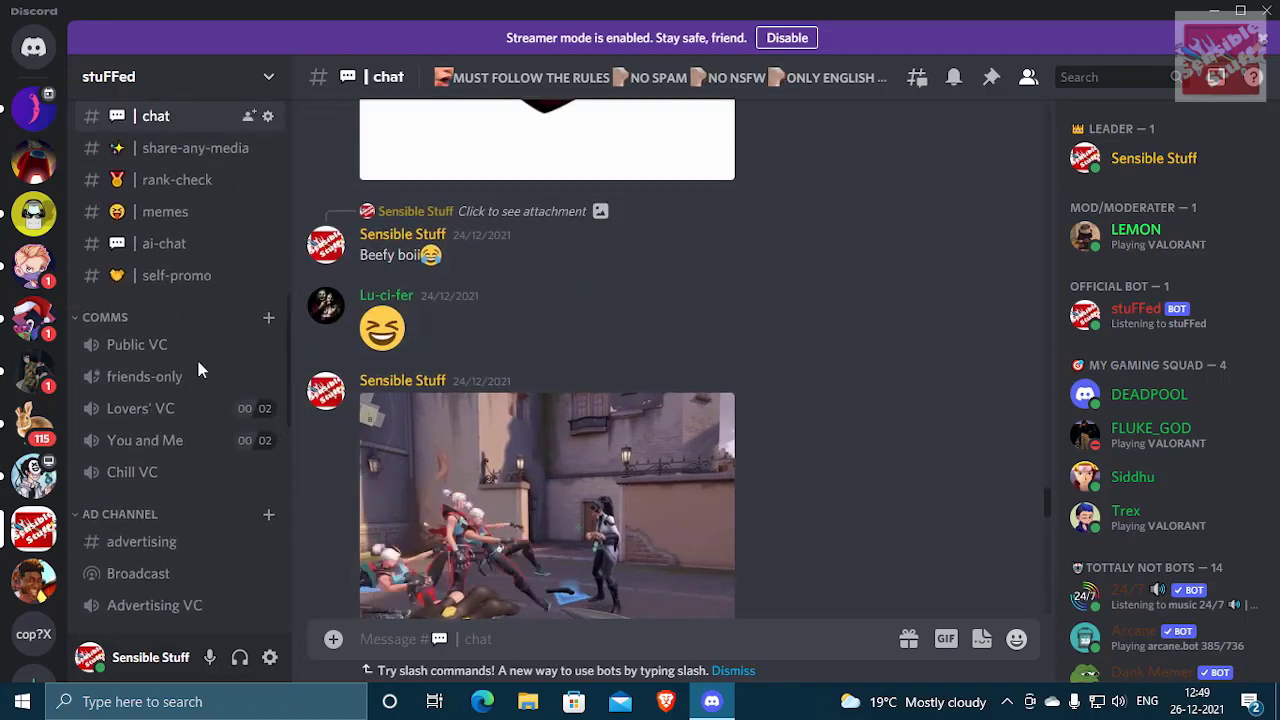
{"action": "scroll", "scroll_direction": "down", "scroll_amount": 3}
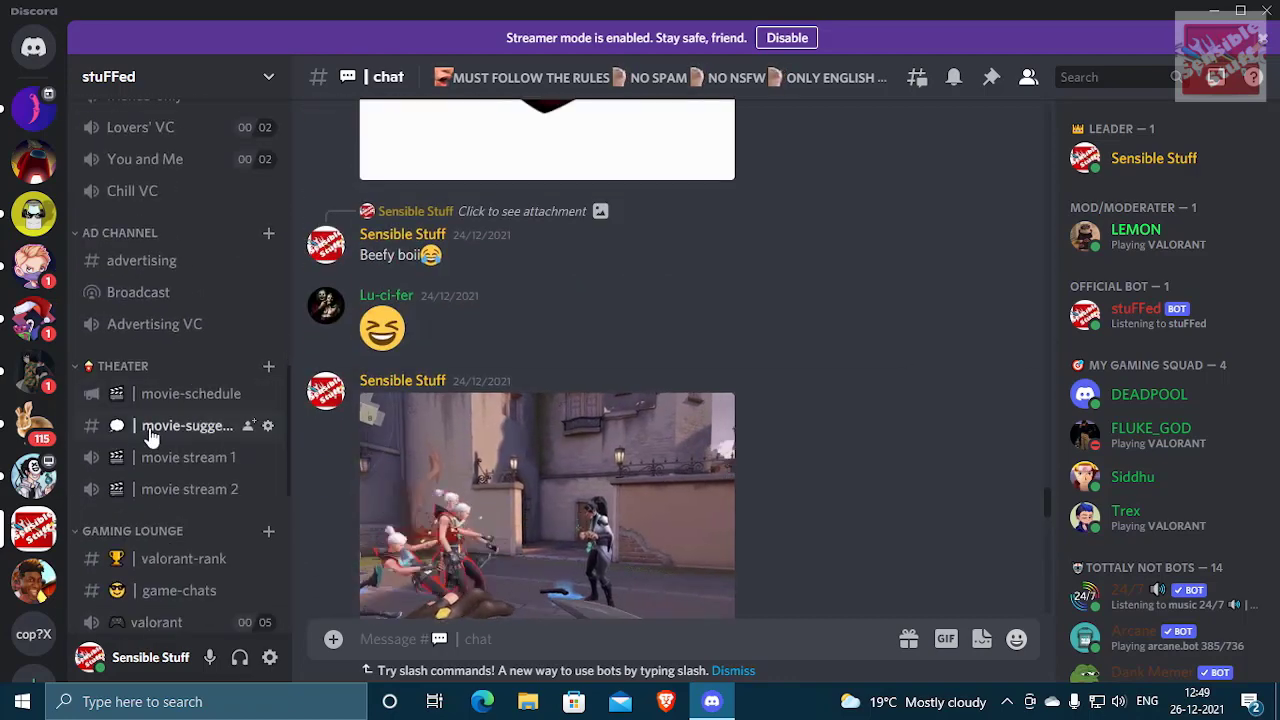
Browse the movie-suggestions and game-chats channels
{"action": "left_click", "coordinate": [186, 424]}
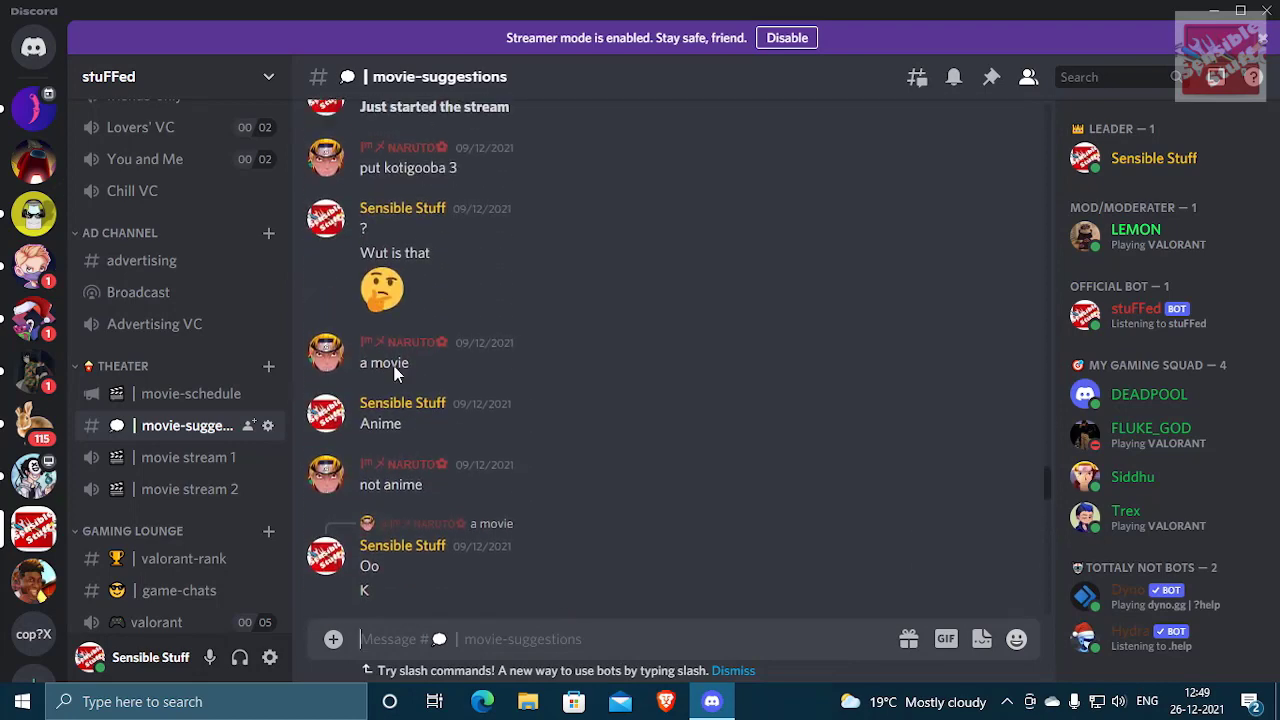
{"action": "scroll", "scroll_direction": "down", "scroll_amount": 3}
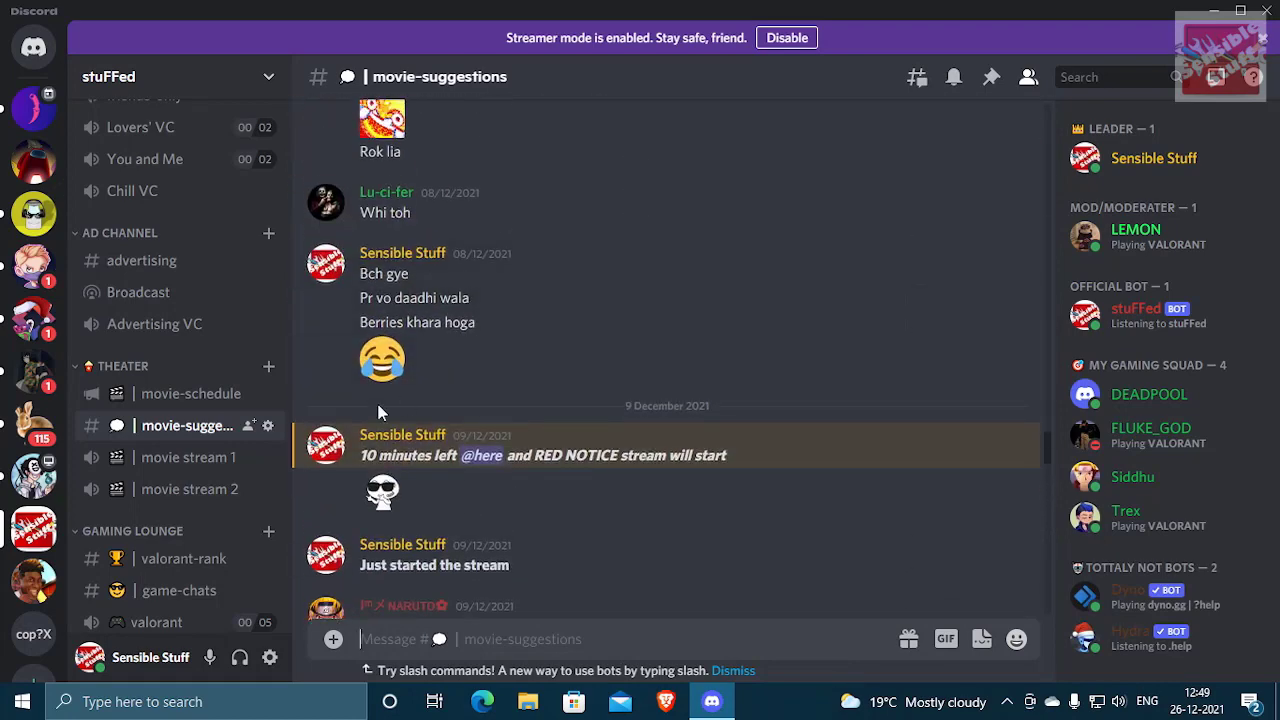
{"action": "scroll", "scroll_direction": "up", "scroll_amount": 3}
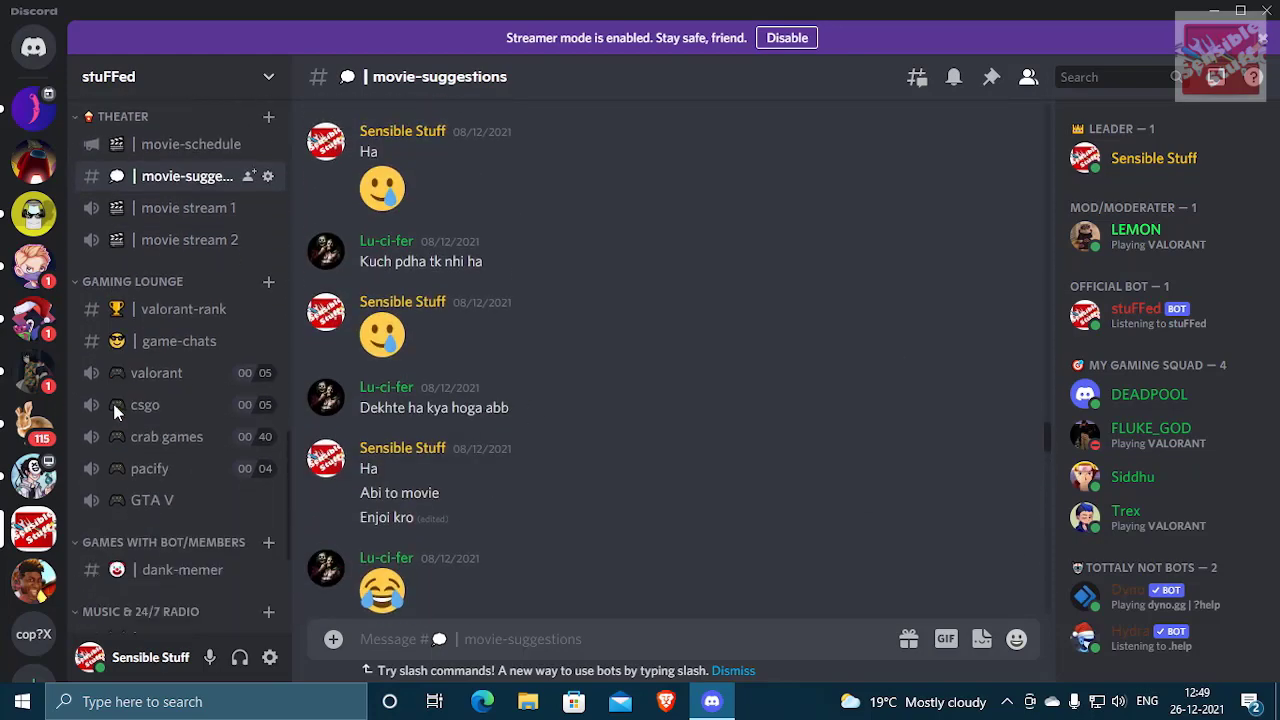
{"action": "scroll", "scroll_direction": "down", "scroll_amount": 3}
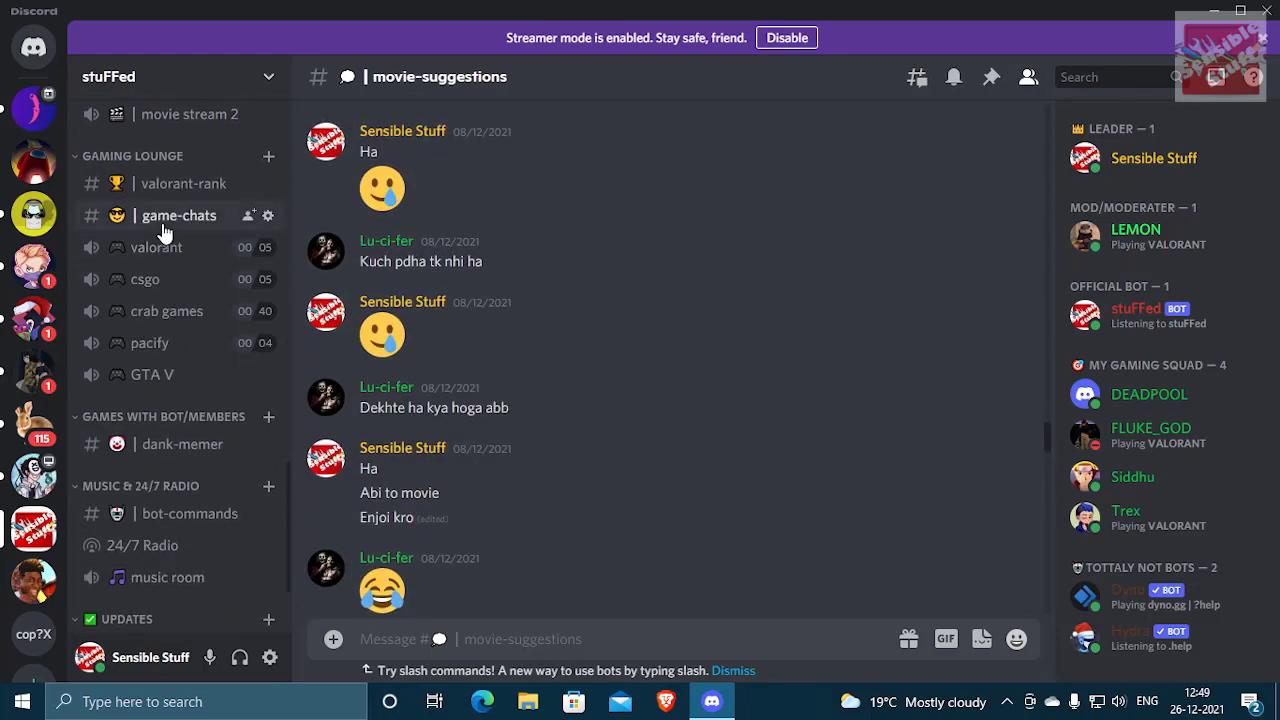
{"action": "left_click", "coordinate": [178, 216]}
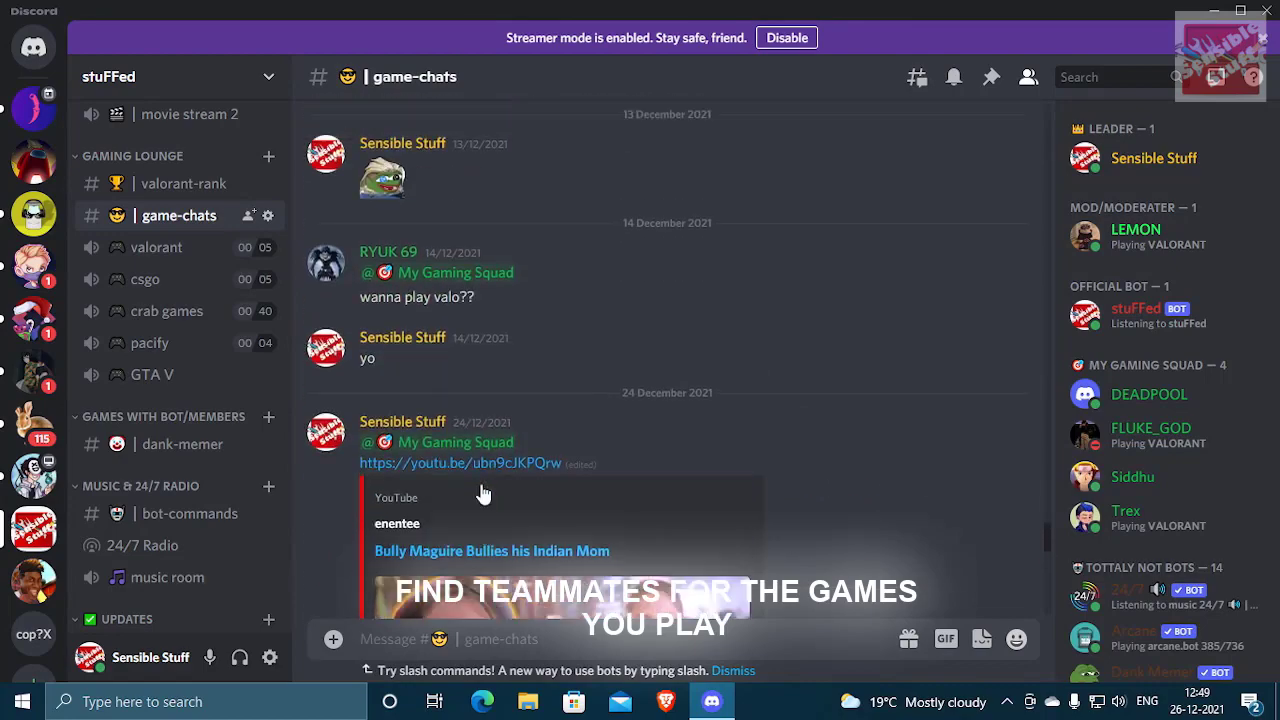
{"action": "scroll", "scroll_direction": "down", "scroll_amount": 3}
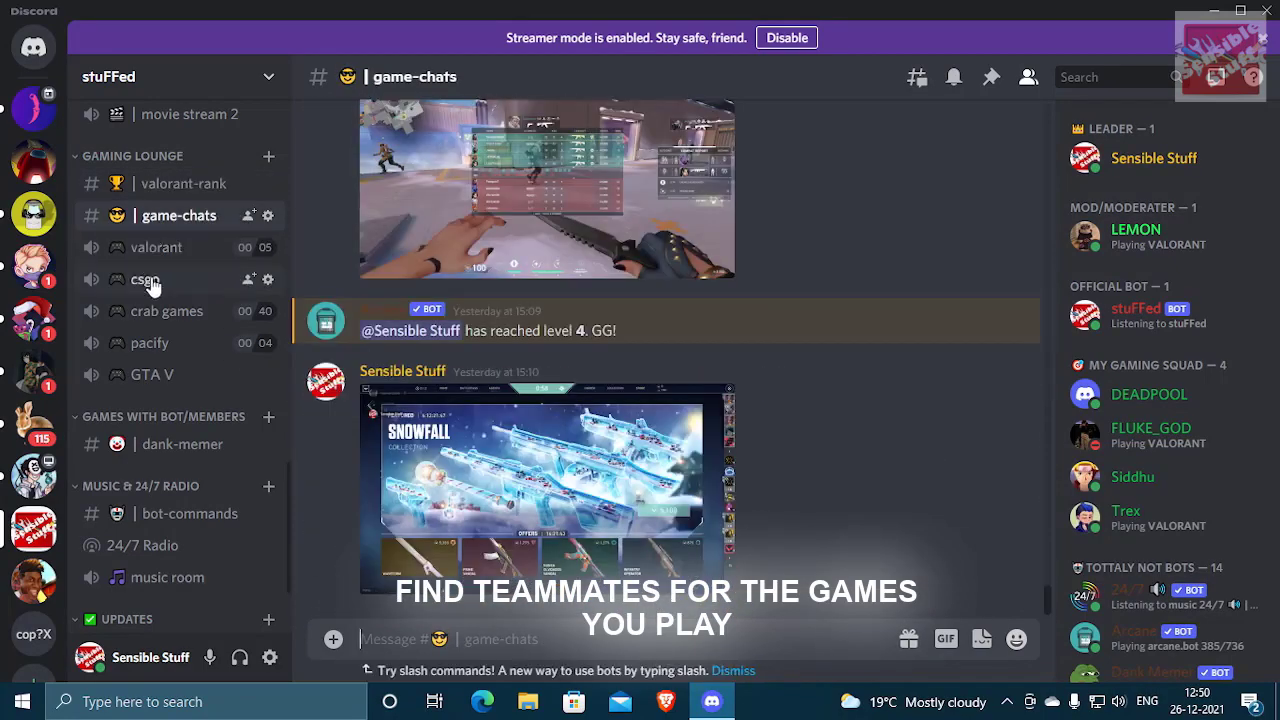
Send 'pls dep all' to the Dank Memer bot, leaving a bank balance of 144,057
{"action": "left_click", "coordinate": [182, 444]}
{"action": "type", "text": "p"}
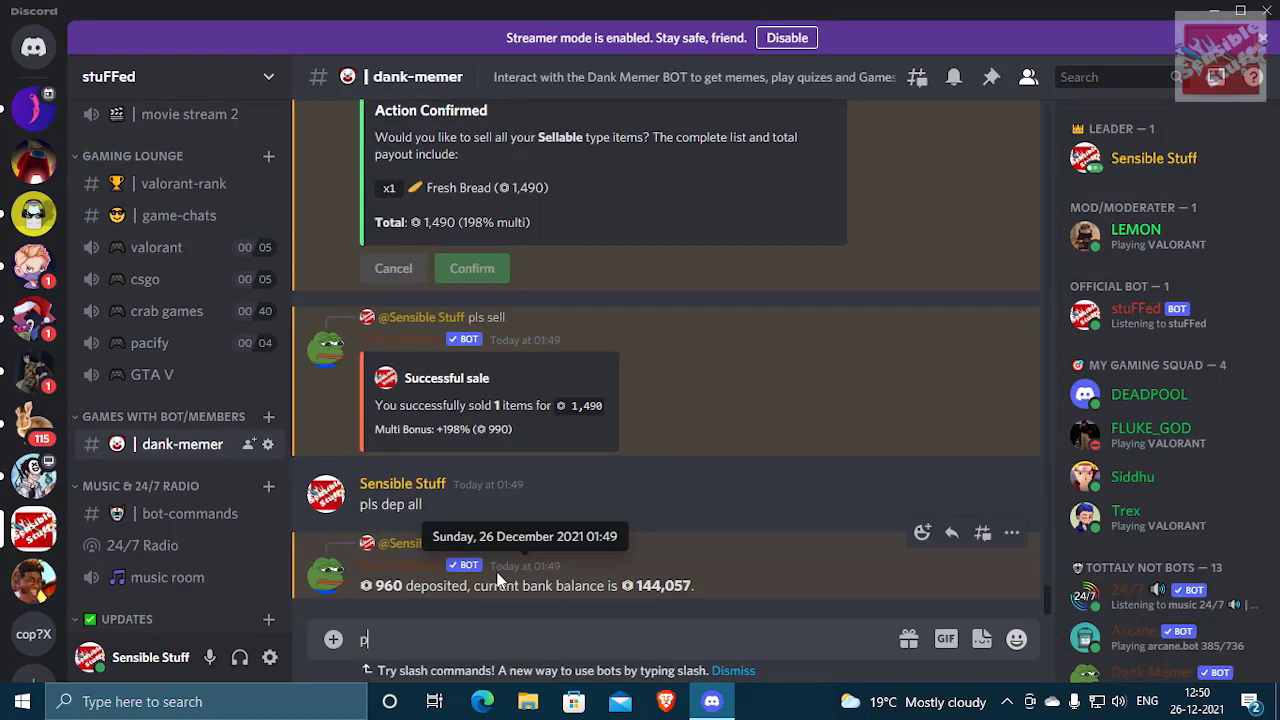
{"action": "type", "text": "ls"}
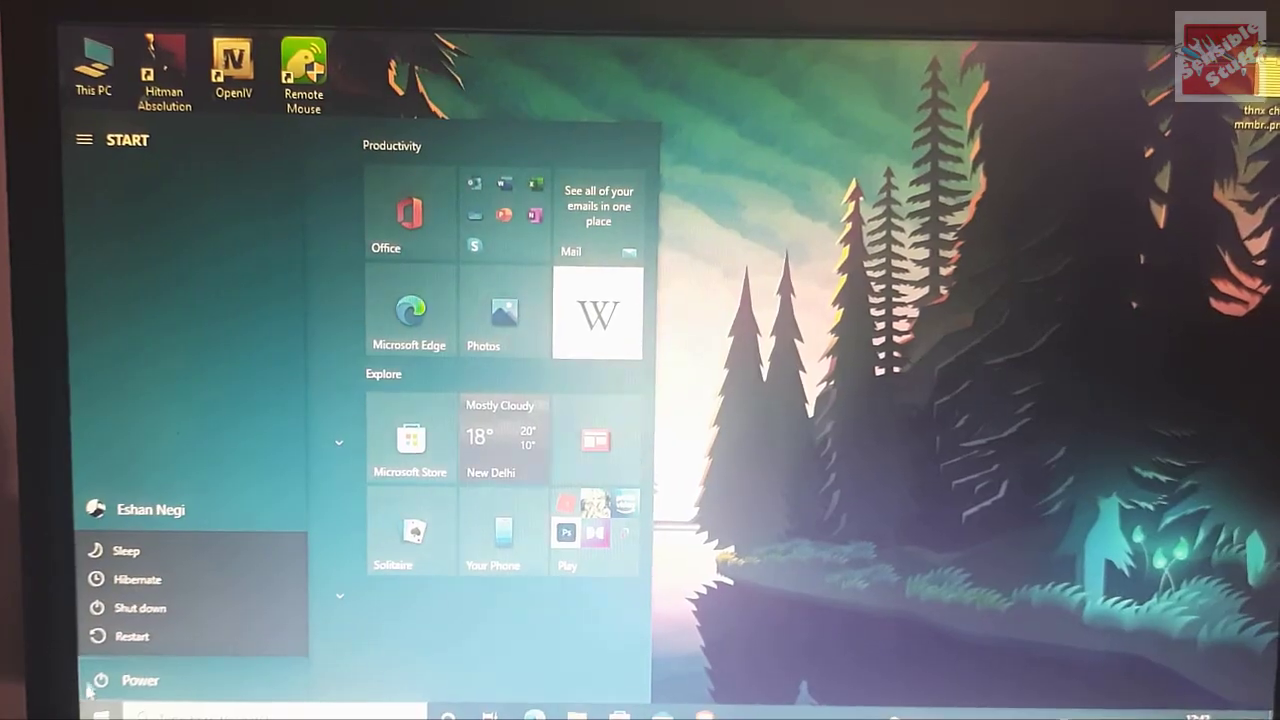
Restart the PC to enter the MSI Click BIOS 5 setup
{"action": "left_click", "coordinate": [132, 636]}
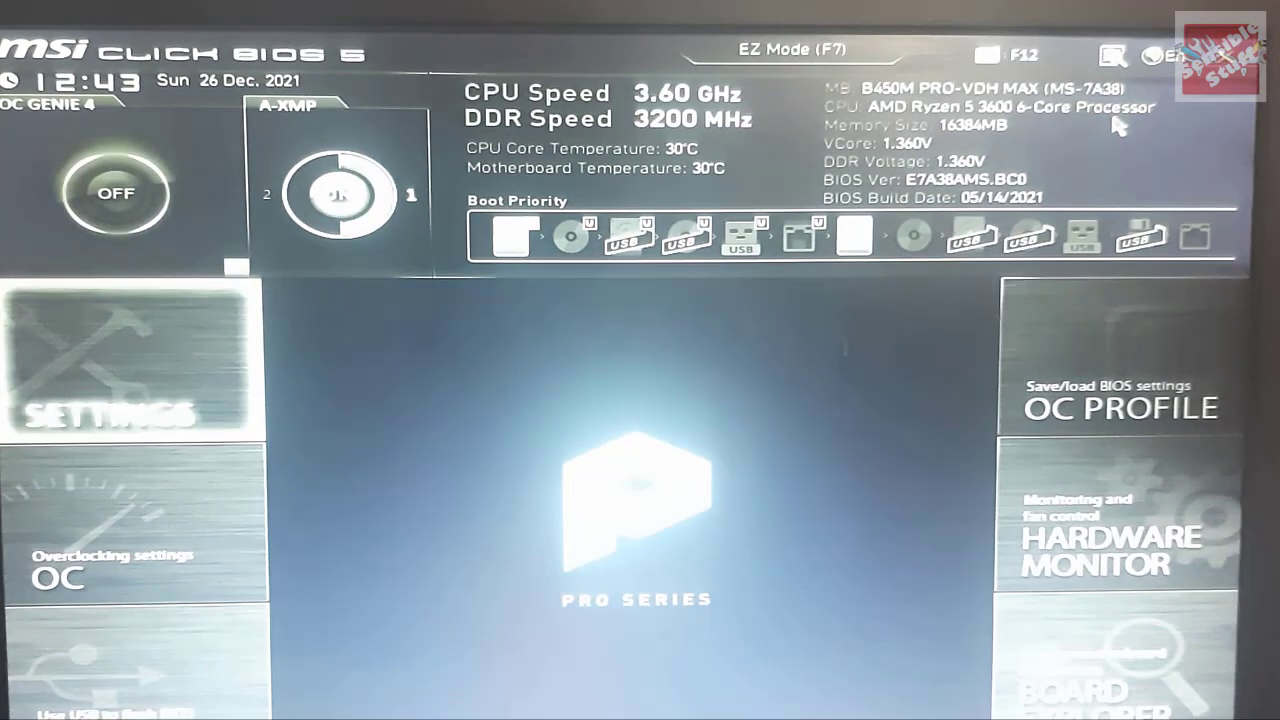
Under Settings > Security > Trusted Computing, set Security Device Support to Enable with AMD fTPM
{"action": "left_click", "coordinate": [344, 196]}
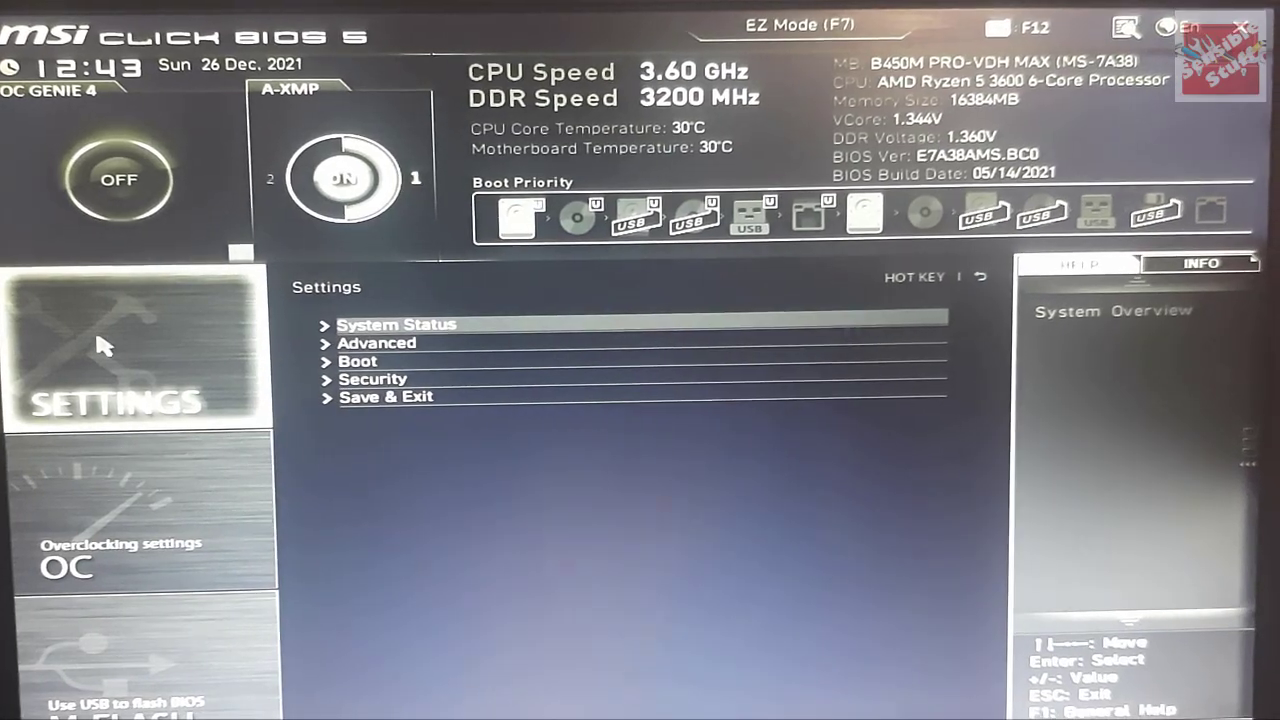
{"action": "left_click", "coordinate": [374, 386]}
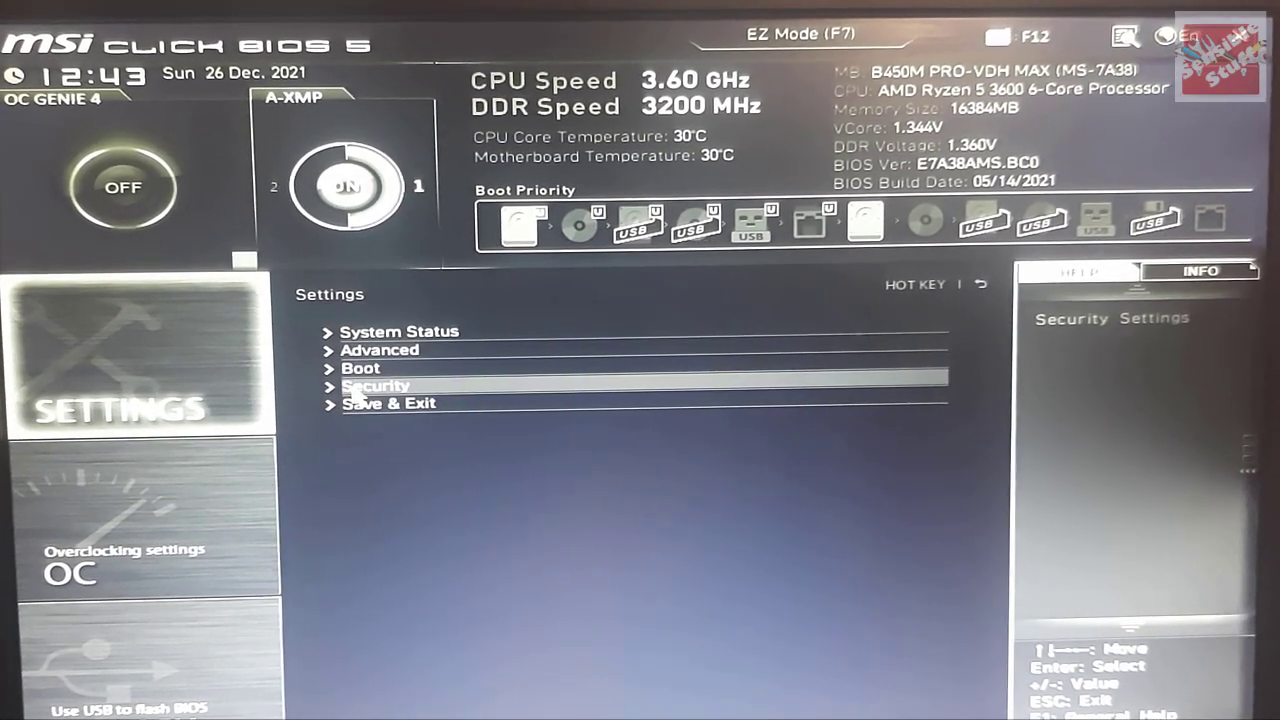
{"action": "left_click", "coordinate": [376, 386]}
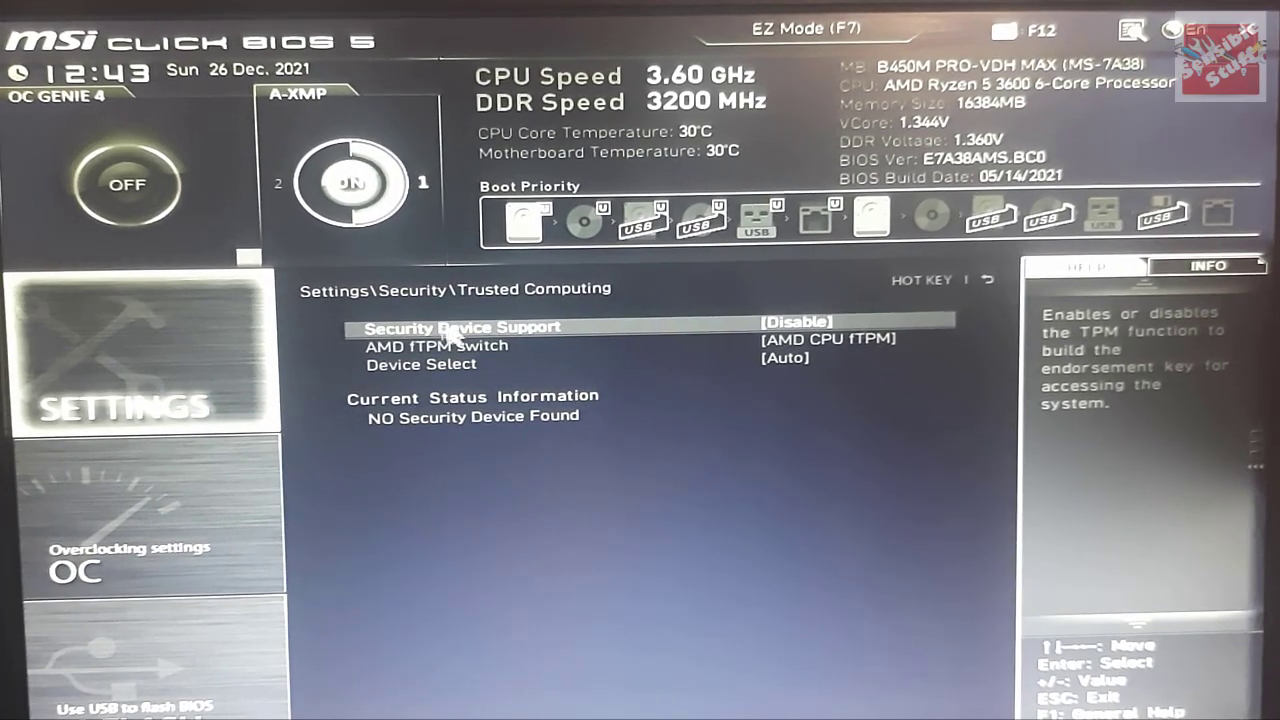
{"action": "left_click", "coordinate": [460, 328]}
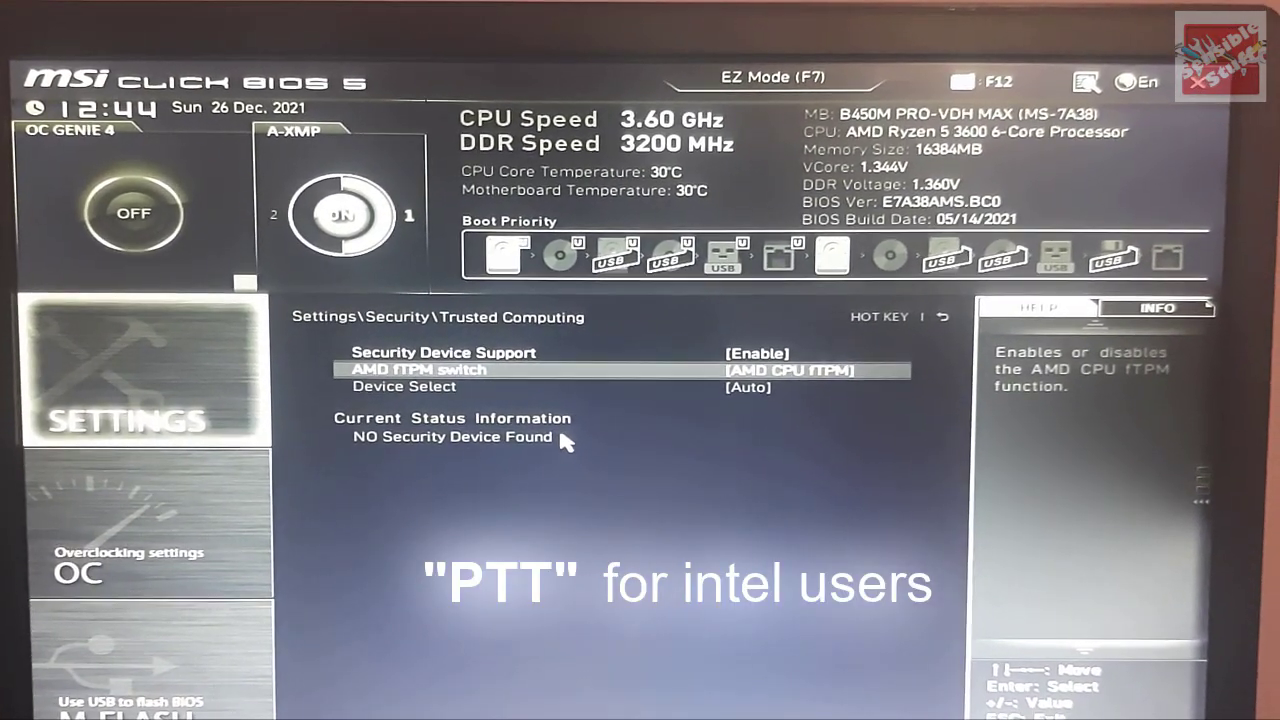
{"action": "key", "text": "Up"}
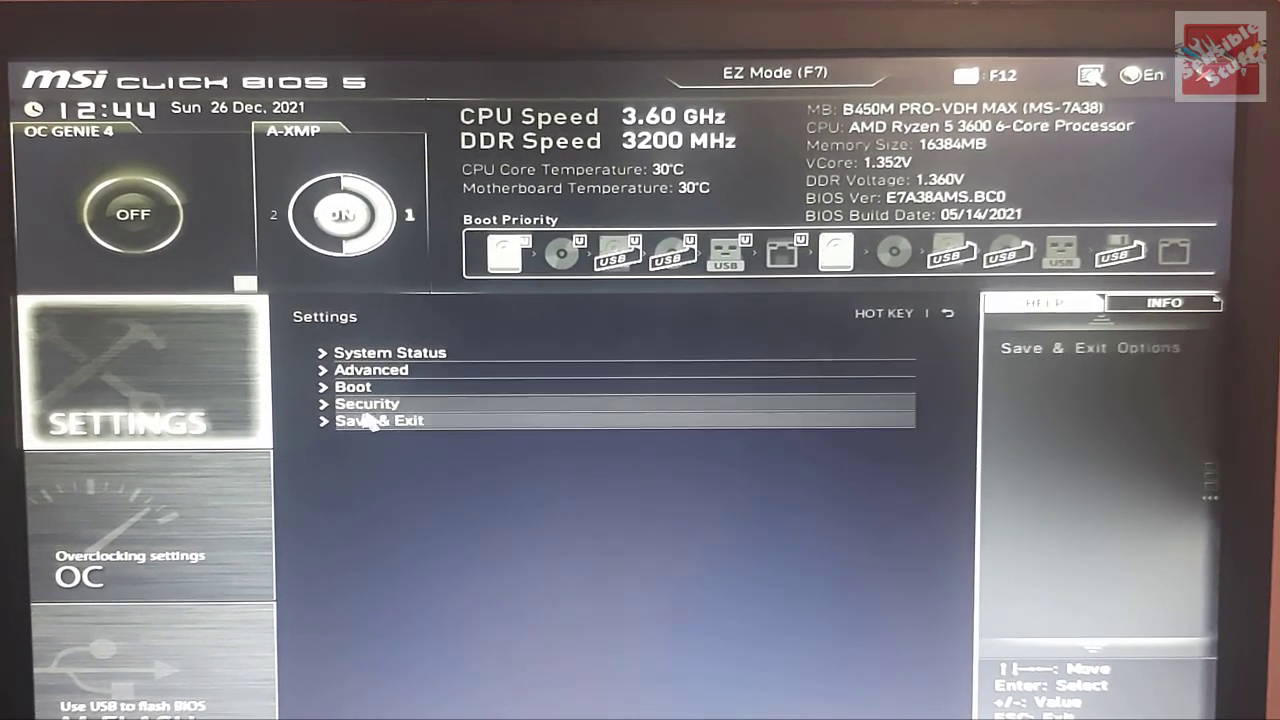
Save the changed settings via Save & Exit and confirm, rebooting into Windows
{"action": "left_click", "coordinate": [380, 420]}
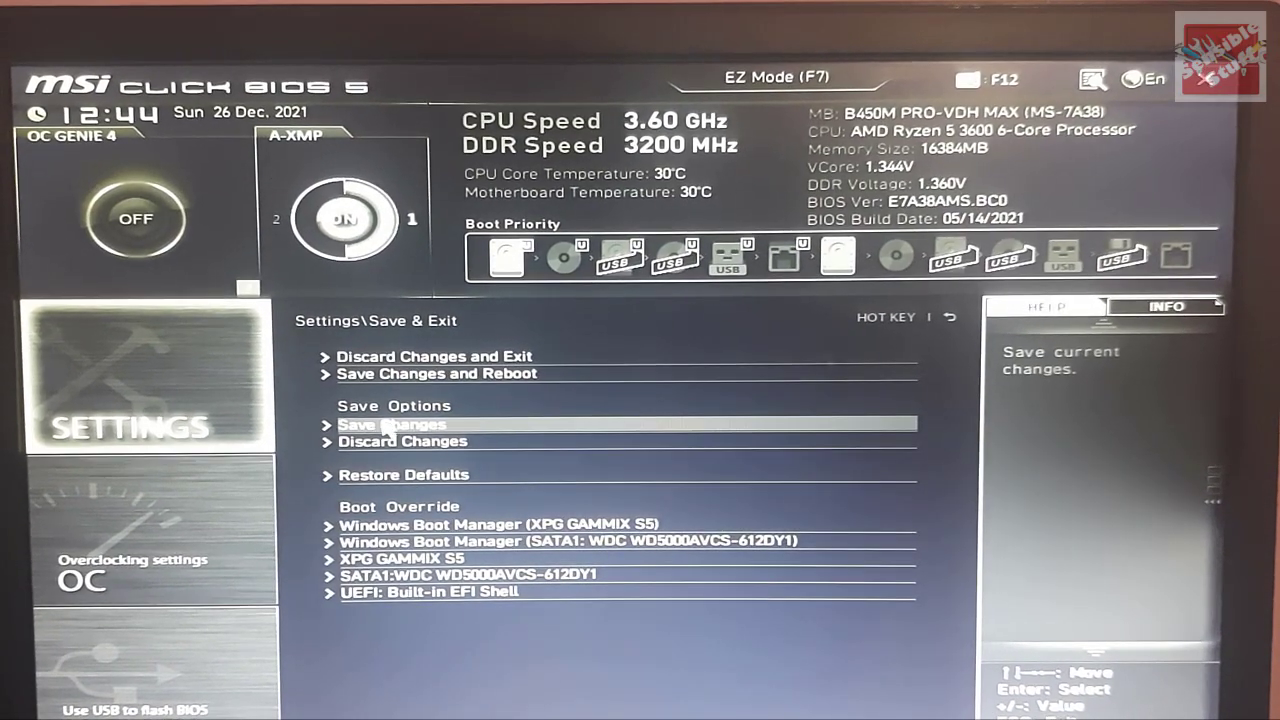
{"action": "left_click", "coordinate": [392, 424]}
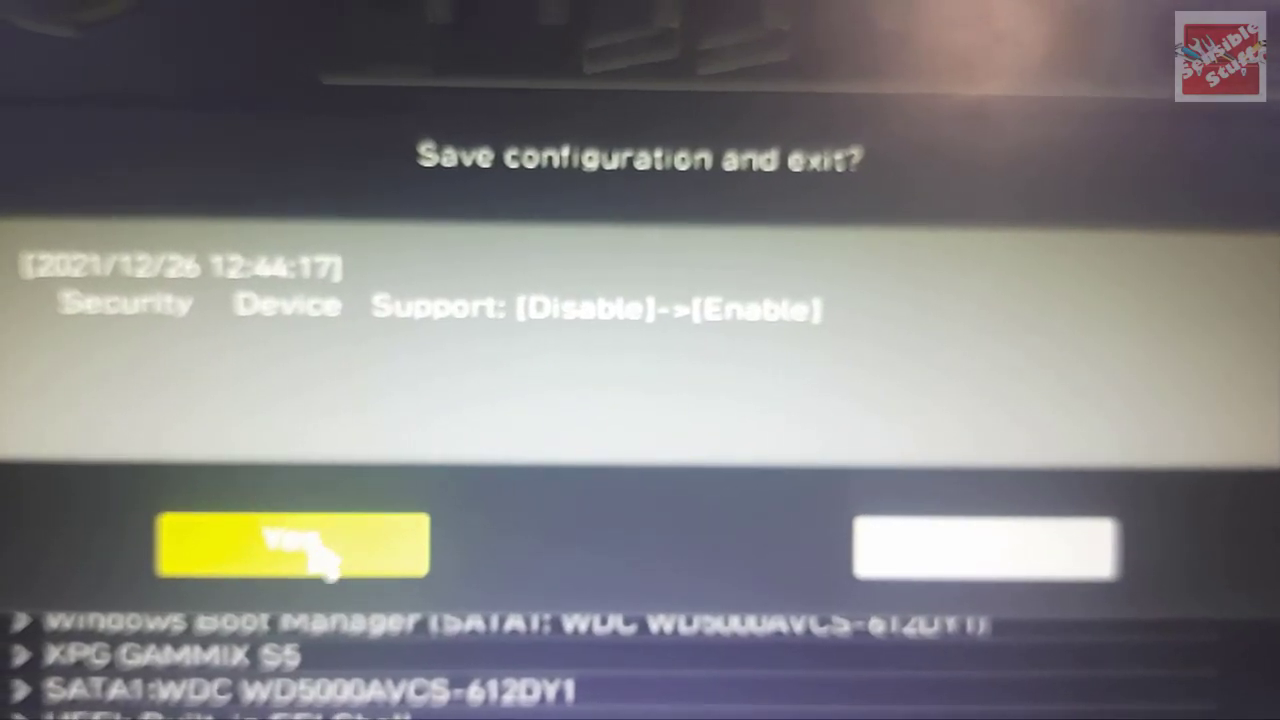
{"action": "left_click", "coordinate": [292, 544]}
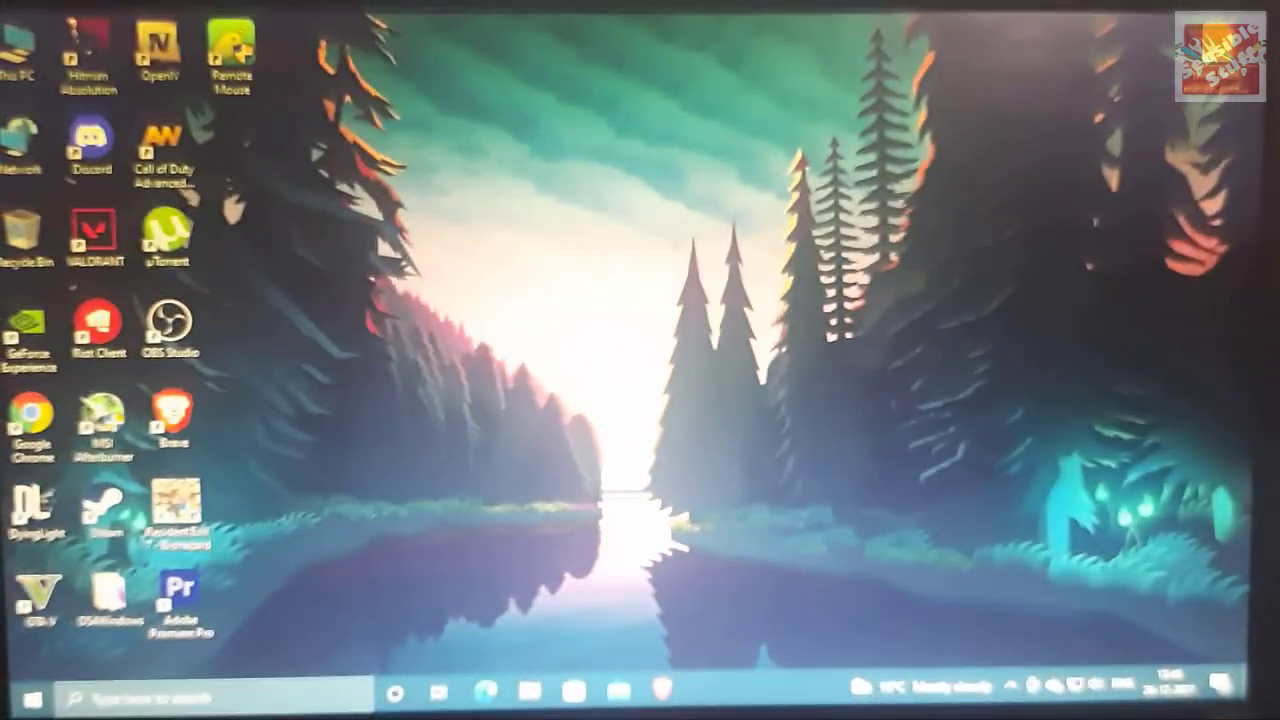
Refresh the desktop from its context menu and bring up the Start menu
{"action": "left_click", "coordinate": [30, 692]}
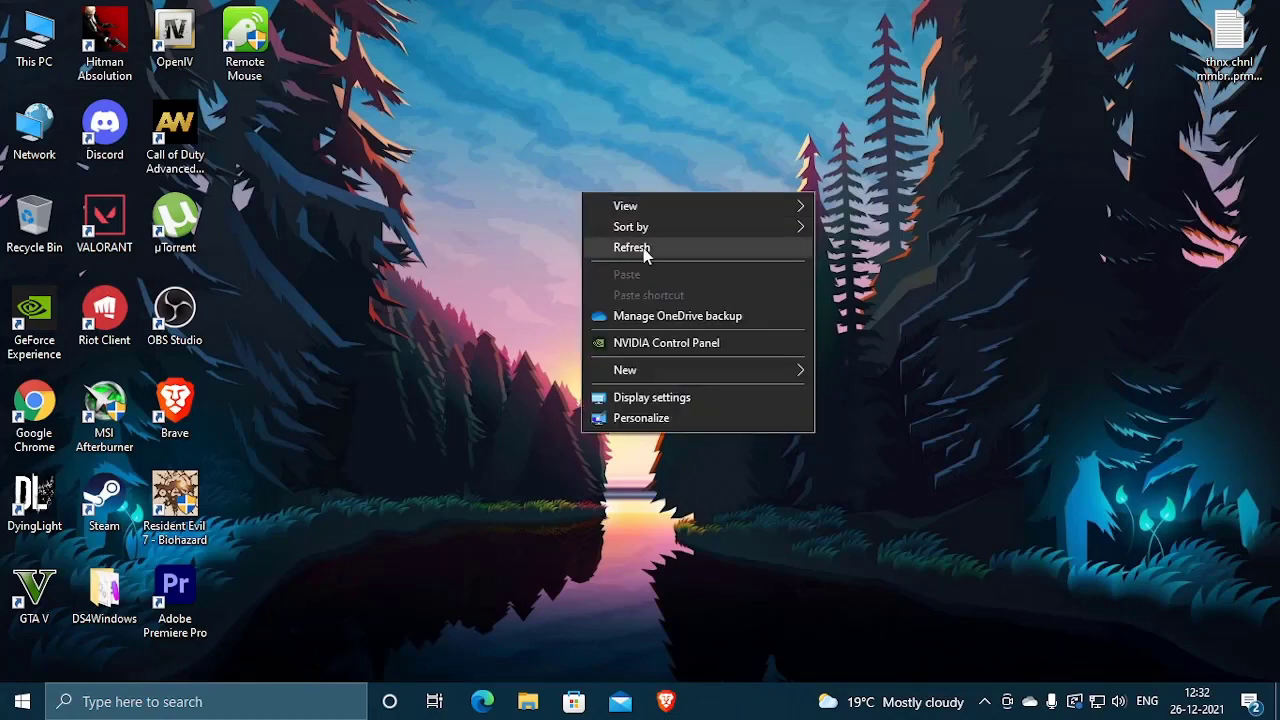
{"action": "left_click", "coordinate": [632, 248]}
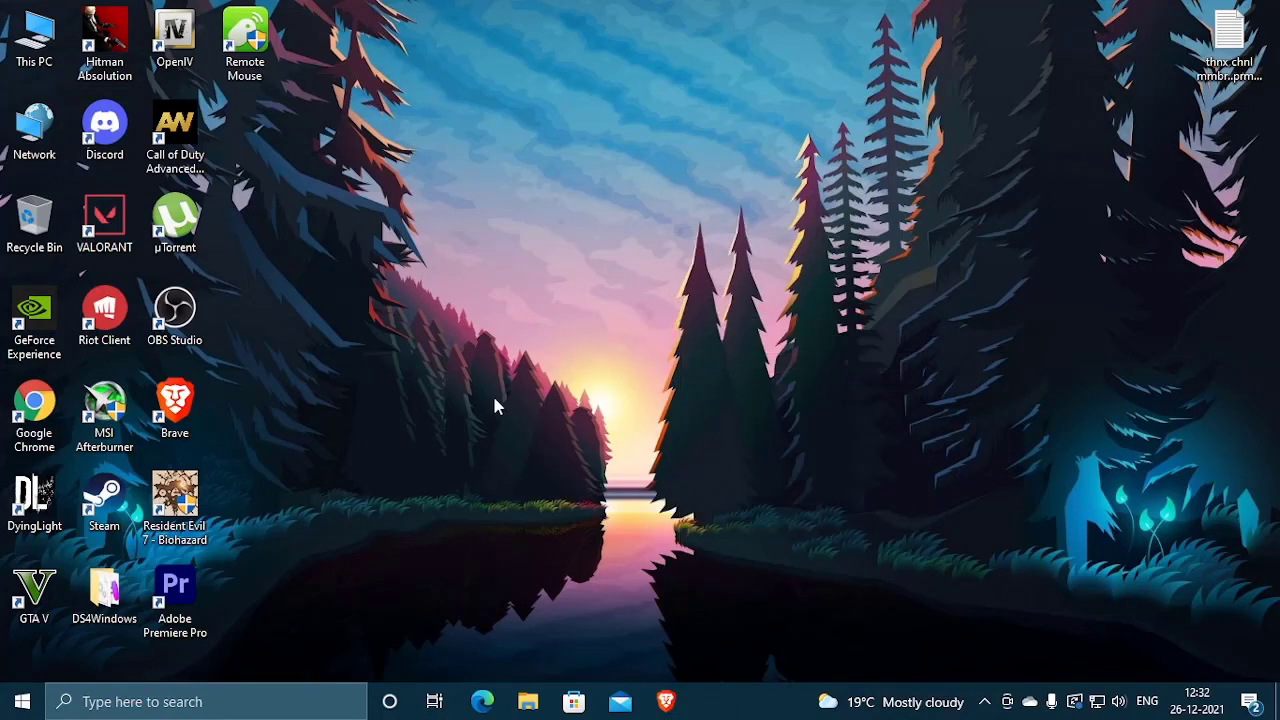
{"action": "left_click", "coordinate": [22, 700]}
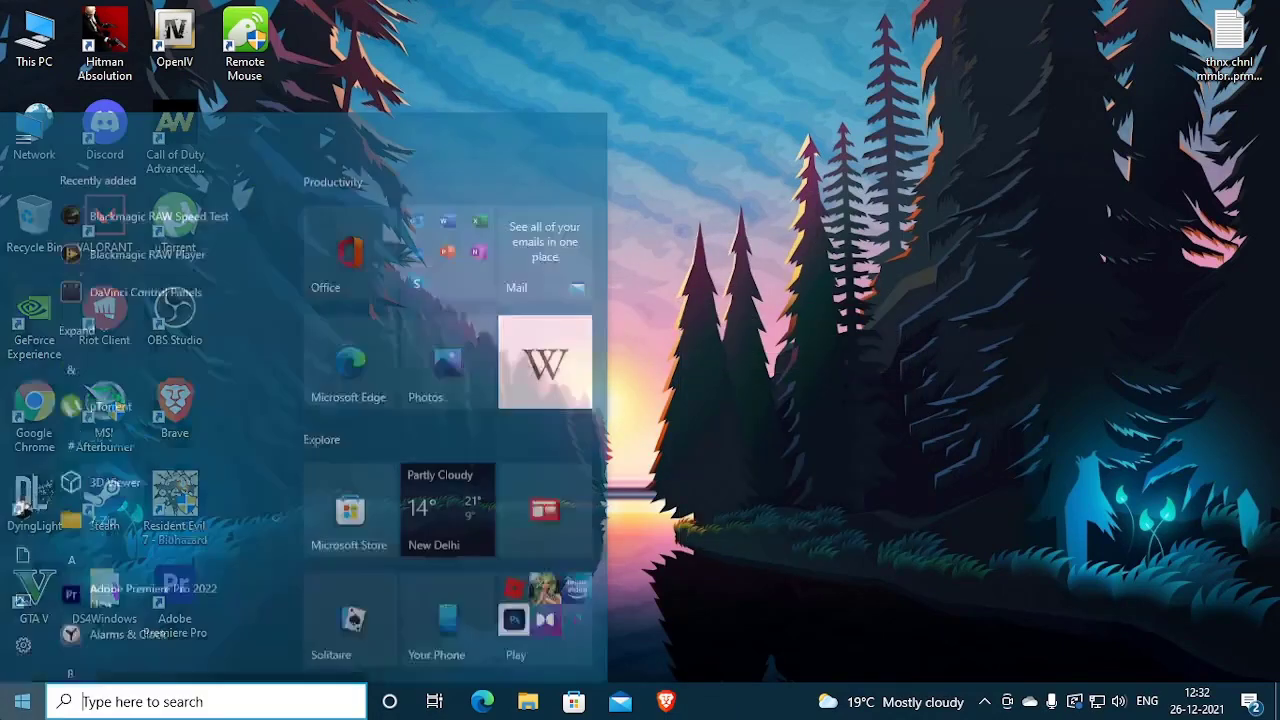
Run tpm.msc, see the TPM ready with specification version 2.0, then close the console
{"action": "type", "text": "tp"}
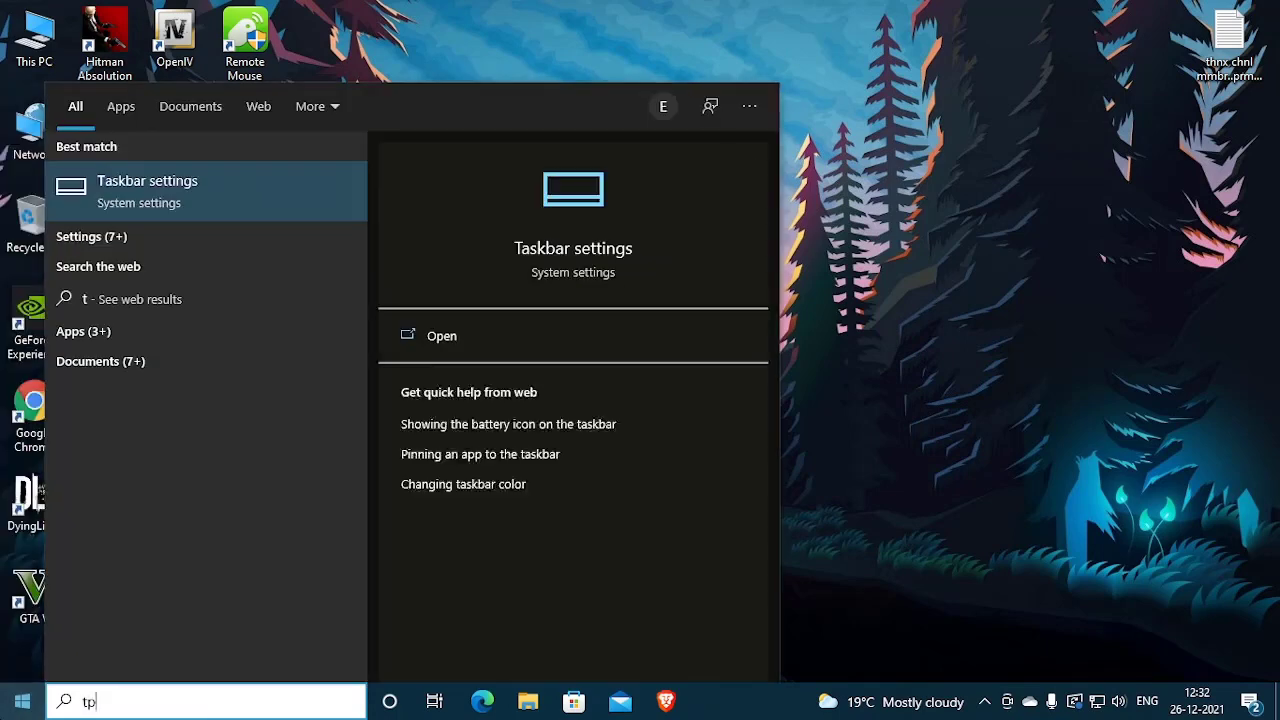
{"action": "type", "text": "pm."}
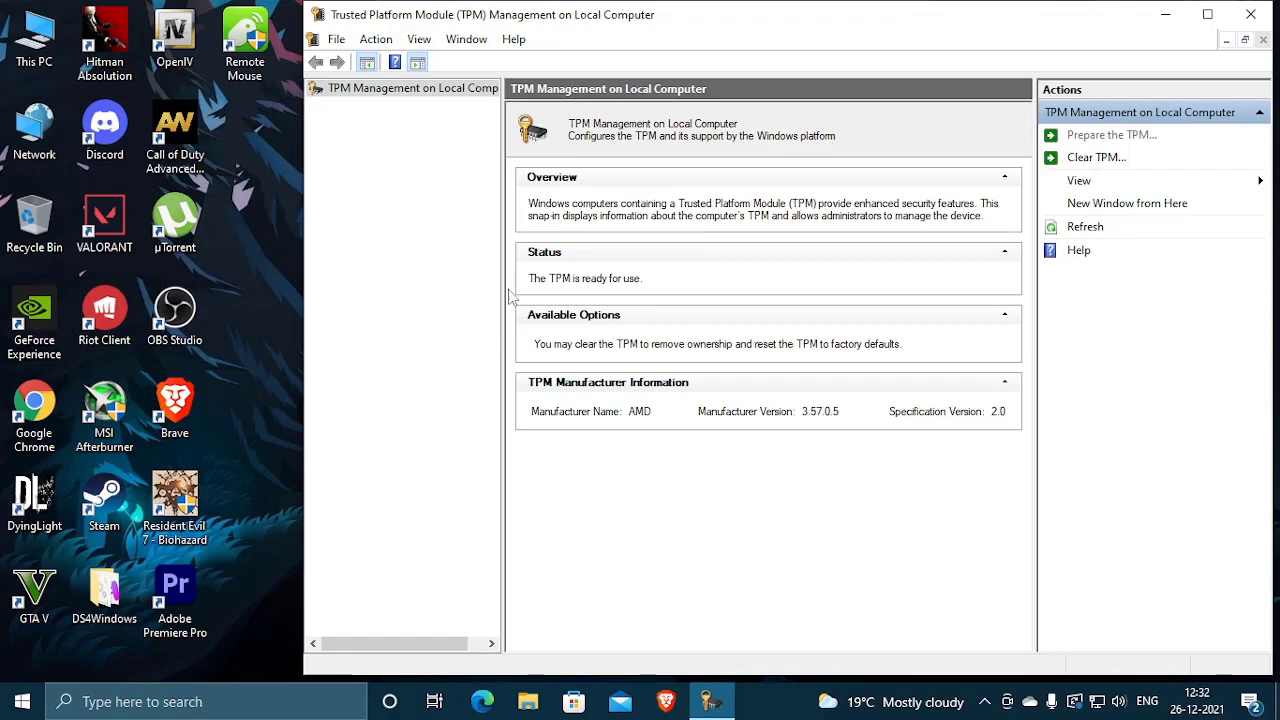
{"action": "mouse_move", "coordinate": [572, 296]}
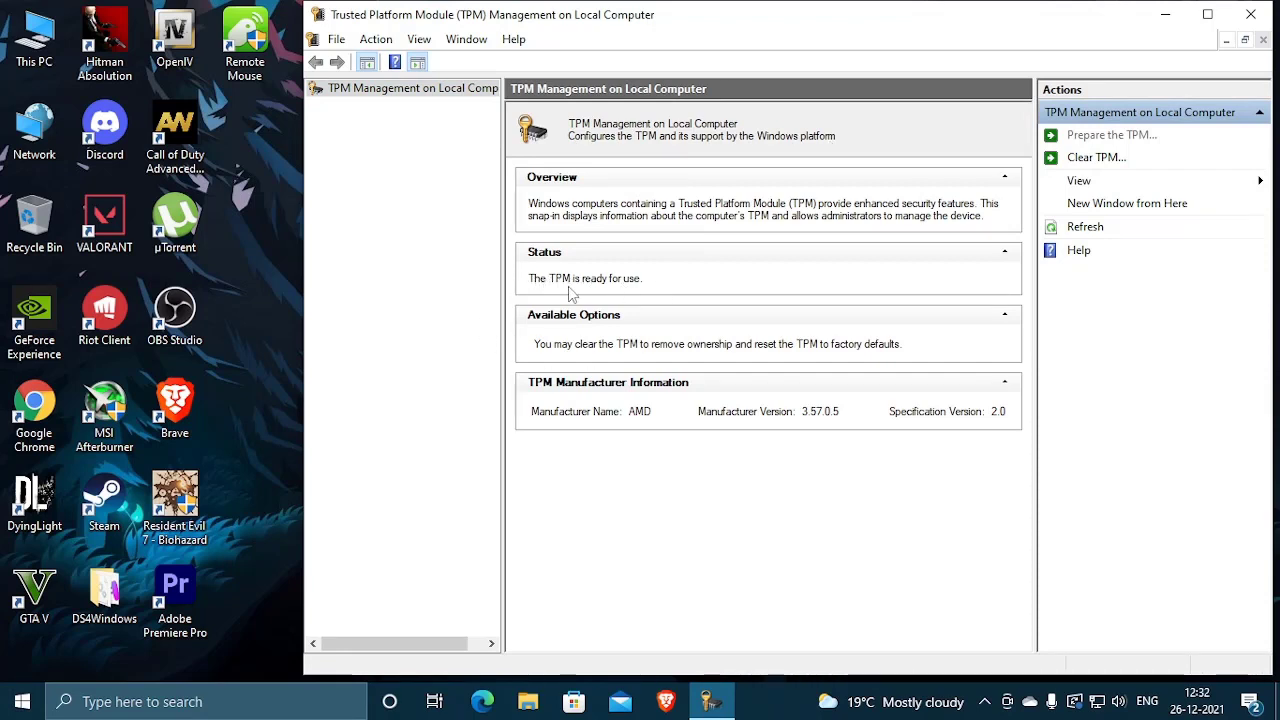
{"action": "mouse_move", "coordinate": [736, 428]}
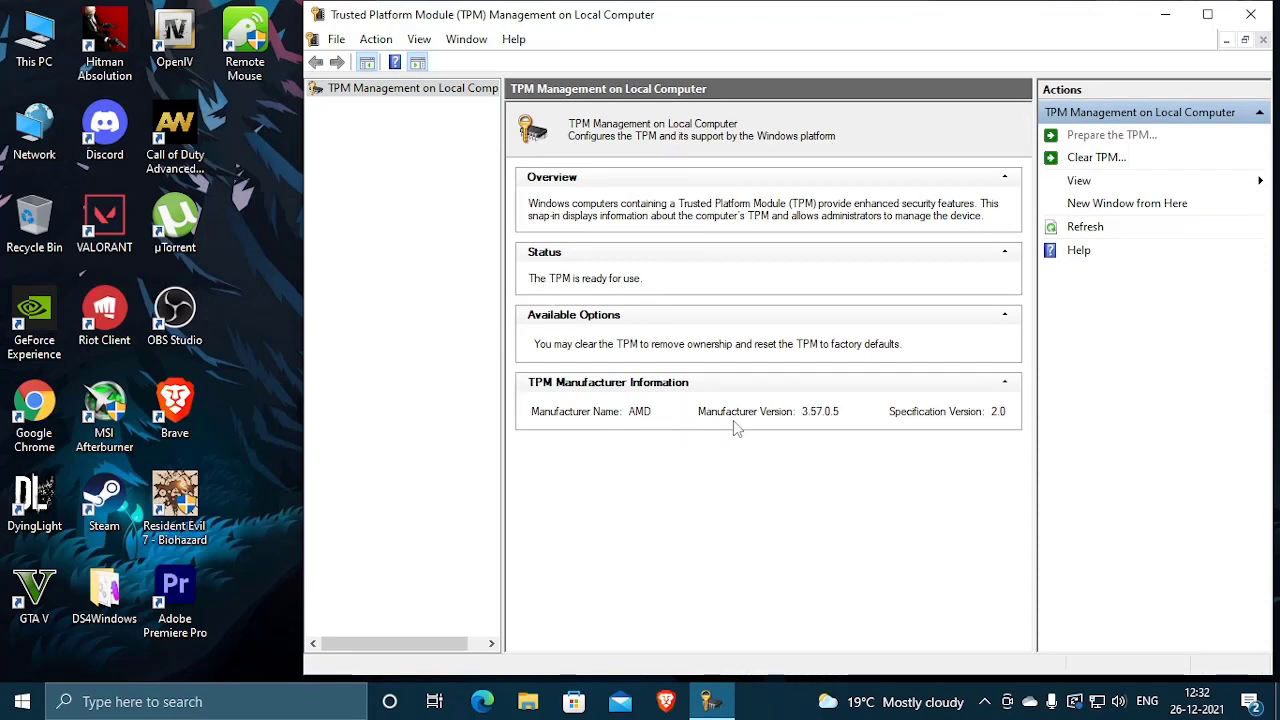
{"action": "mouse_move", "coordinate": [1000, 428]}
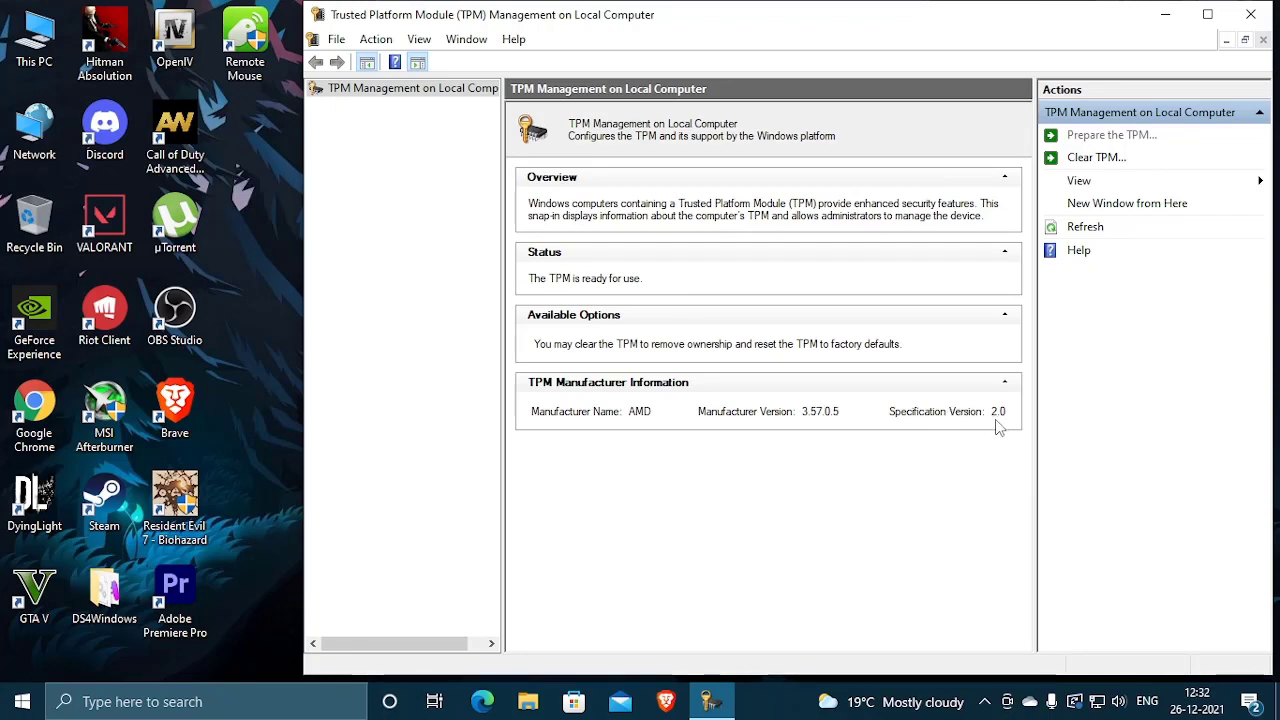
{"action": "mouse_move", "coordinate": [1120, 28]}
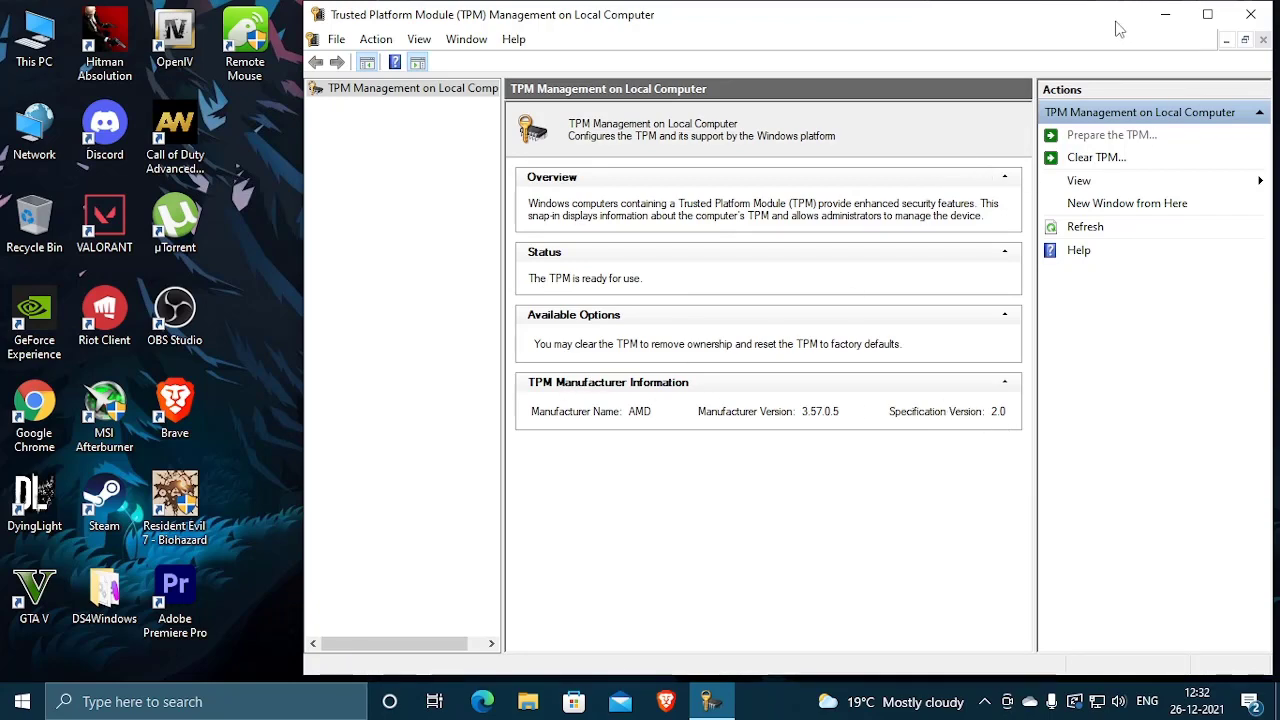
{"action": "left_click", "coordinate": [1248, 14]}
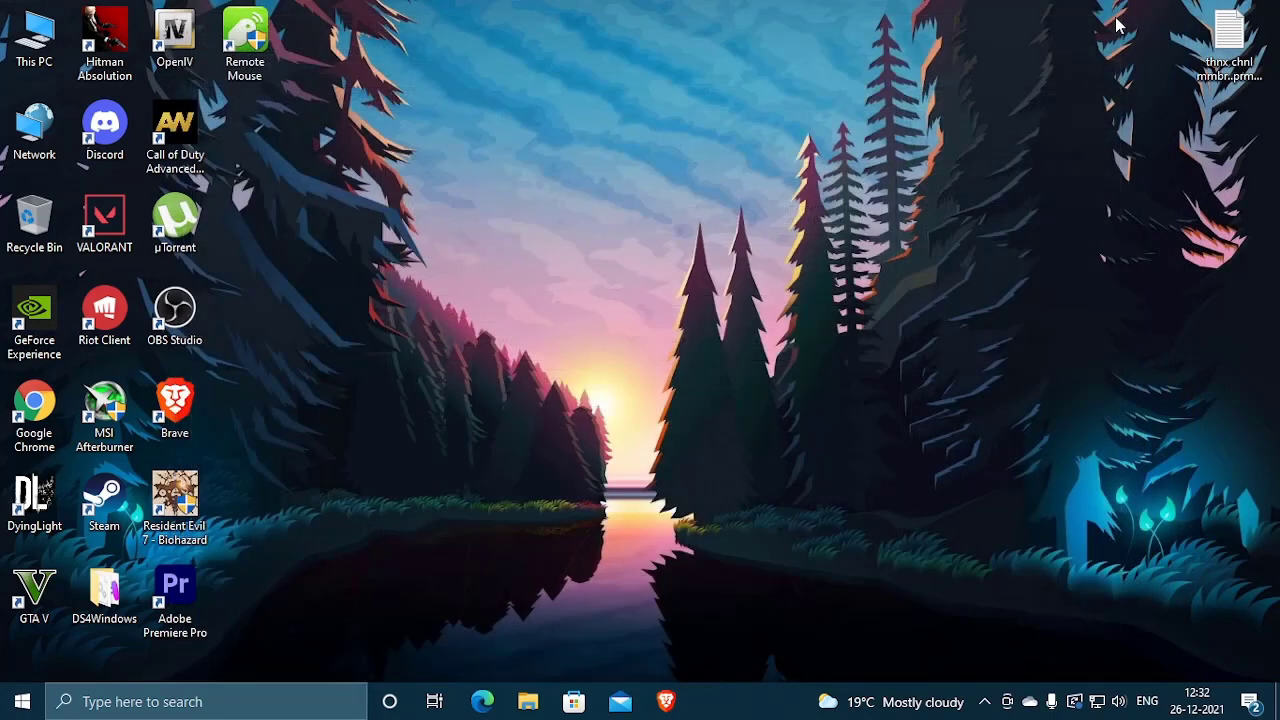
Launch PC Health Check, which reports Windows 11 is ready for this PC
{"action": "left_click", "coordinate": [20, 700]}
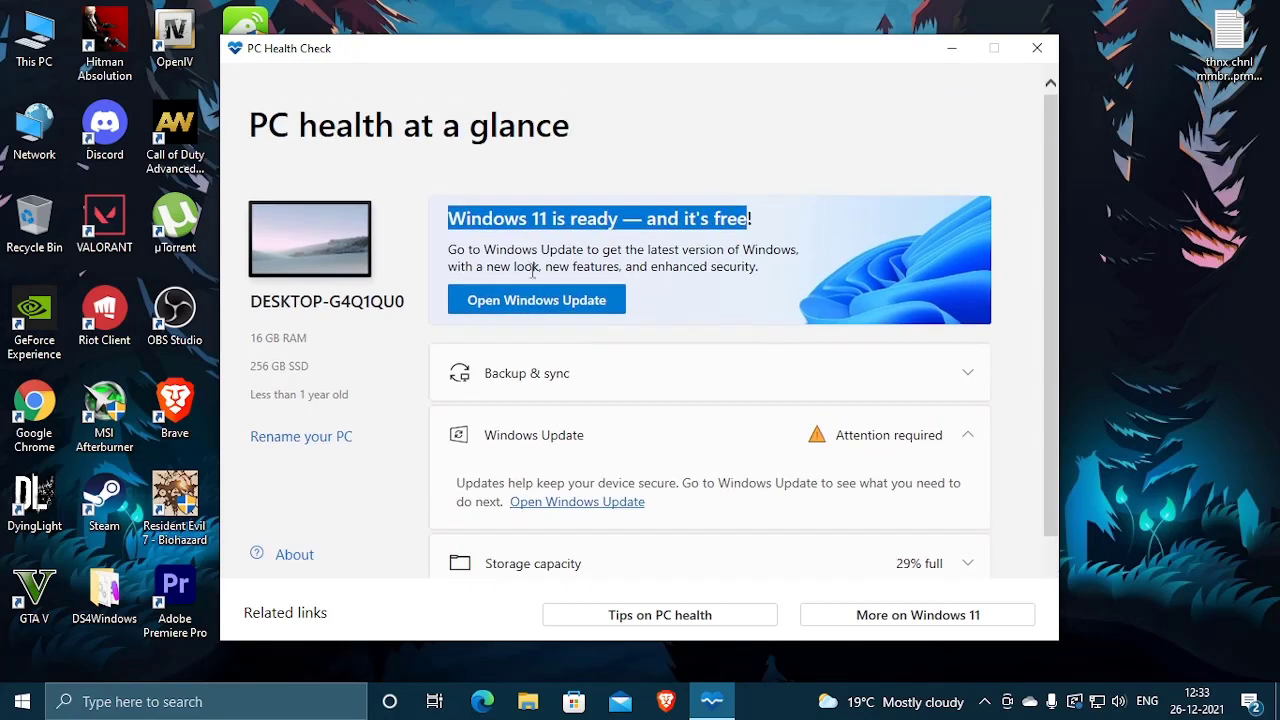
From PC Health Check, go to the Windows Update page offering the free Windows 11 upgrade
{"action": "left_click", "coordinate": [536, 300]}
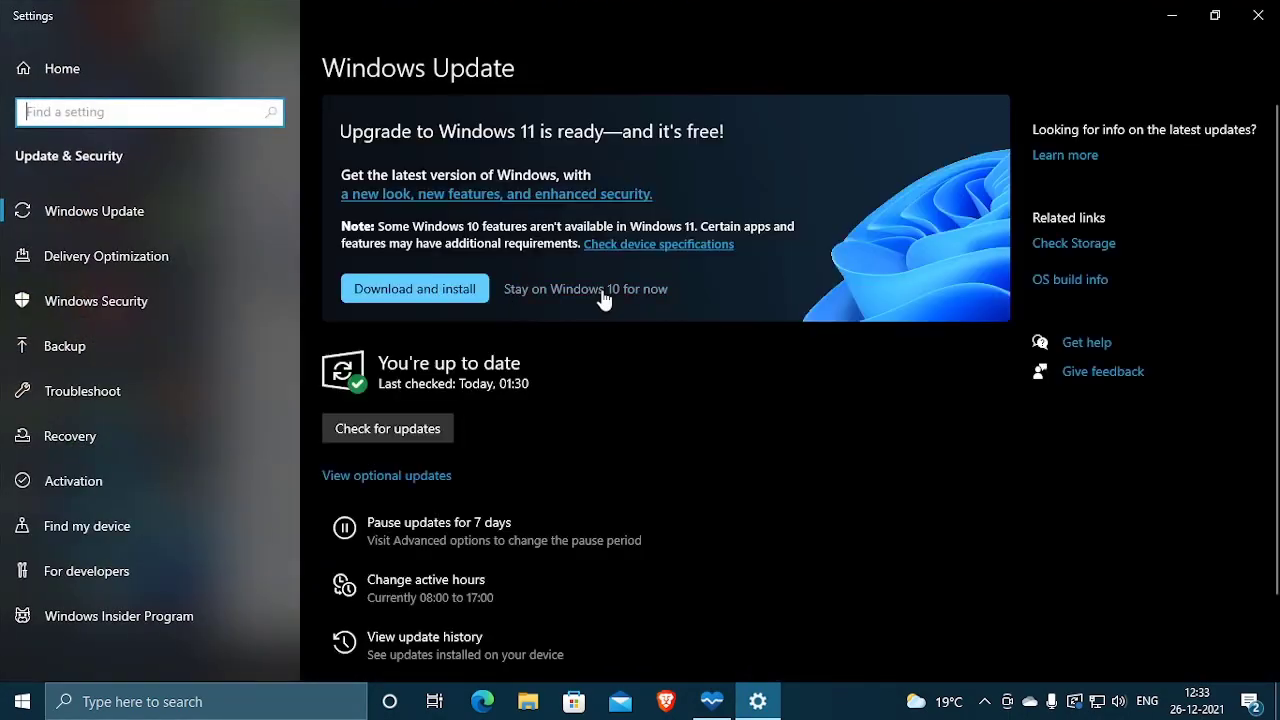
{"action": "mouse_move", "coordinate": [368, 160]}
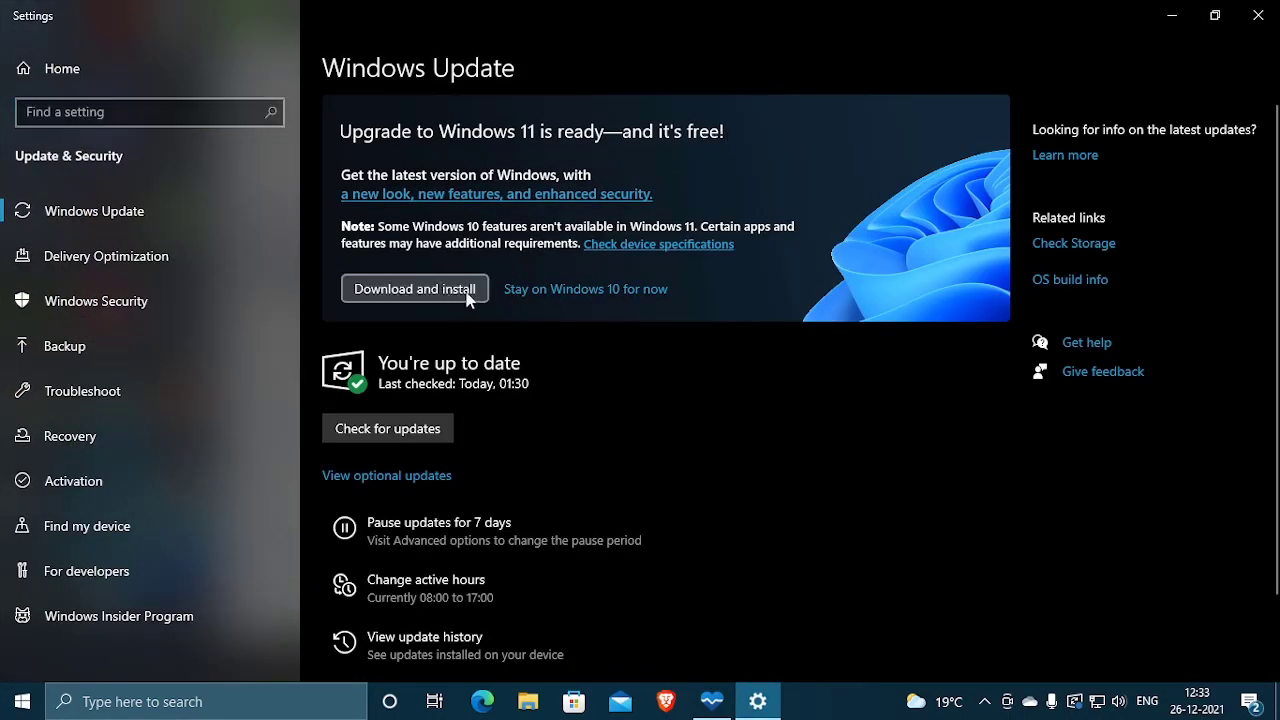
{"action": "mouse_move", "coordinate": [560, 302]}
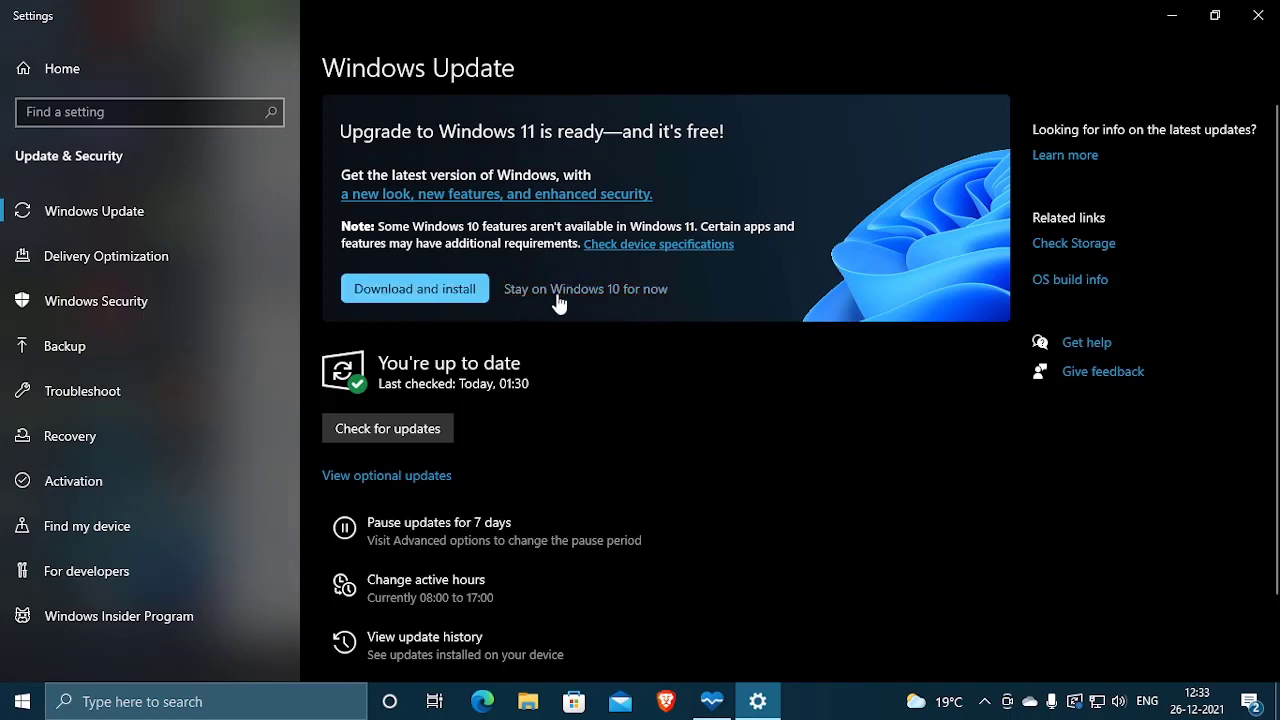
{"action": "mouse_move", "coordinate": [646, 380]}
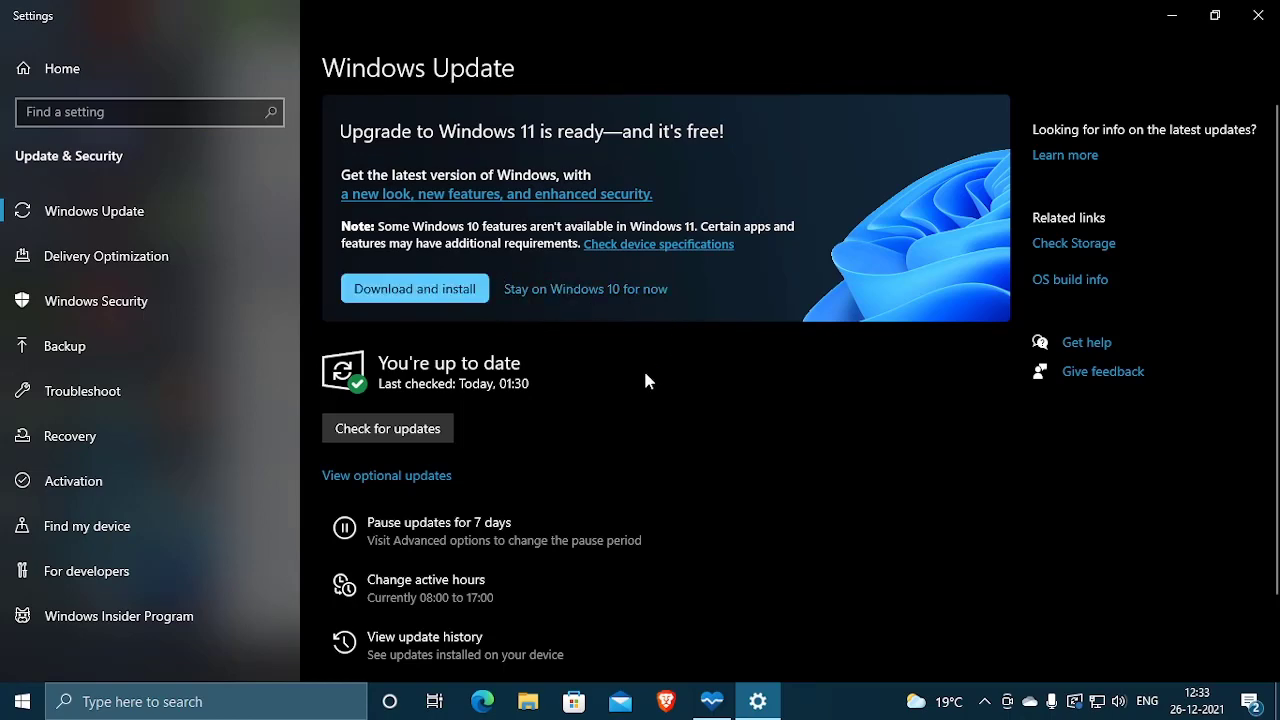